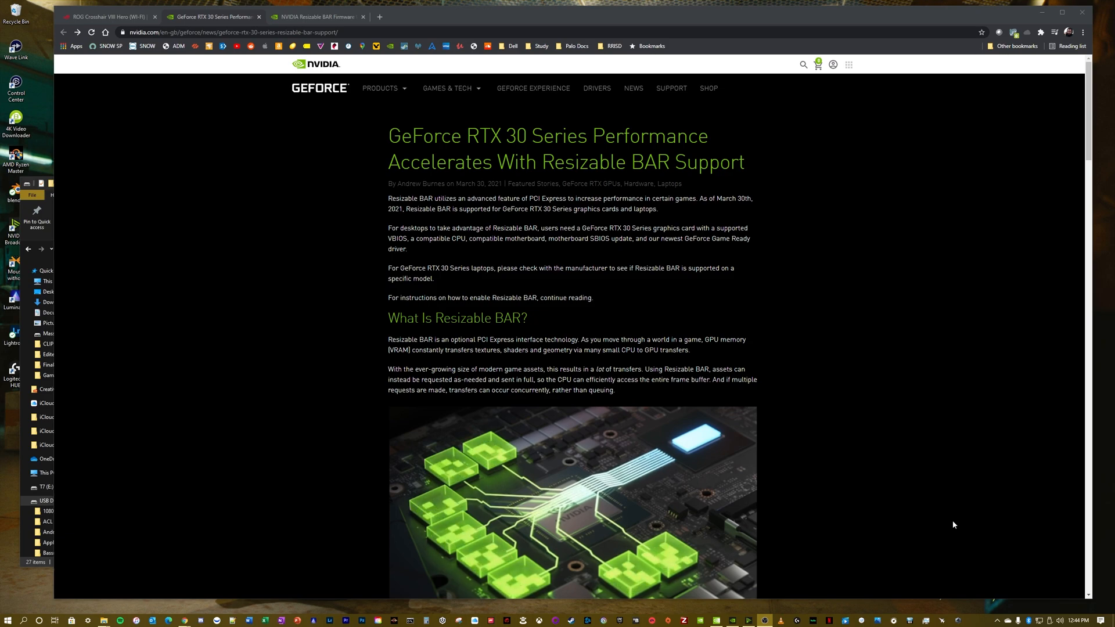
mouse_move(766, 486)
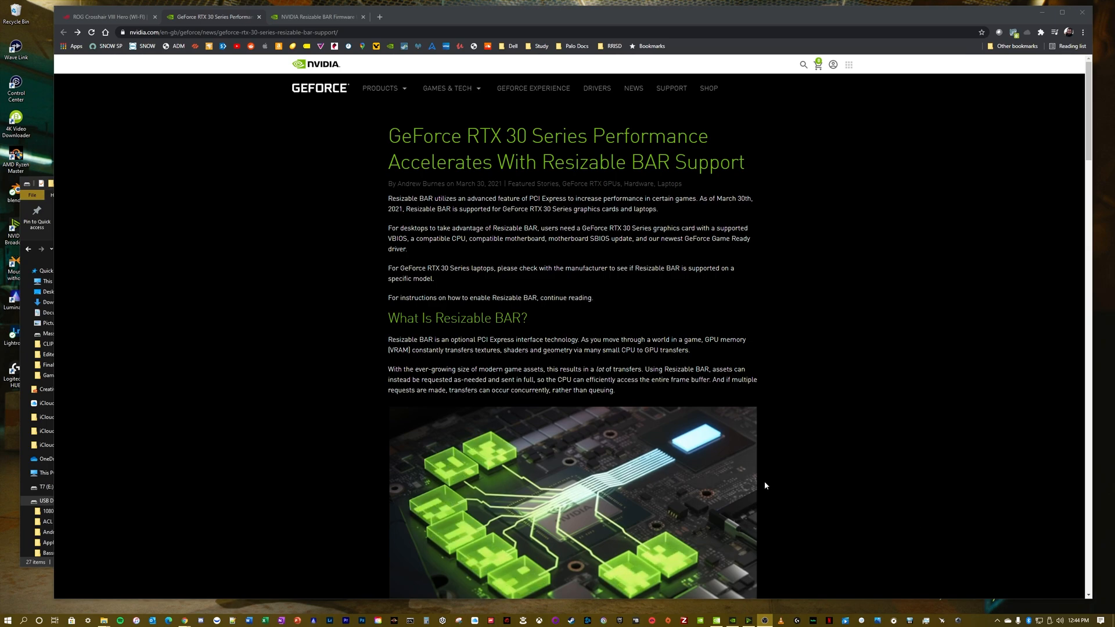
mouse_move(731, 285)
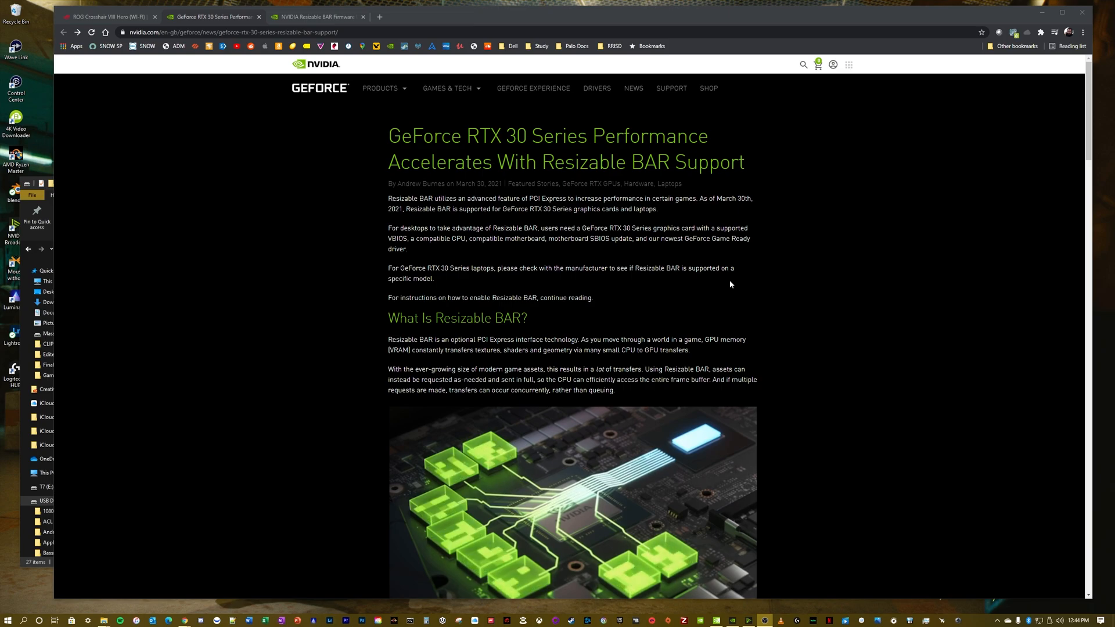
- Scroll the GeForce Resizable BAR article down to its installation steps and supported AMD chipsets
scroll(down, 3)
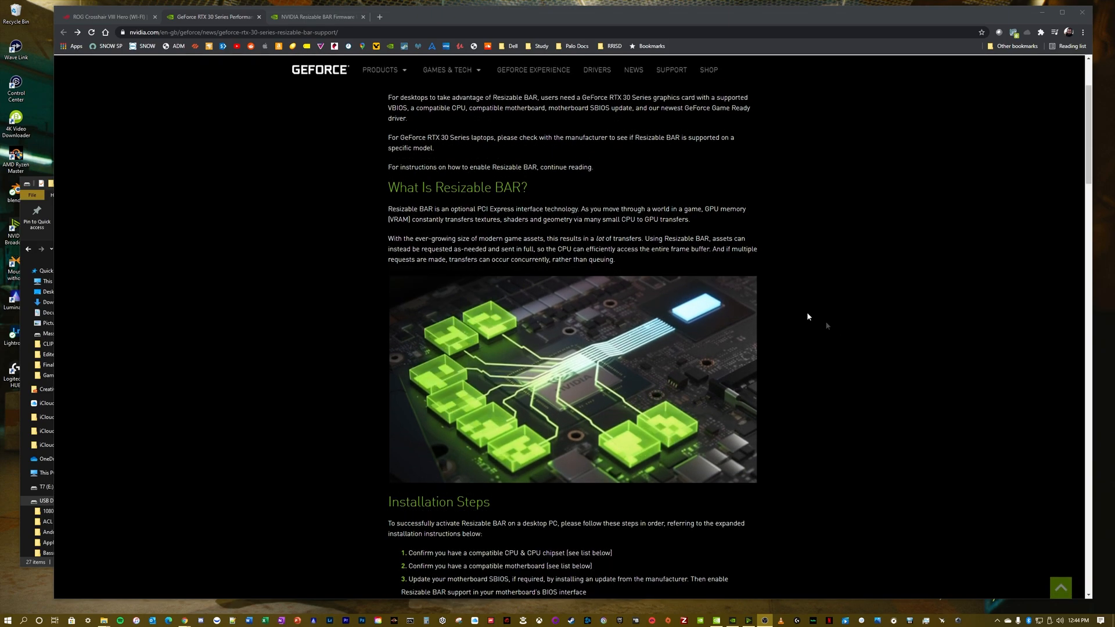
scroll(down, 3)
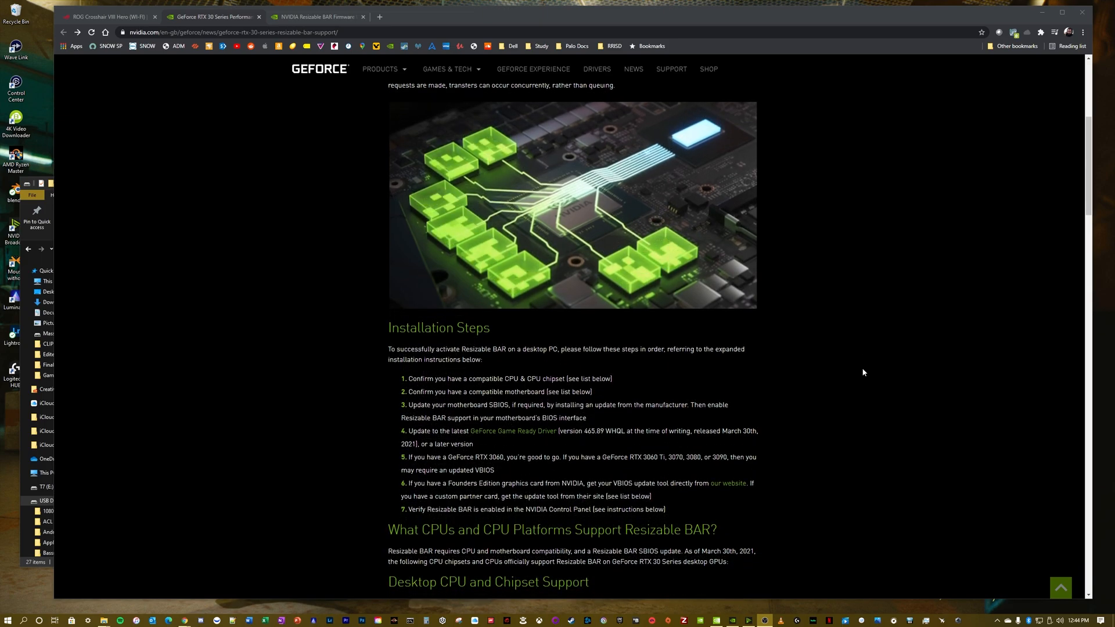
scroll(down, 3)
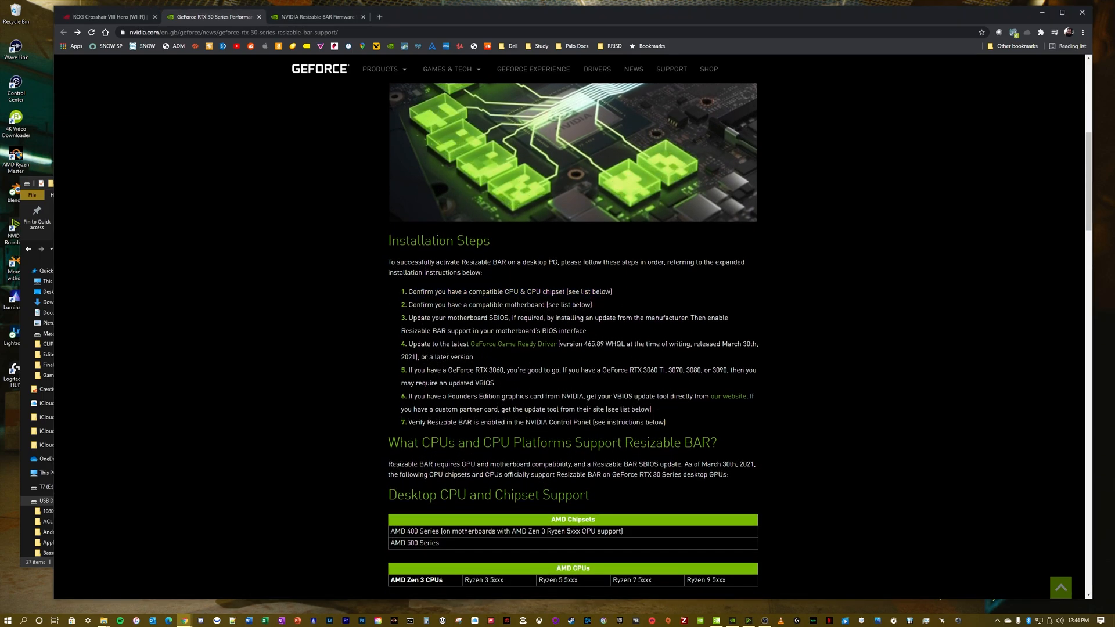
mouse_move(800, 332)
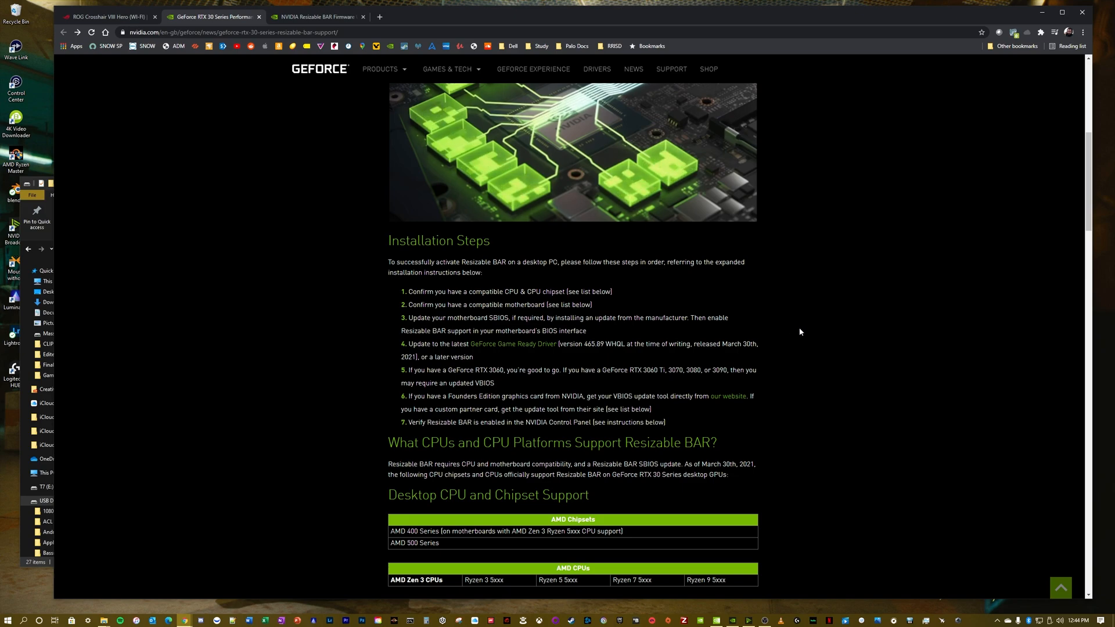
mouse_move(502, 338)
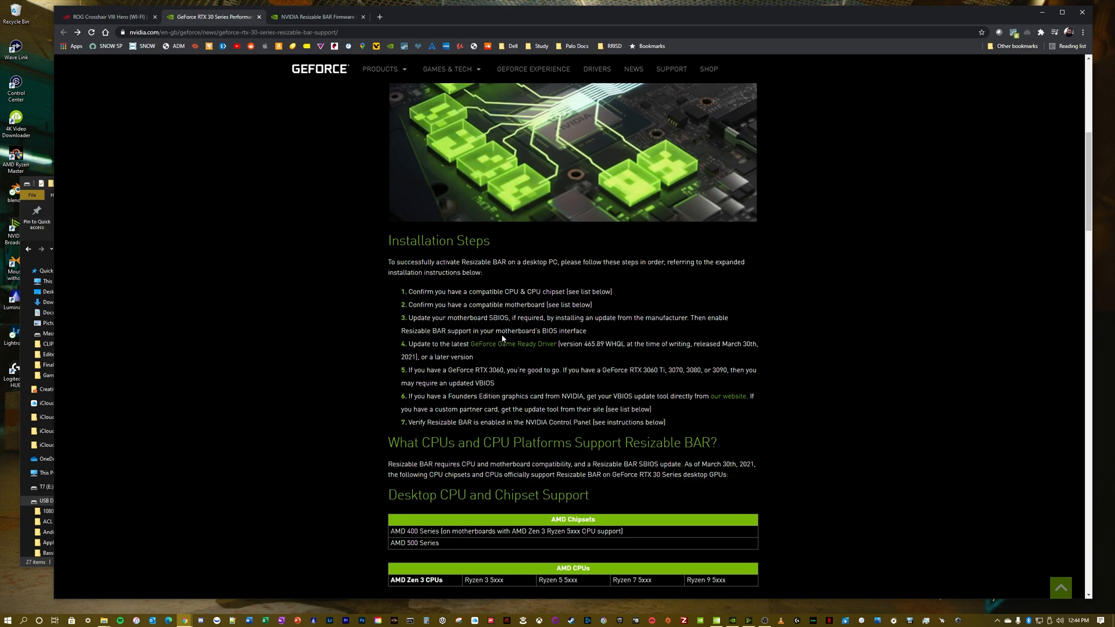
mouse_move(730, 307)
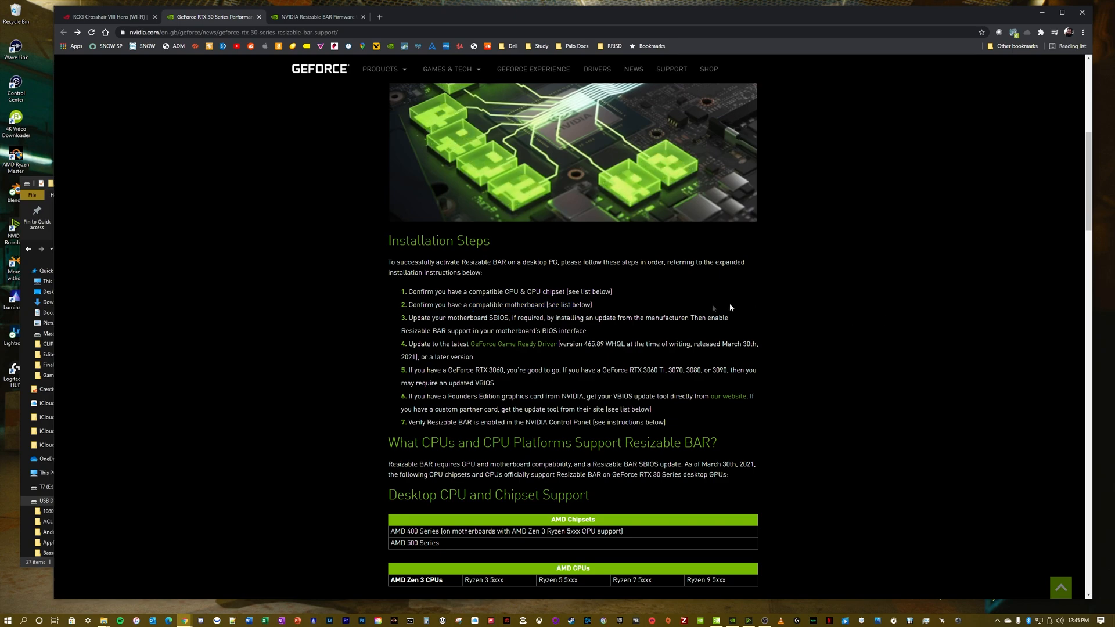
mouse_move(865, 357)
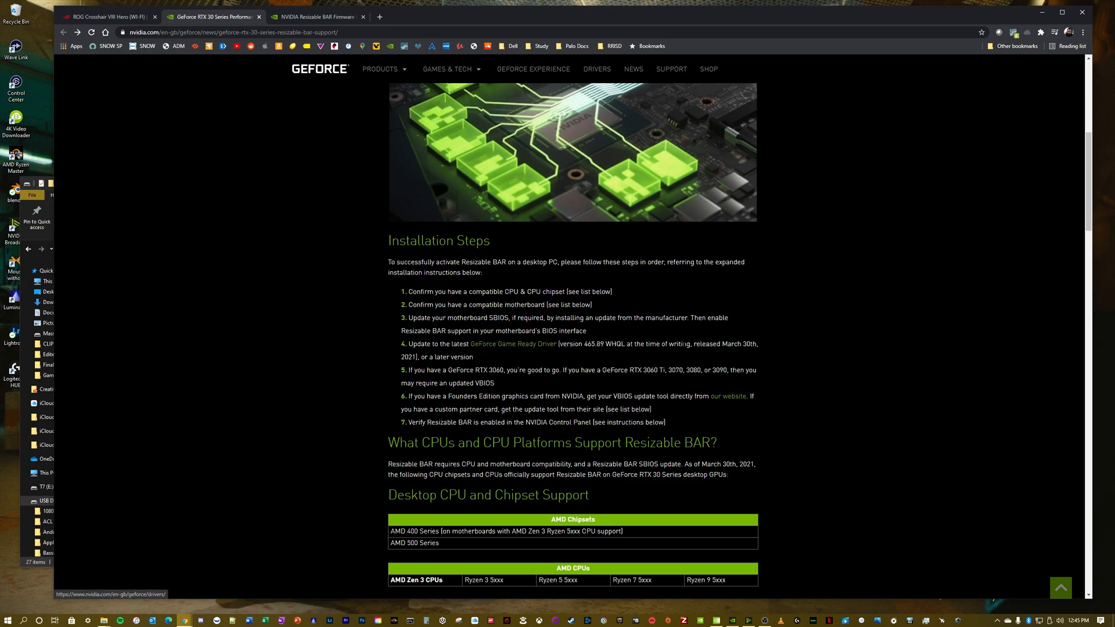
mouse_move(860, 355)
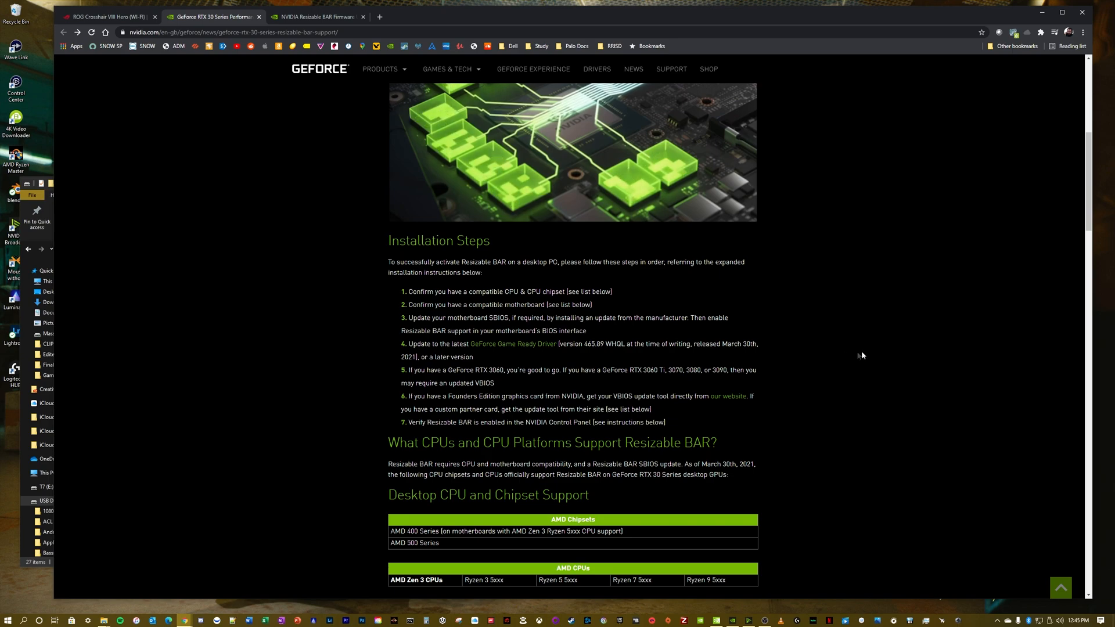
- Scroll to the desktop CPU and chipset support tables, briefly highlighting the Ryzen 3, 5 and 7 entries
scroll(down, 3)
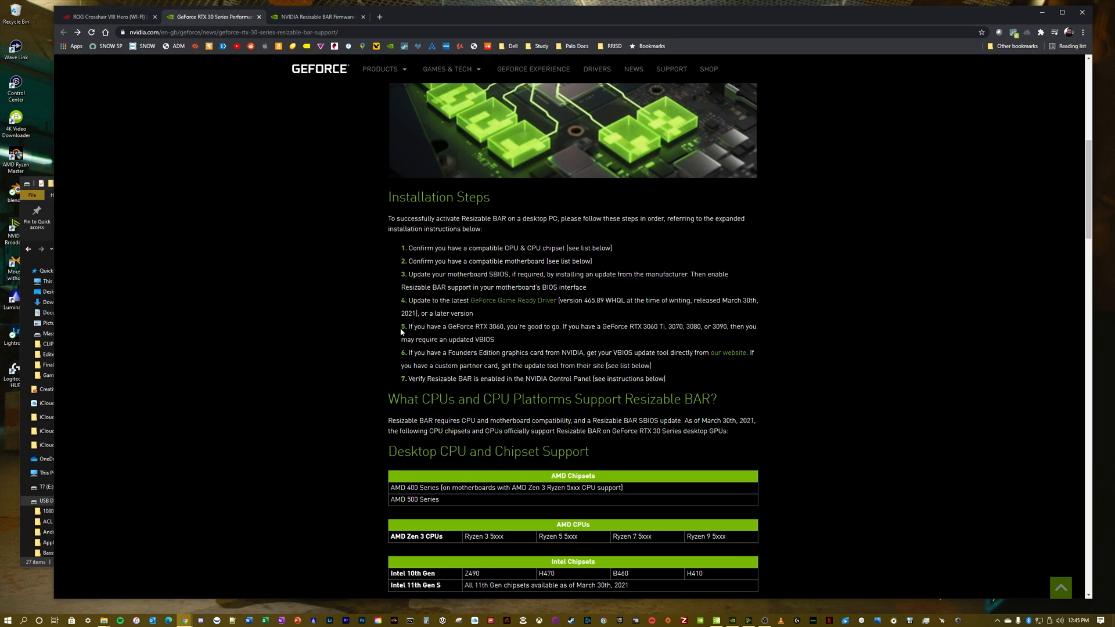
mouse_move(659, 341)
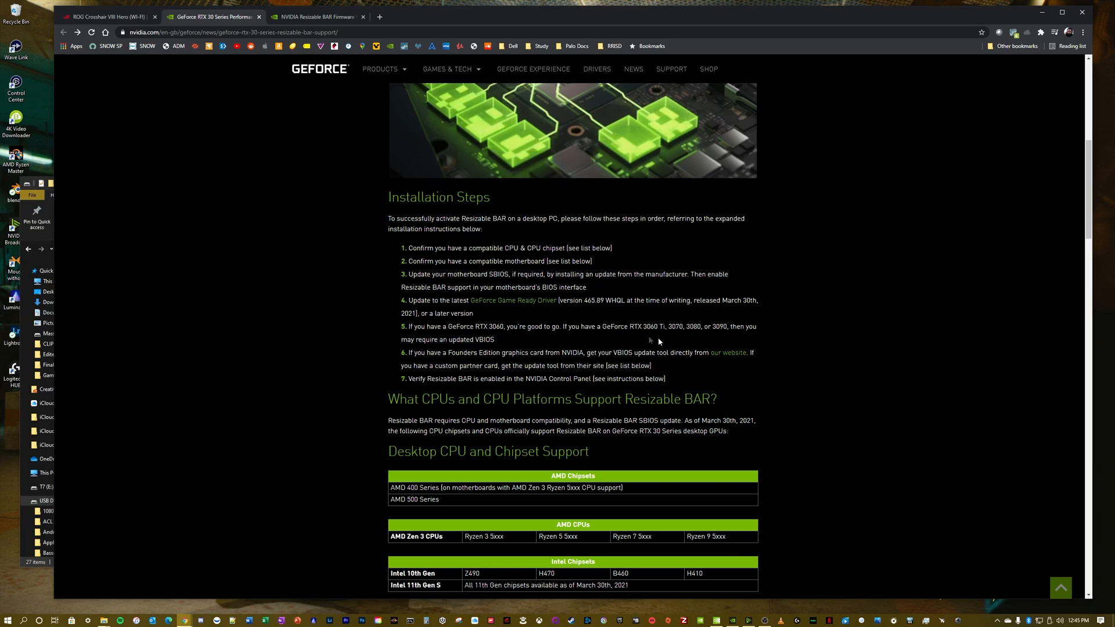
mouse_move(812, 340)
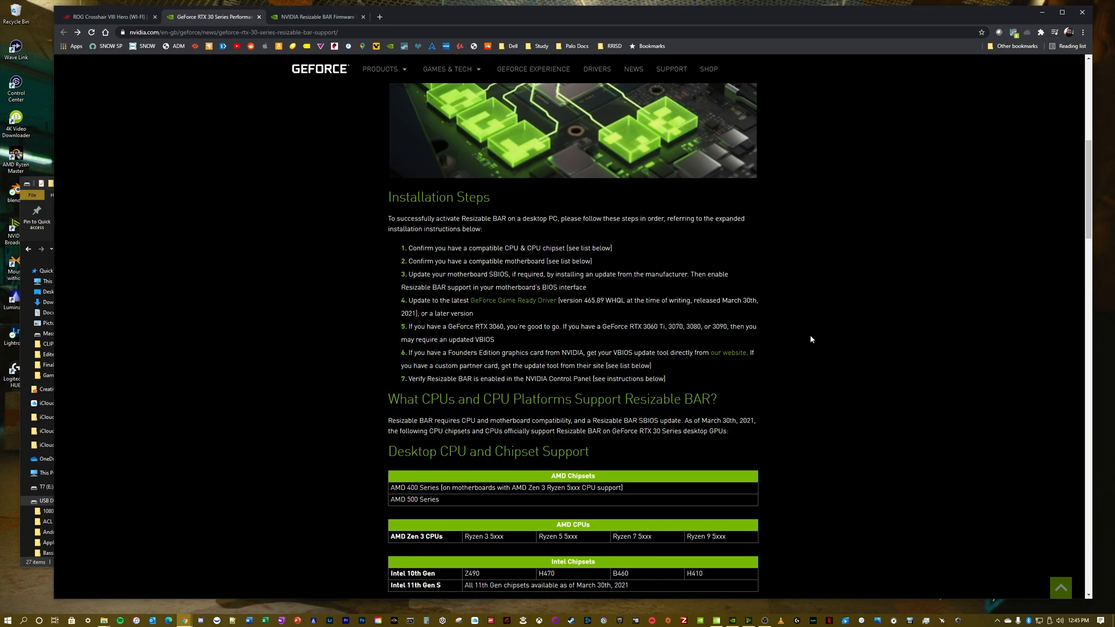
scroll(down, 3)
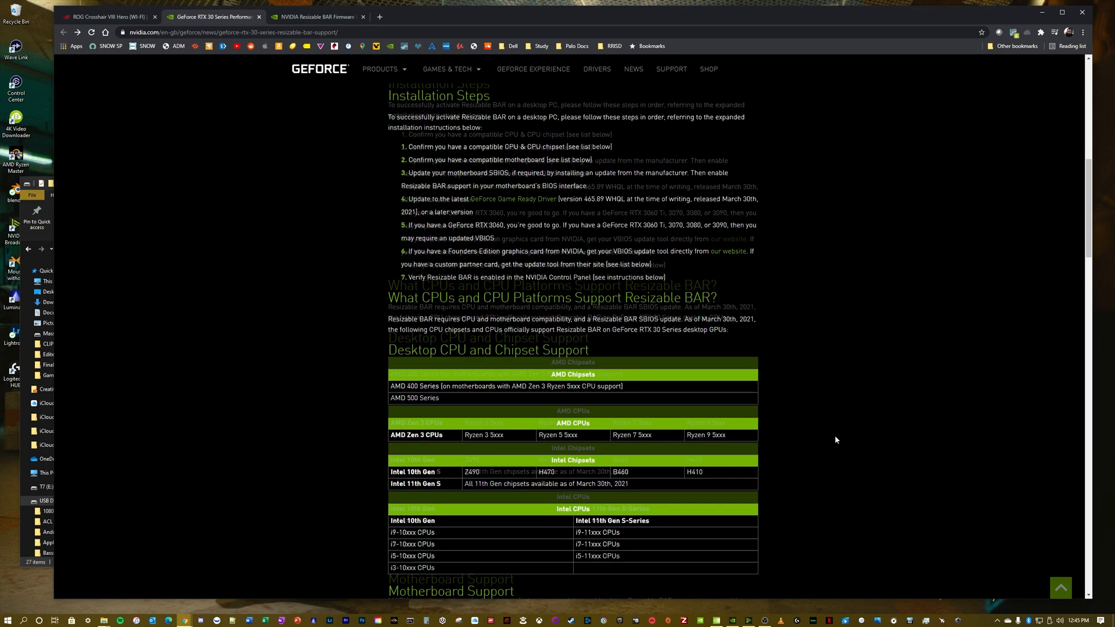
scroll(down, 3)
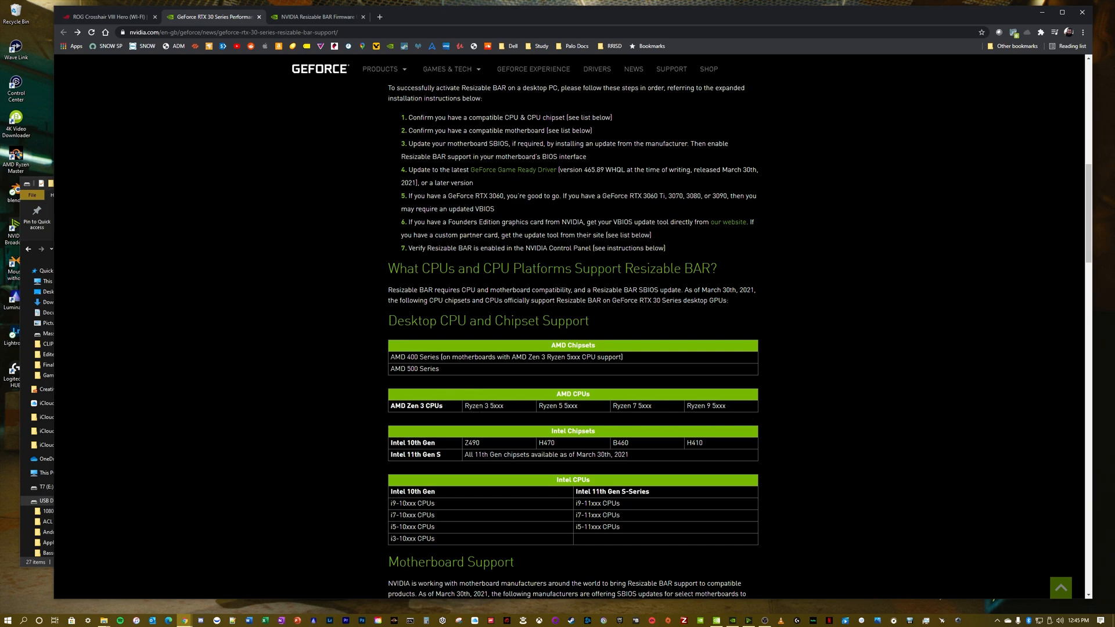
drag(465, 405, 672, 406)
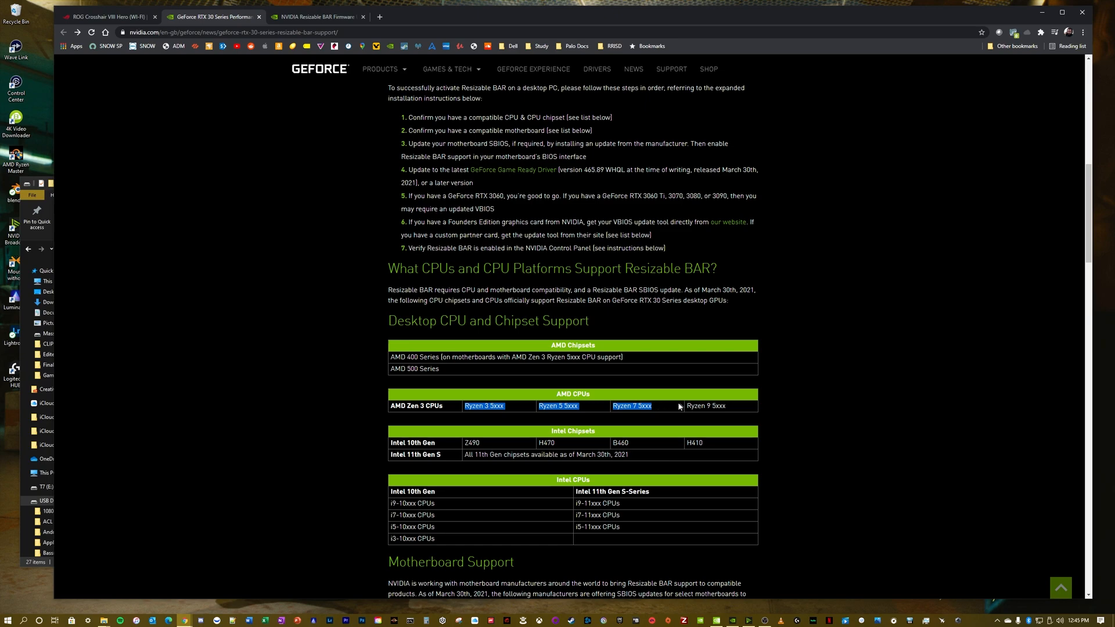
click(776, 415)
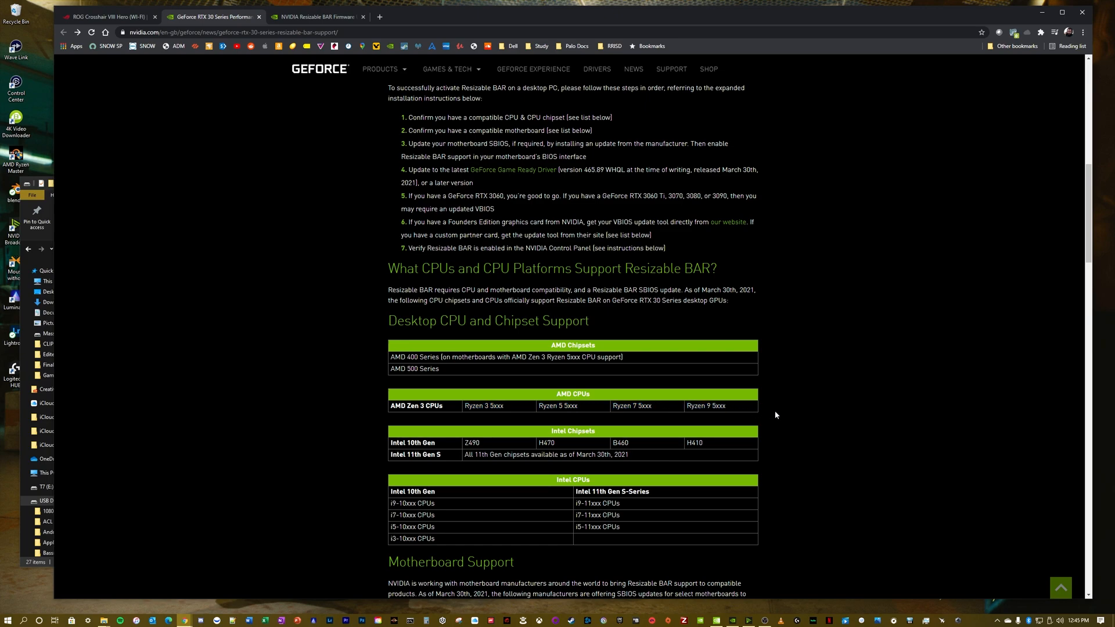
mouse_move(779, 414)
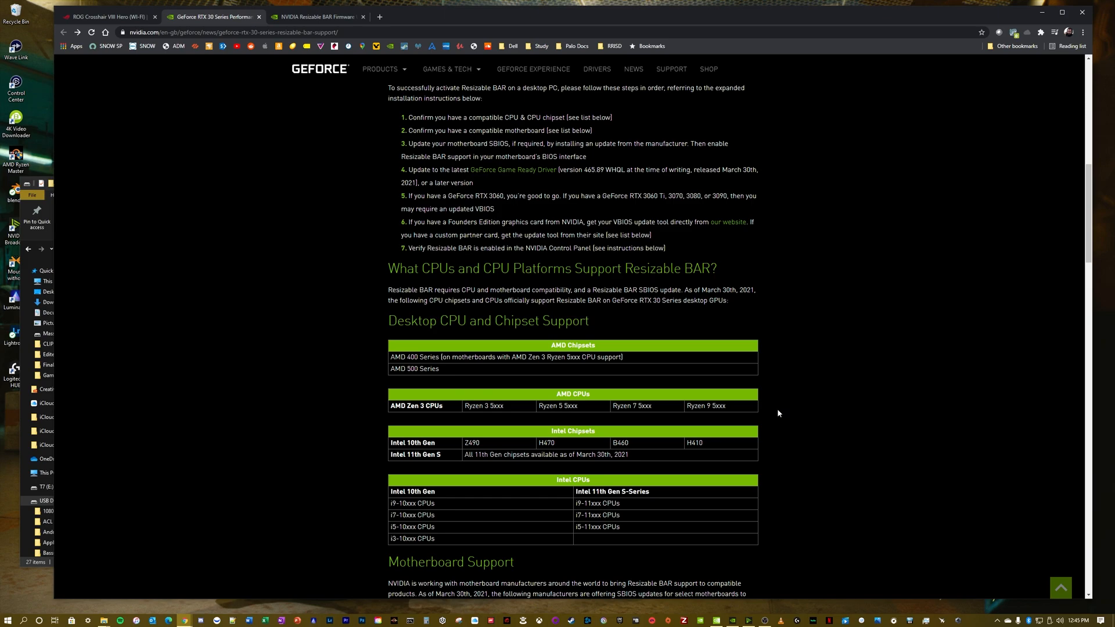
- Scroll past the supported games list to the VBIOS Update section with partner firmware links
scroll(down, 3)
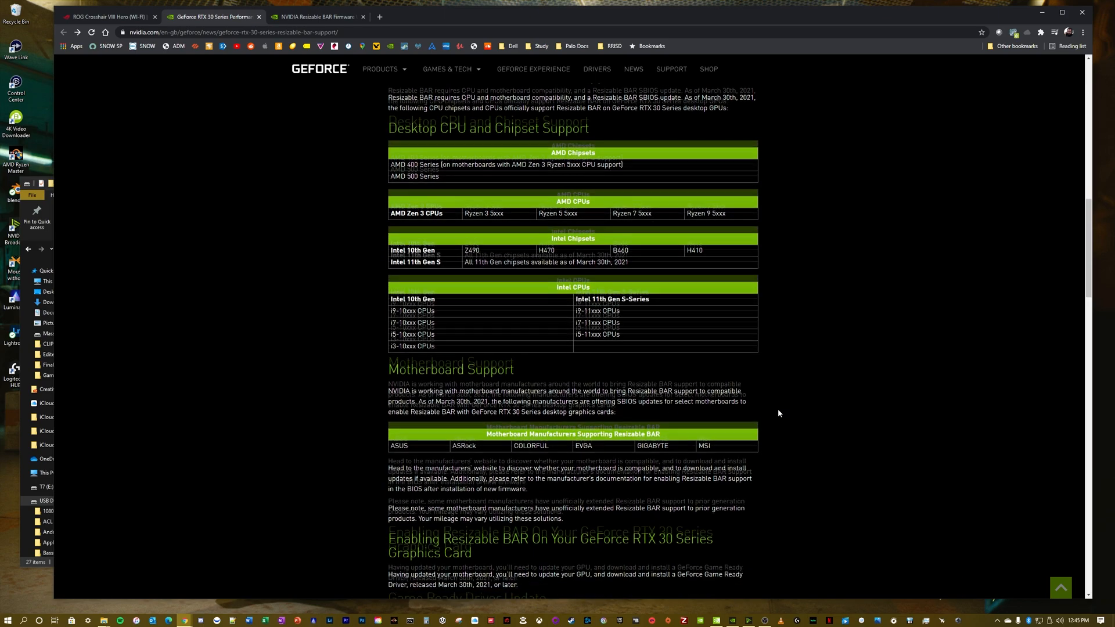
scroll(down, 3)
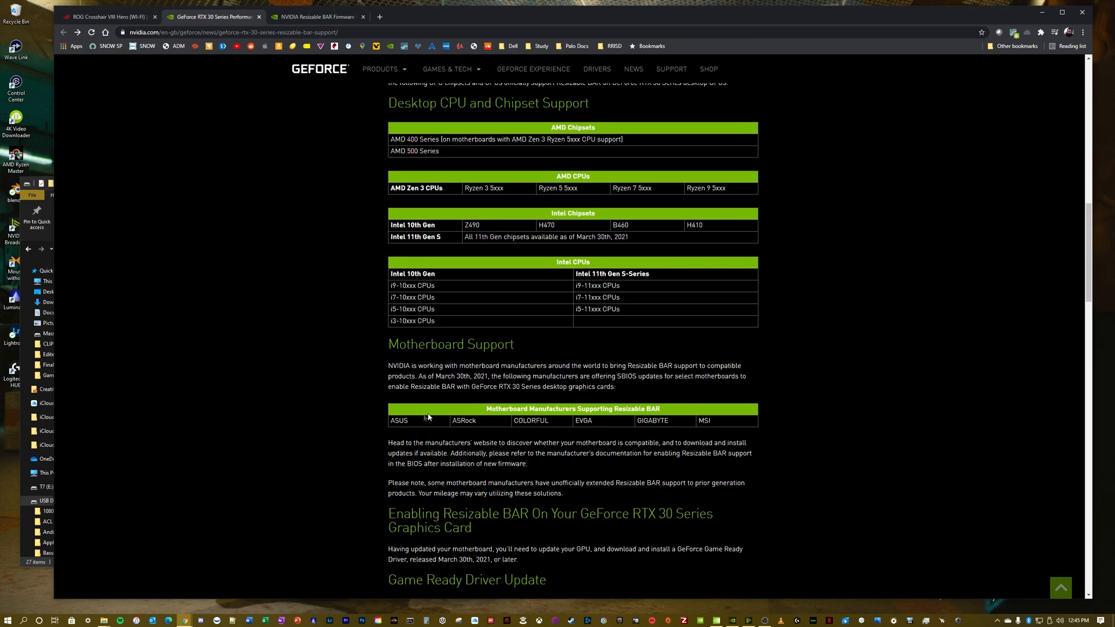
mouse_move(773, 442)
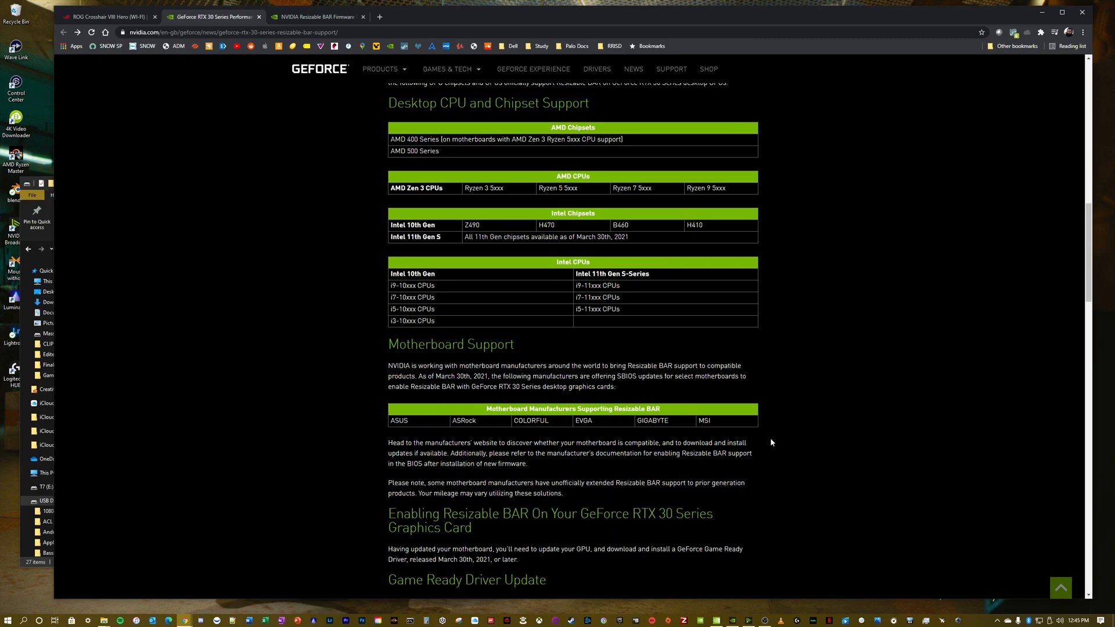
scroll(down, 3)
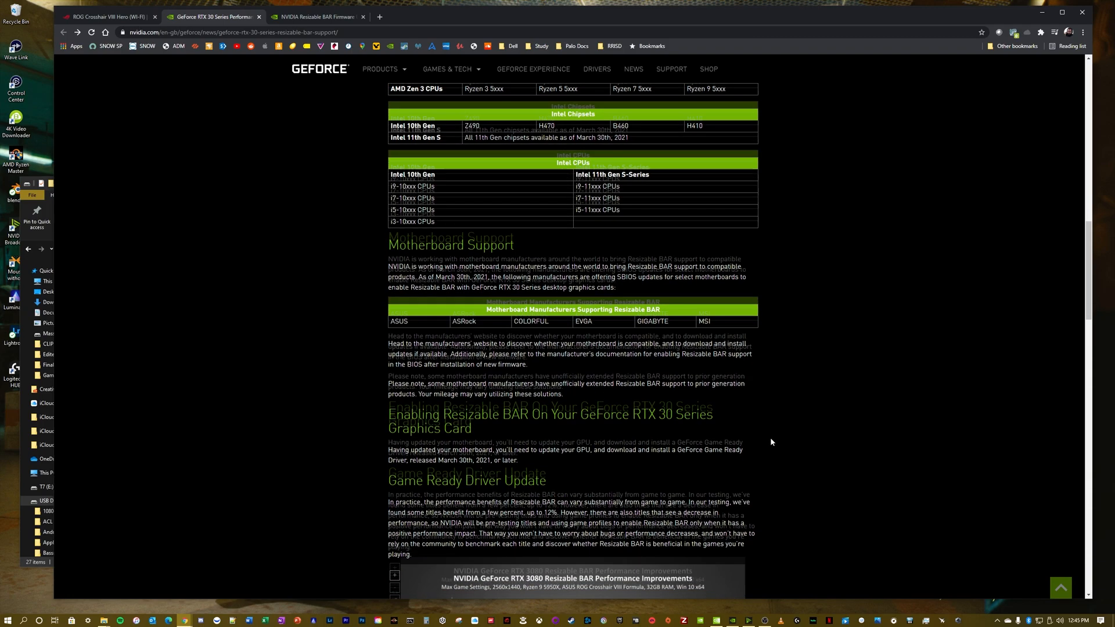
scroll(down, 3)
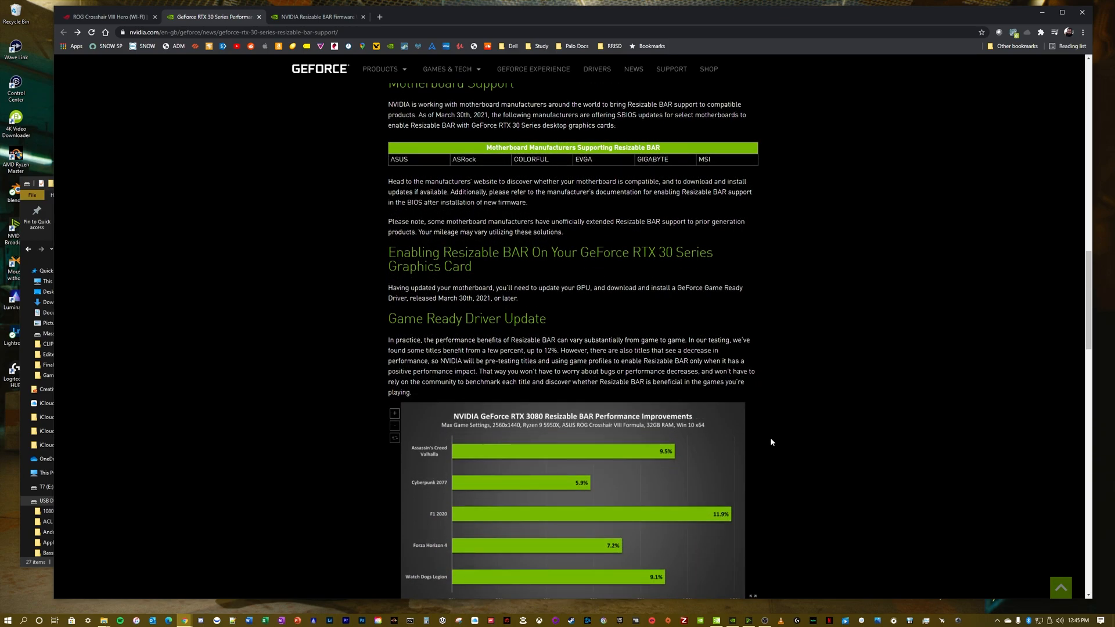
scroll(down, 3)
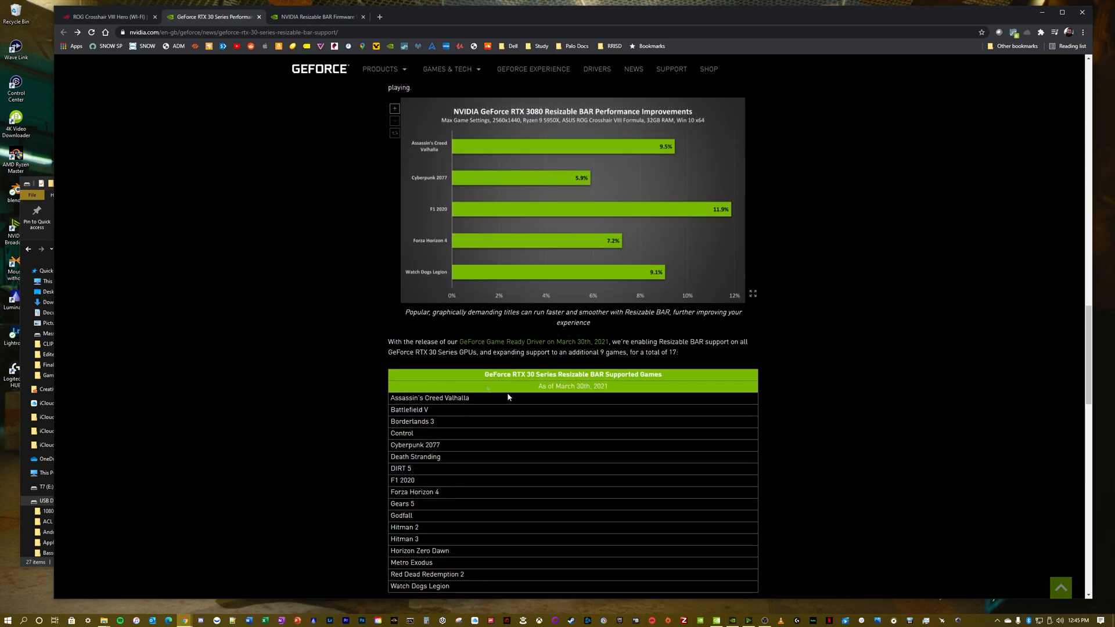
scroll(down, 3)
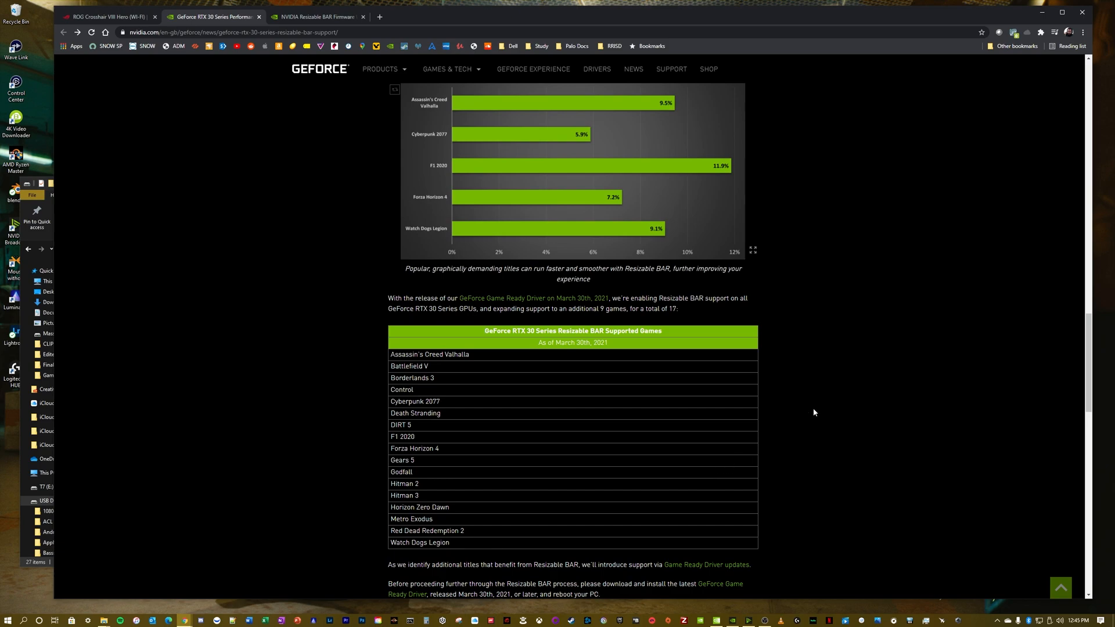
scroll(down, 3)
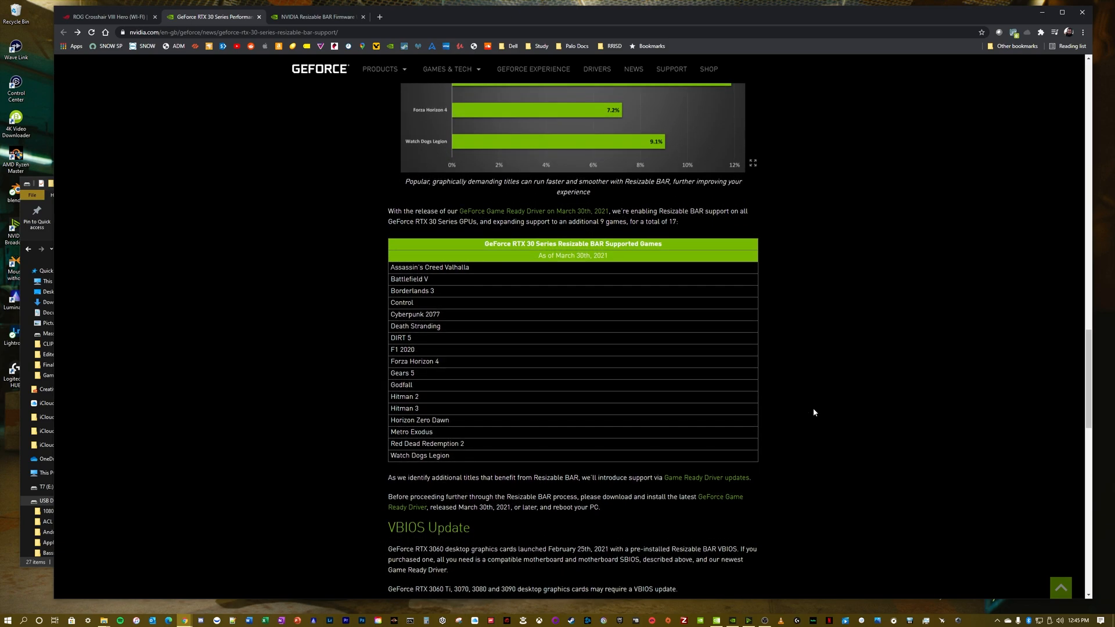
scroll(down, 3)
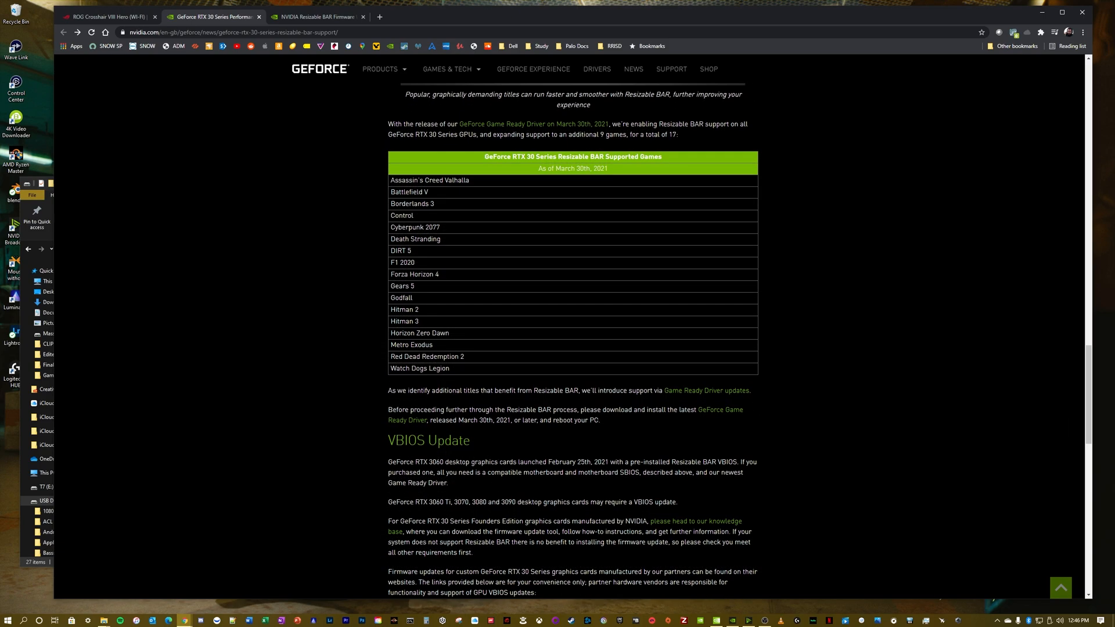
mouse_move(827, 451)
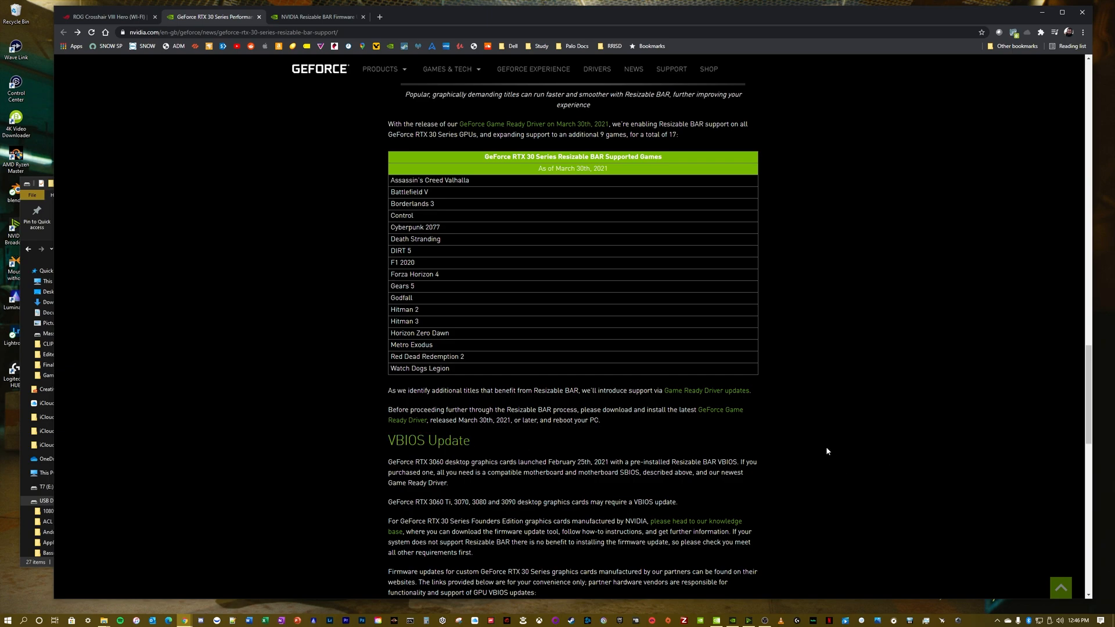
scroll(down, 3)
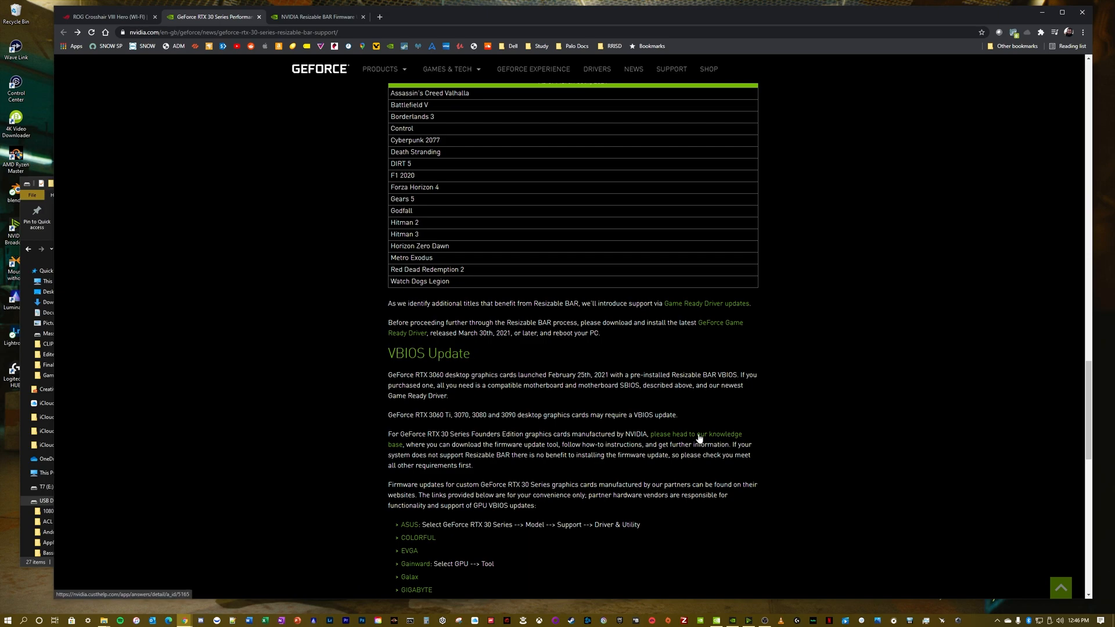
mouse_move(325, 25)
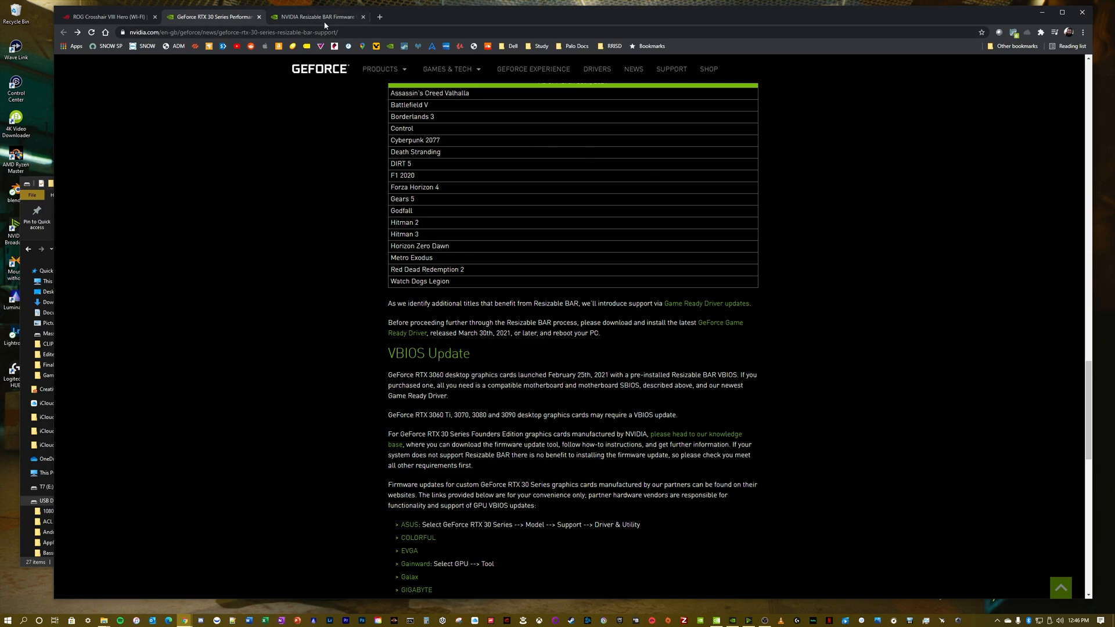
- Download the Founders Edition Resizable BAR Firmware Updater from NVIDIA's knowledge base article, accepting the agreement
click(326, 17)
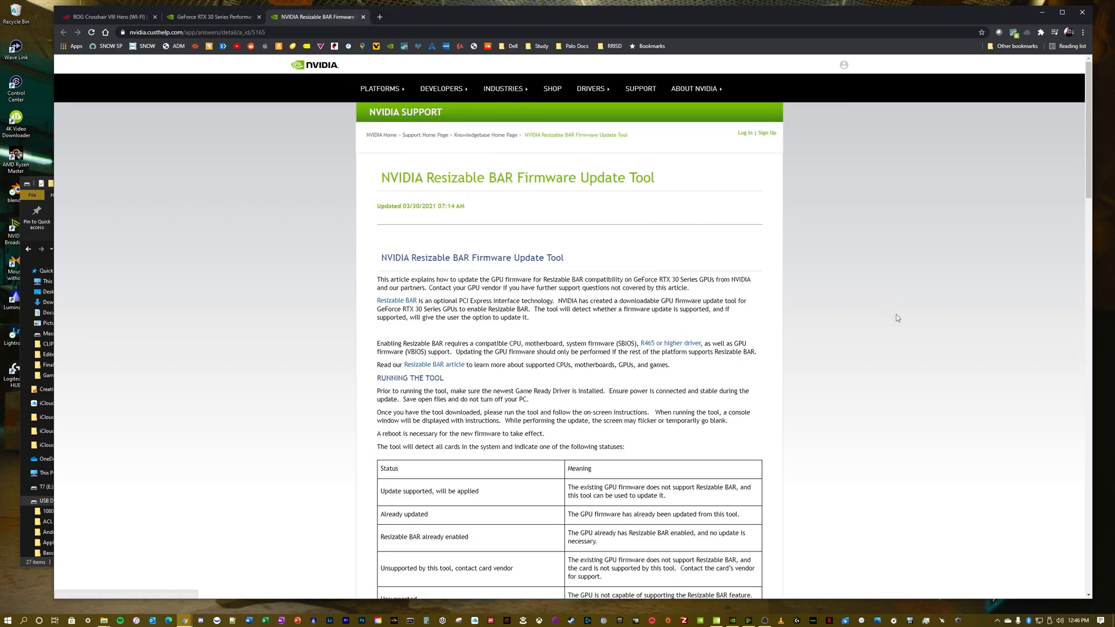
scroll(down, 3)
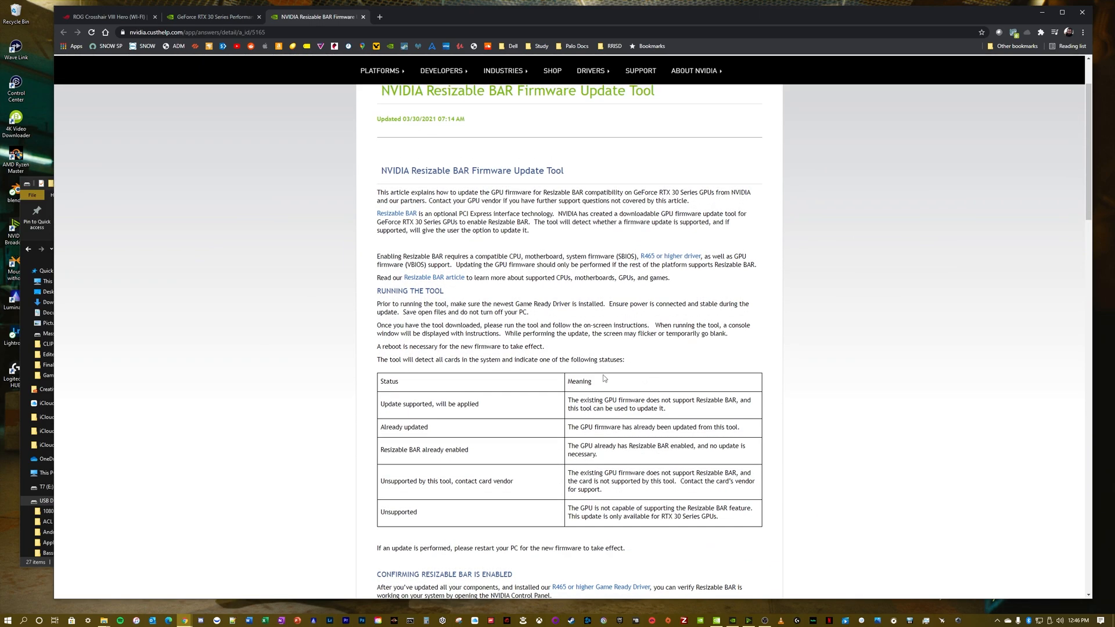
scroll(down, 3)
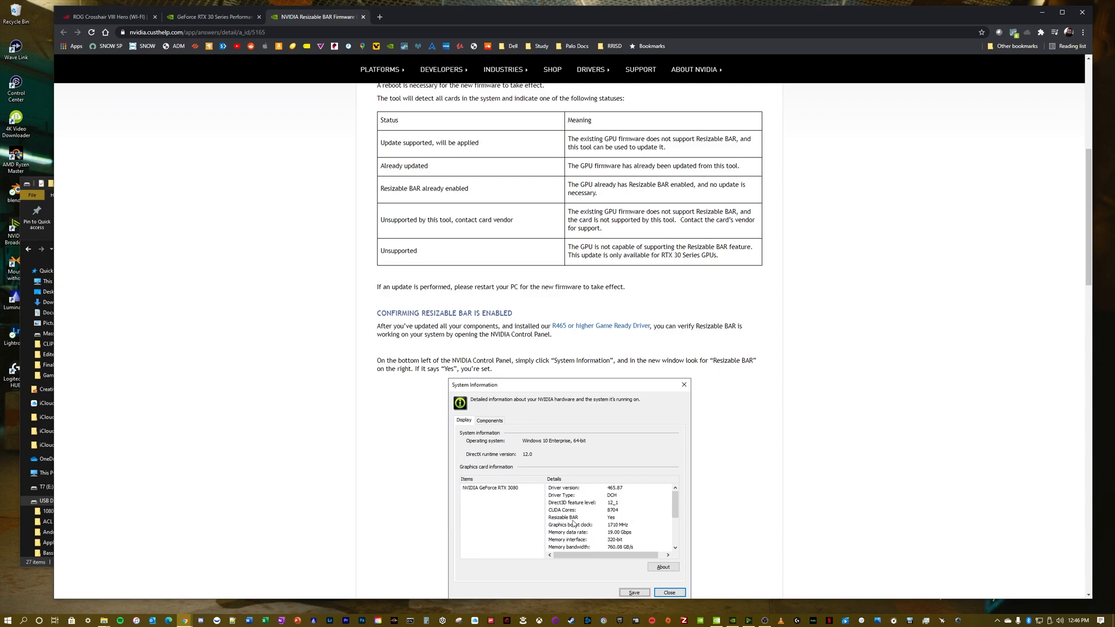
scroll(down, 3)
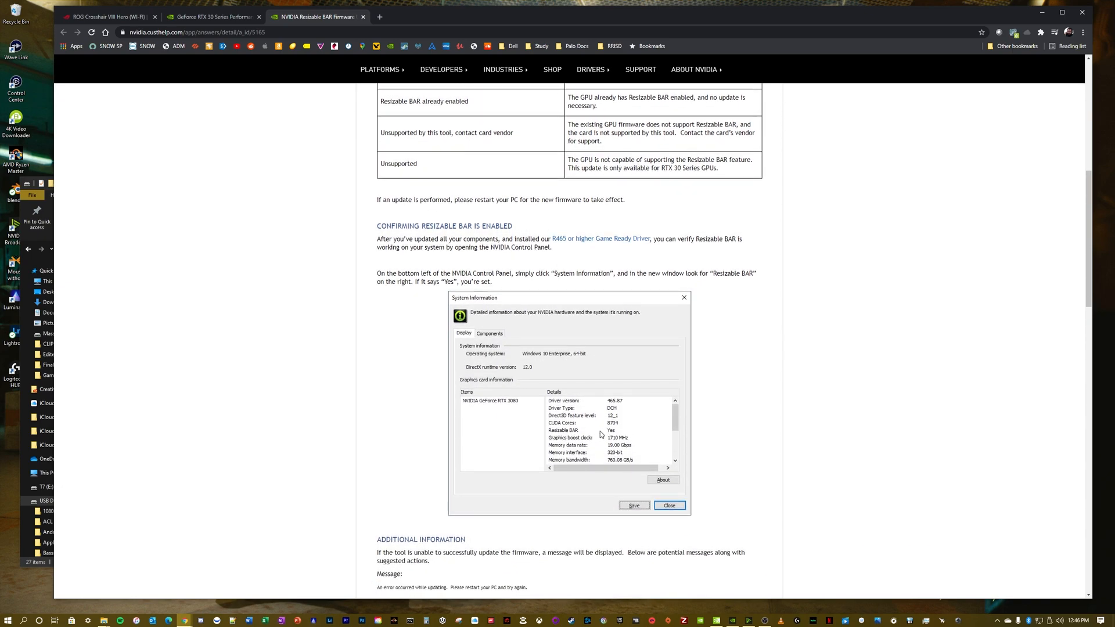
mouse_move(777, 454)
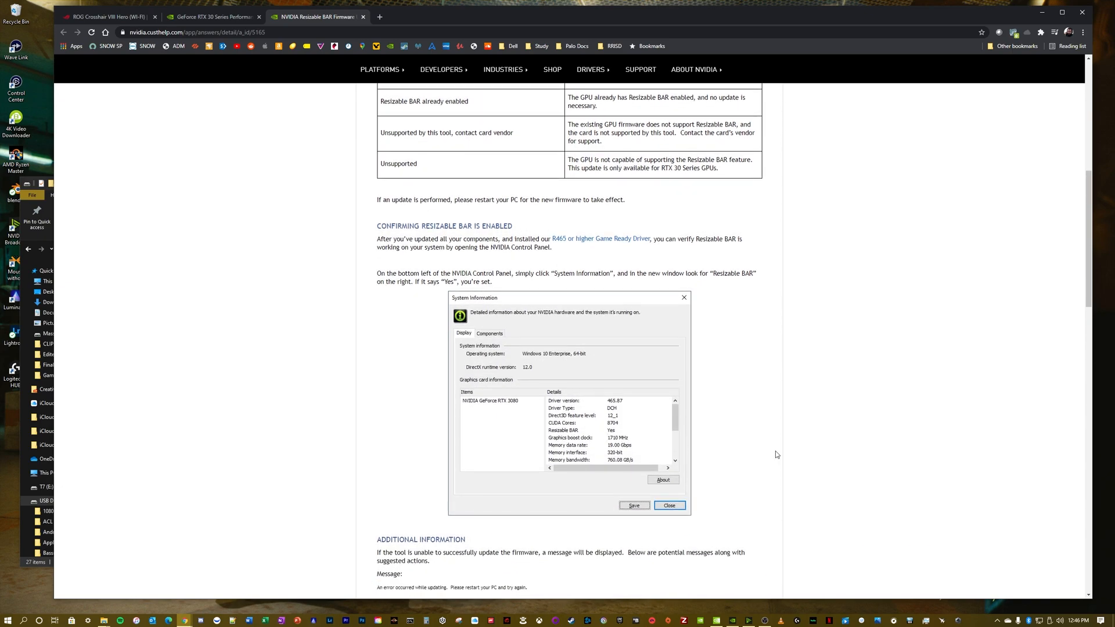
scroll(down, 3)
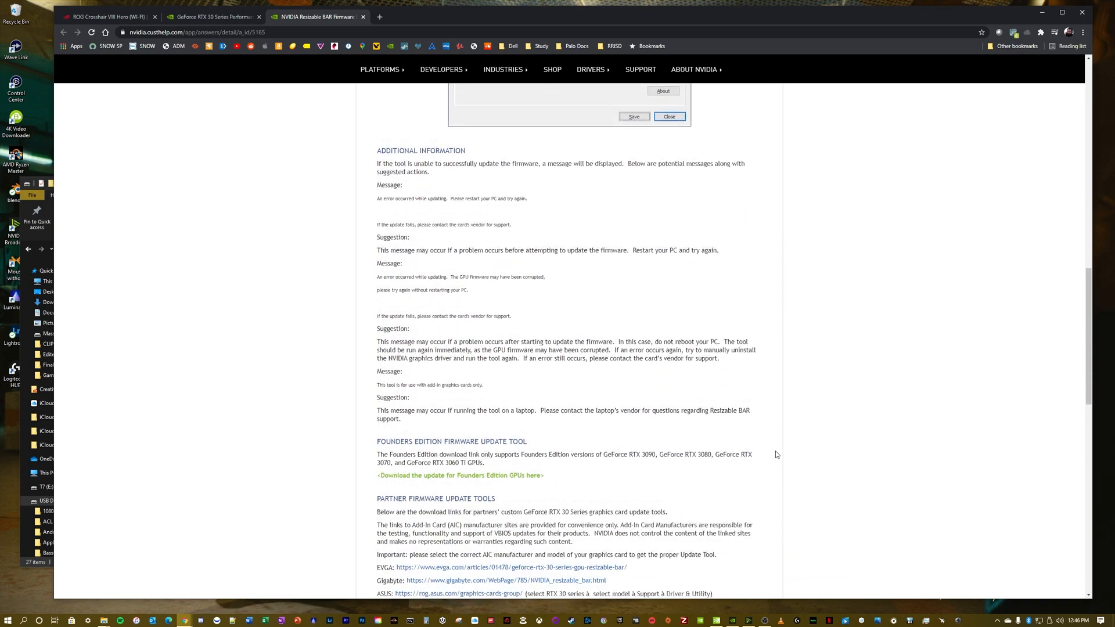
scroll(down, 3)
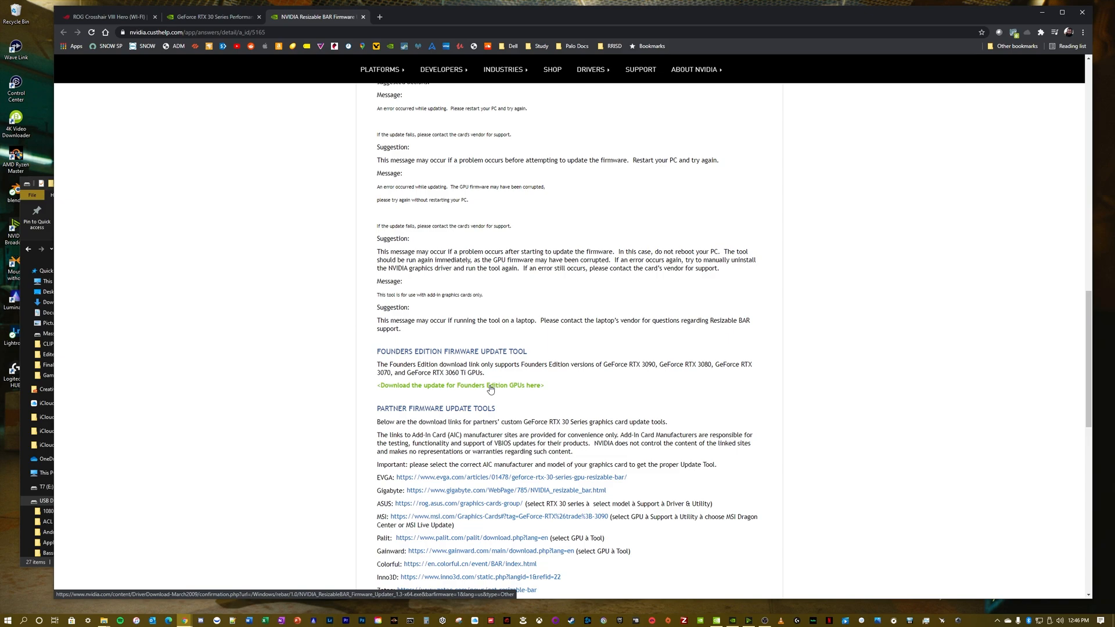
click(460, 385)
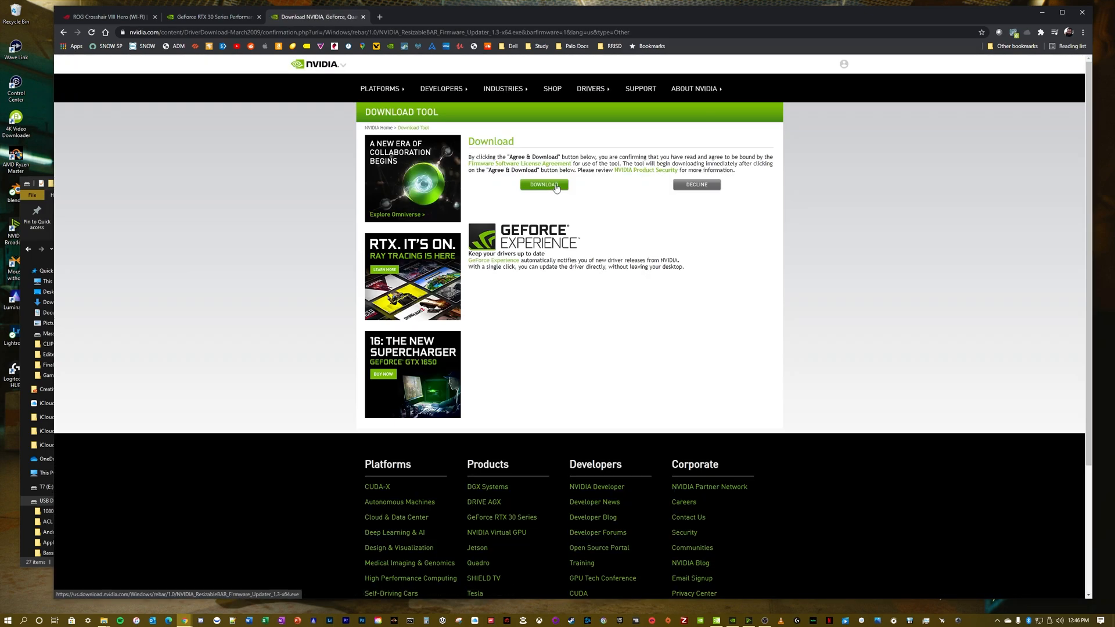
click(544, 185)
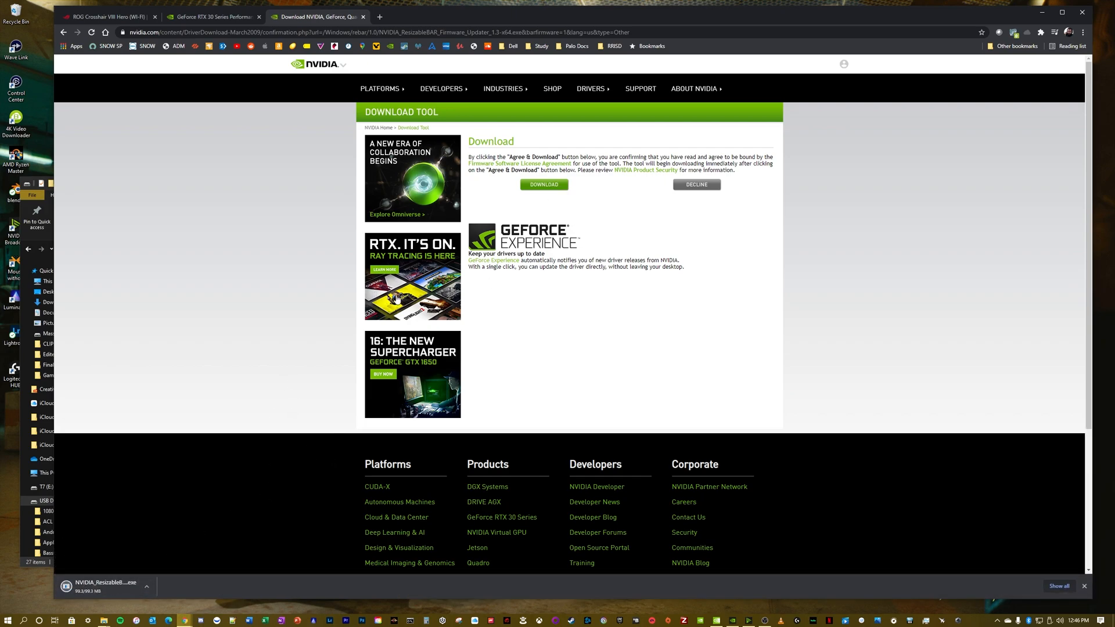
- Show all BIOS versions on the Crosshair VIII Hero support page
click(104, 16)
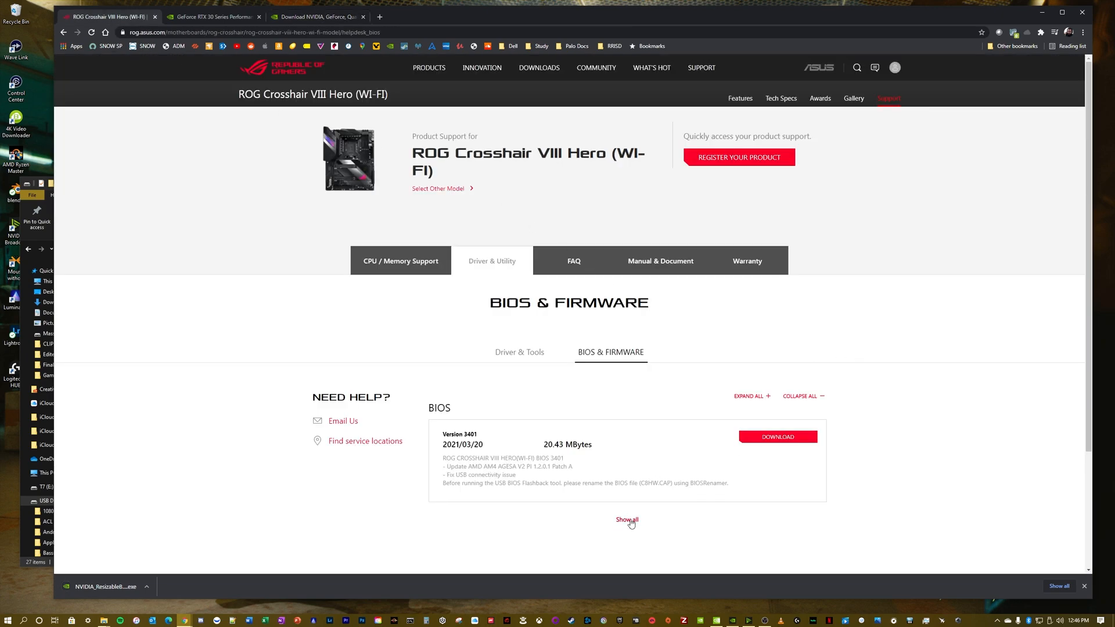
click(627, 519)
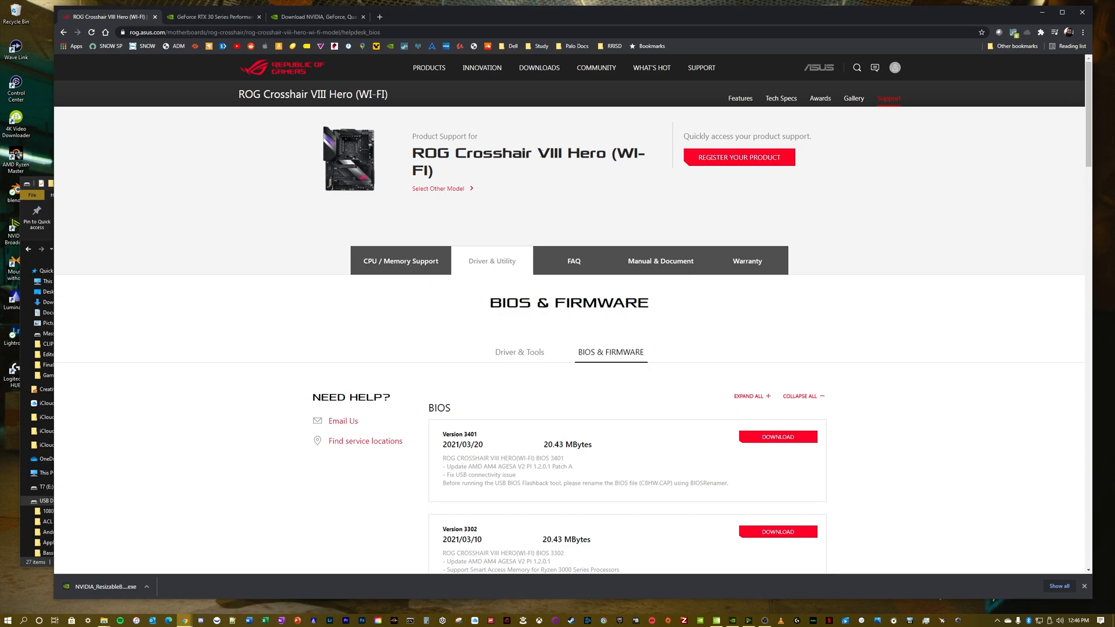
mouse_move(792, 295)
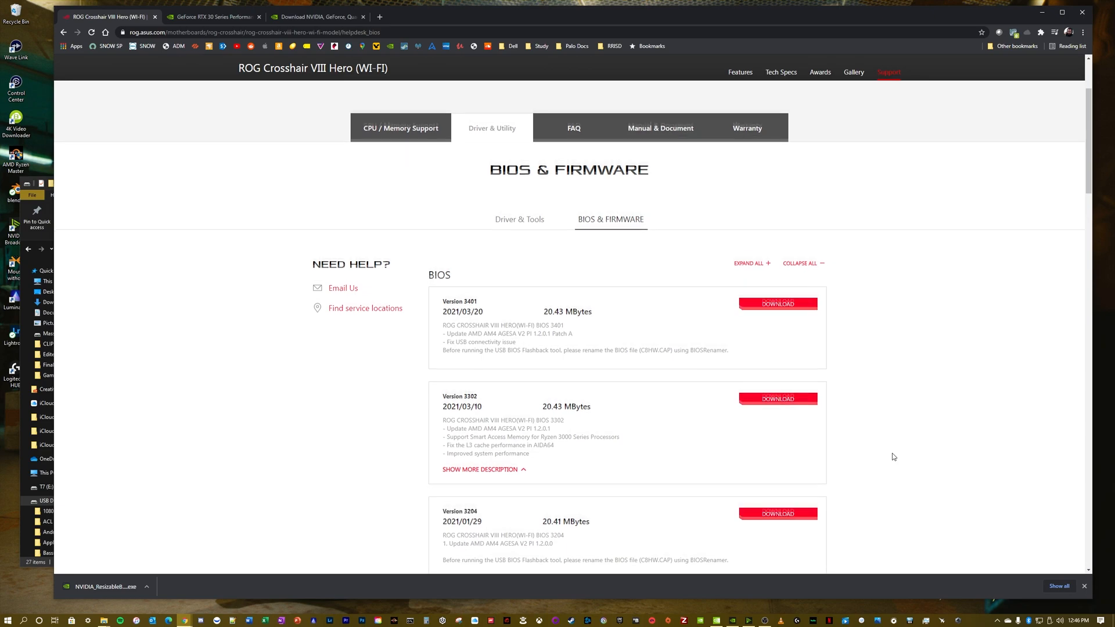
scroll(down, 3)
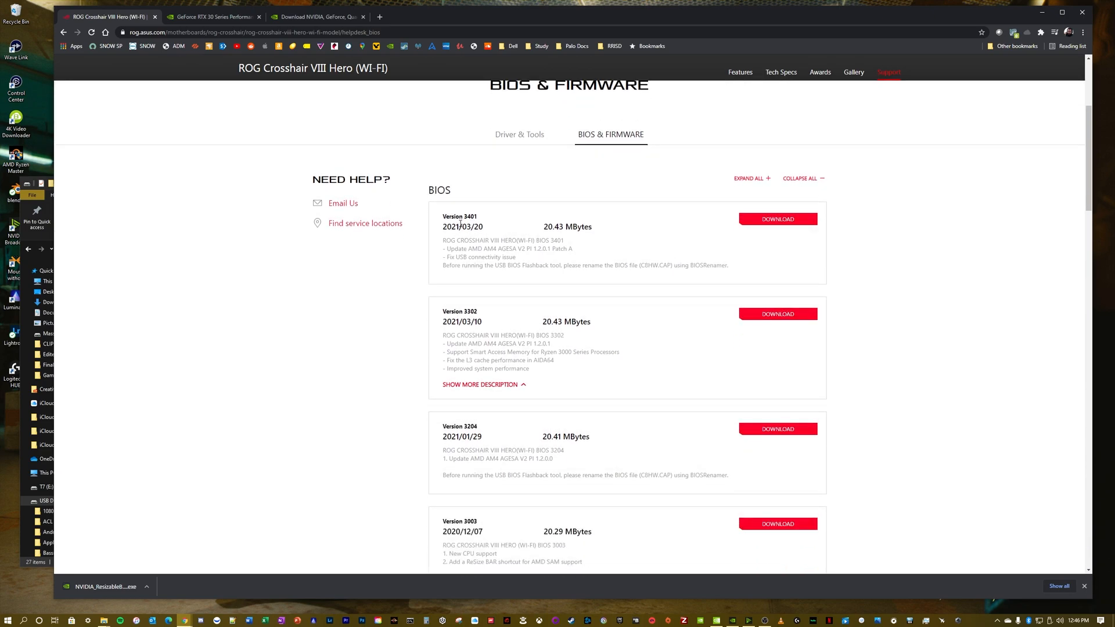
mouse_move(849, 372)
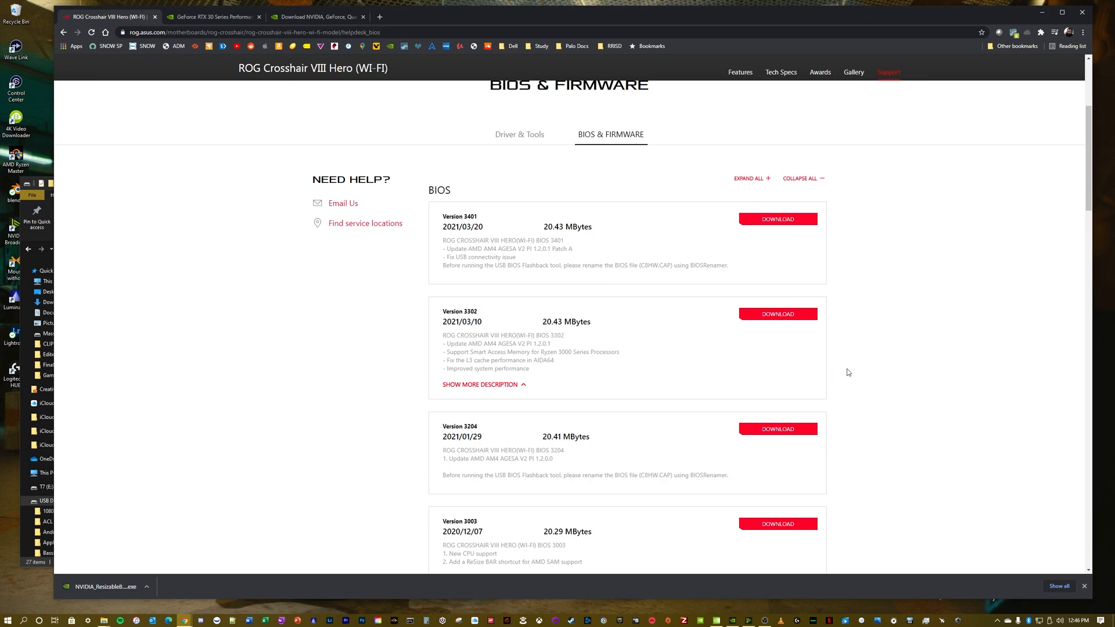
mouse_move(868, 381)
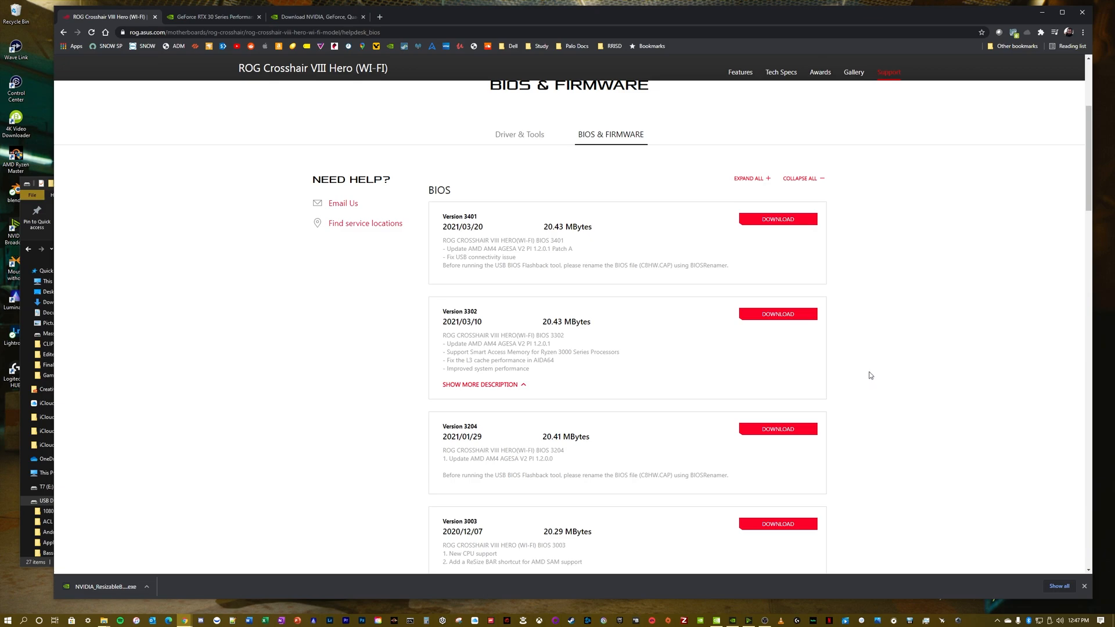
mouse_move(877, 362)
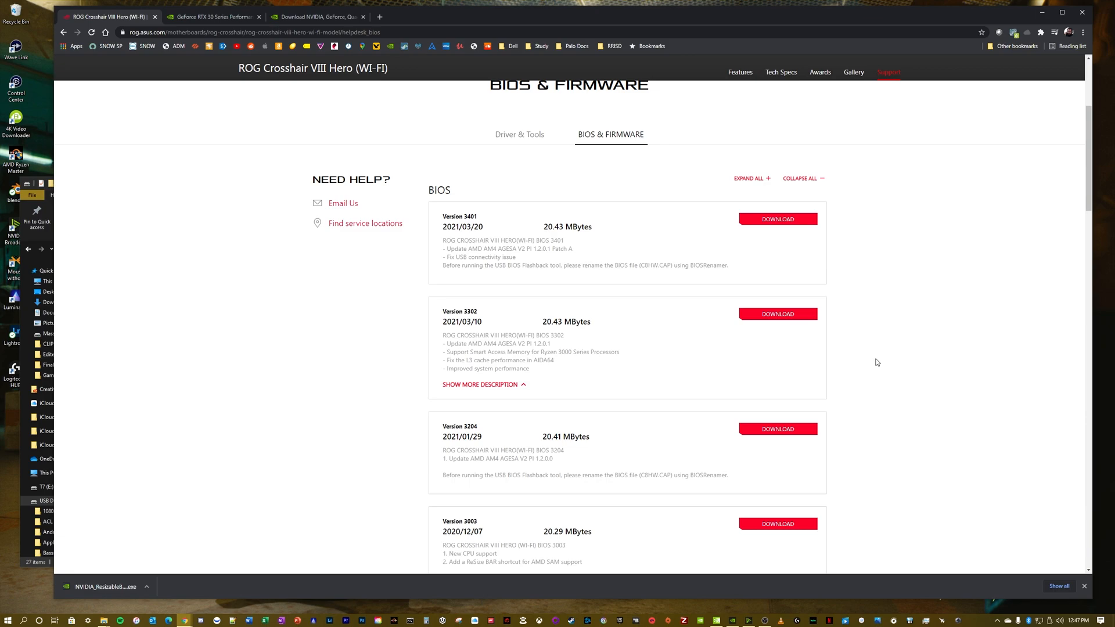
mouse_move(879, 354)
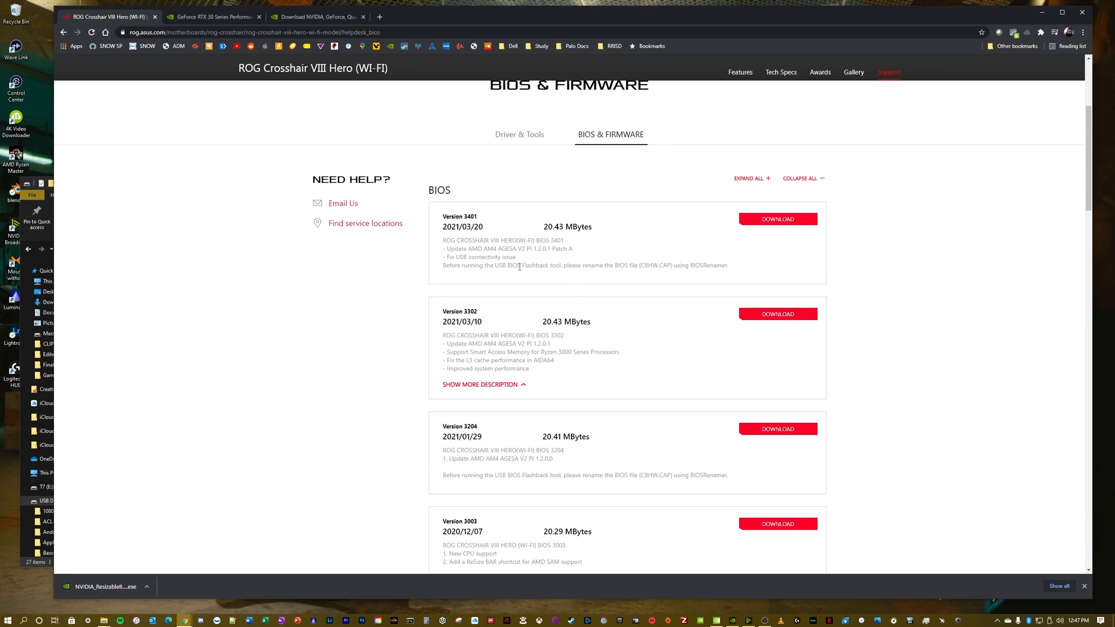
- Highlight release-note text for BIOS 3401 and the Smart Access Memory line in 3302
double_click(532, 266)
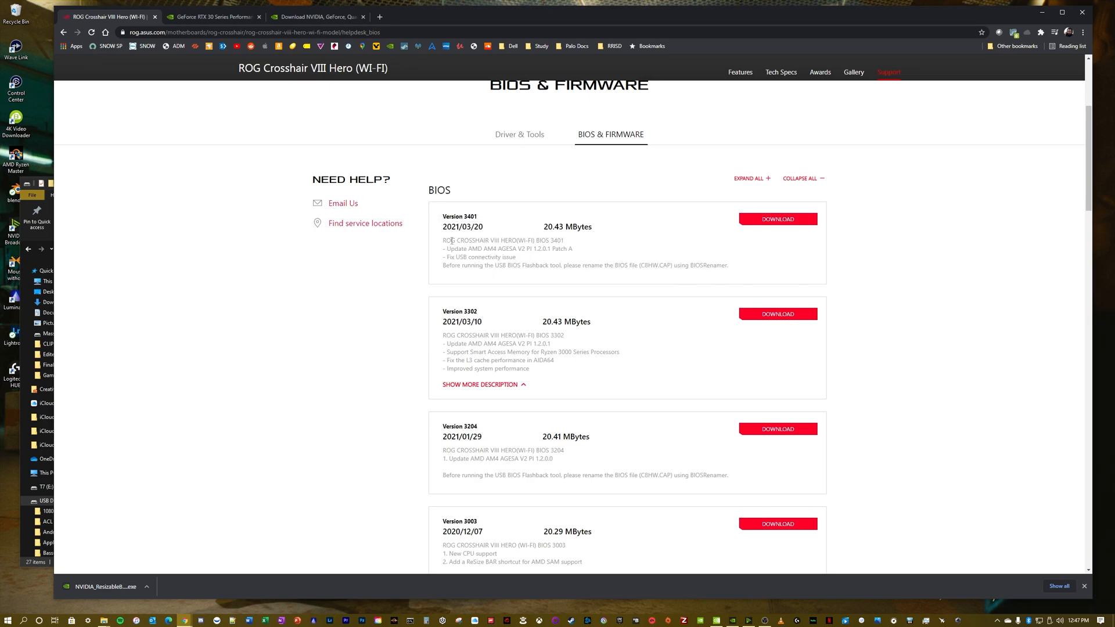
double_click(465, 311)
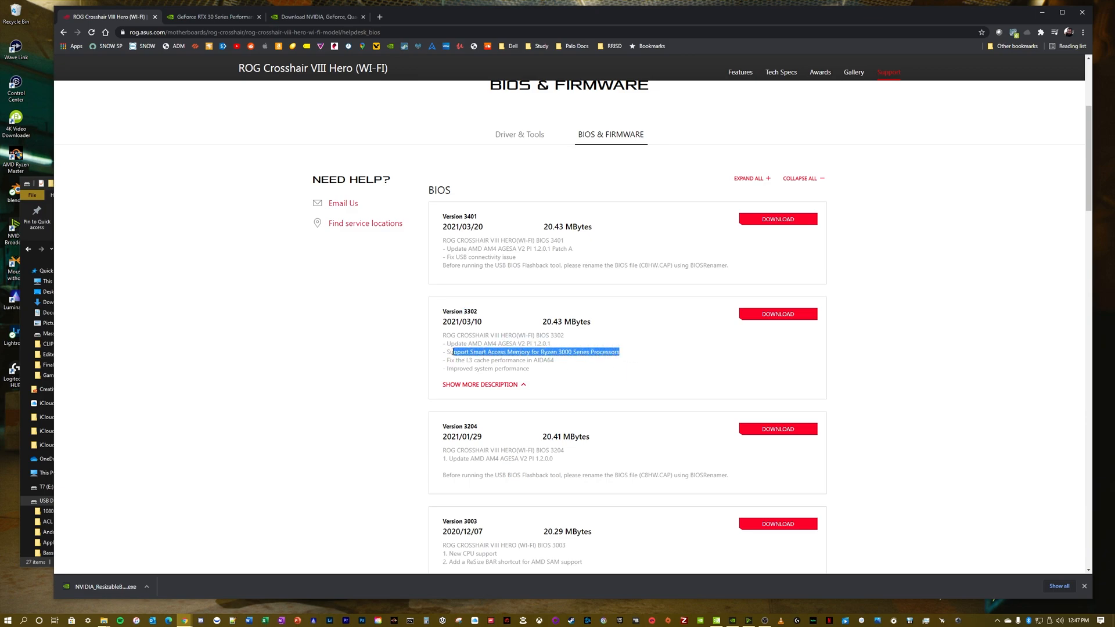
click(466, 352)
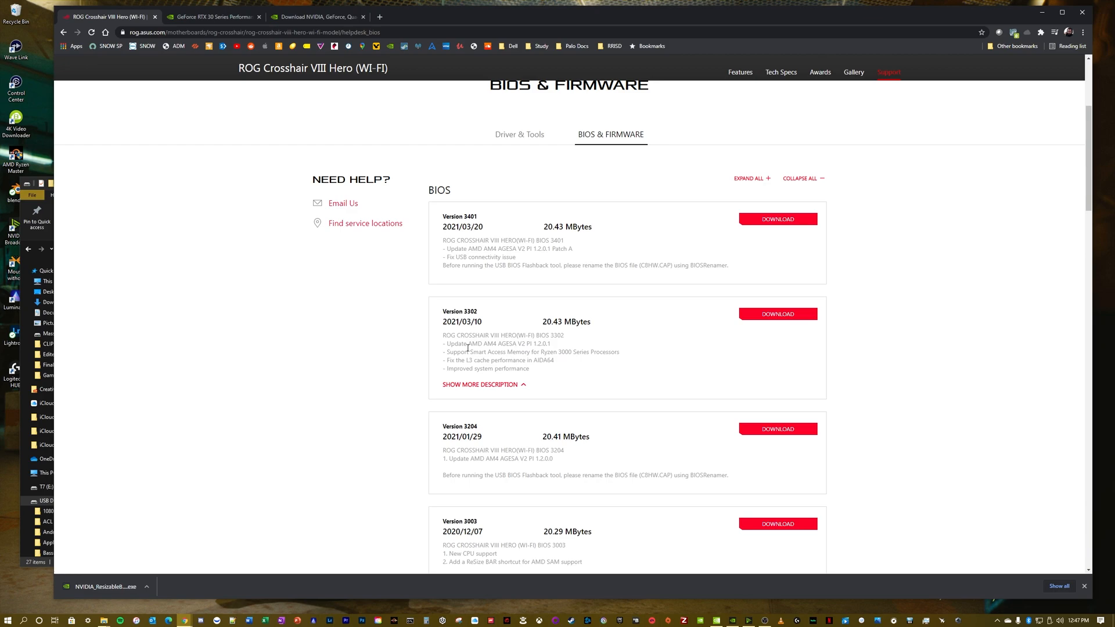
drag(466, 352, 525, 352)
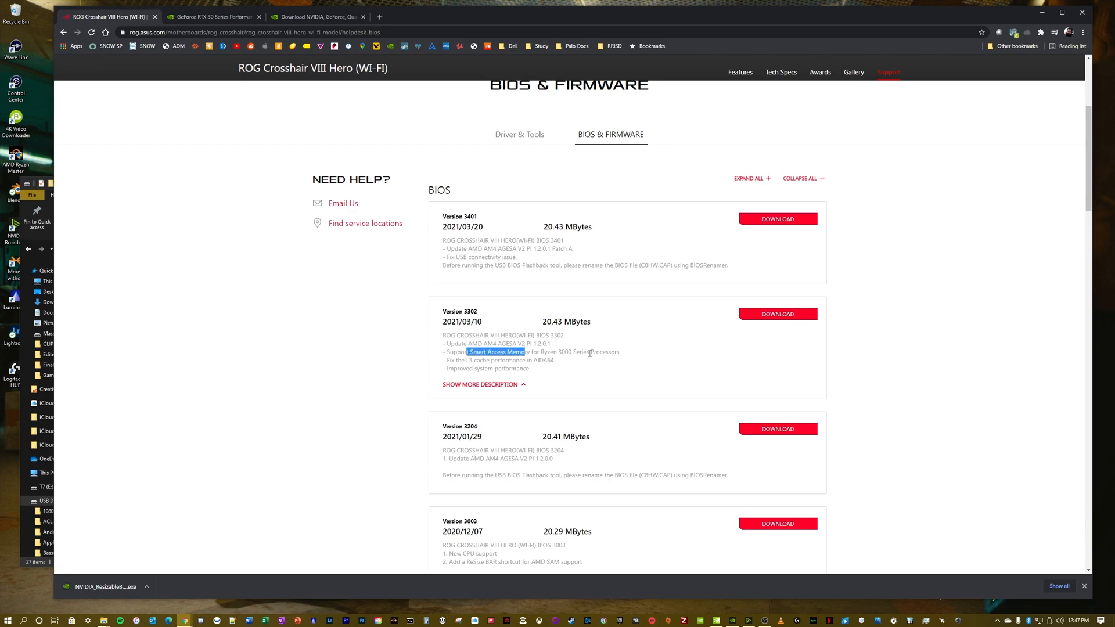
drag(450, 352, 620, 352)
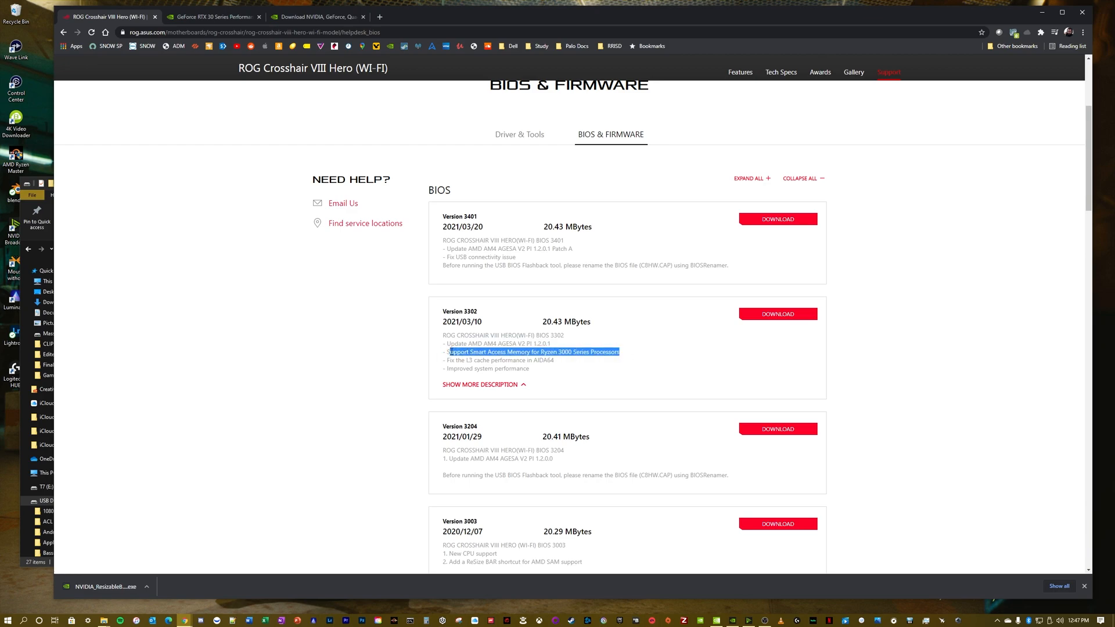
click(583, 366)
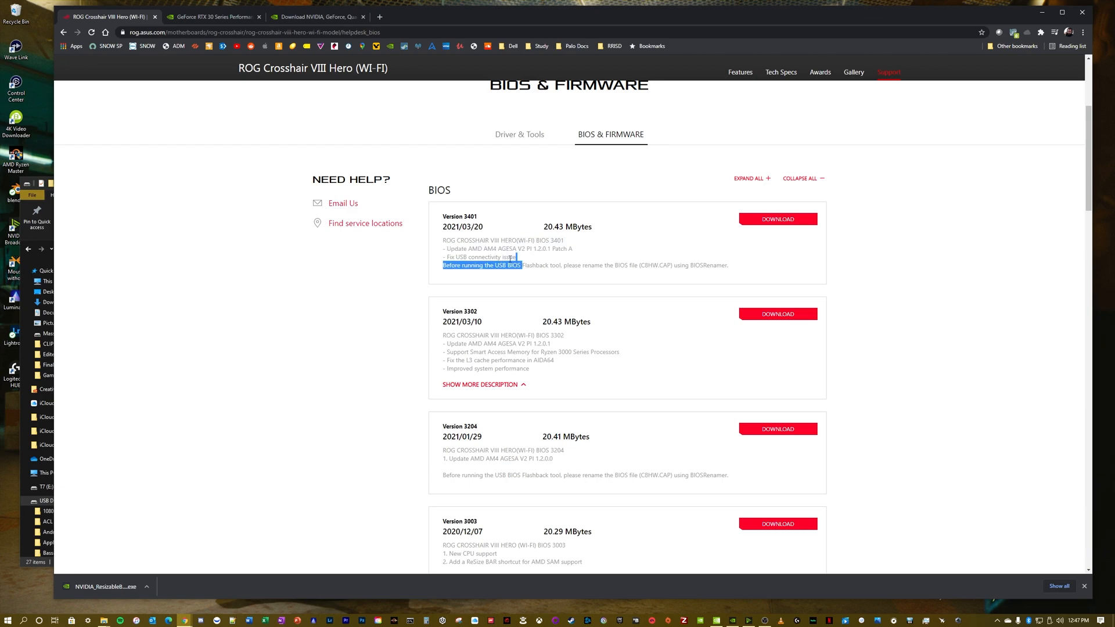
click(448, 257)
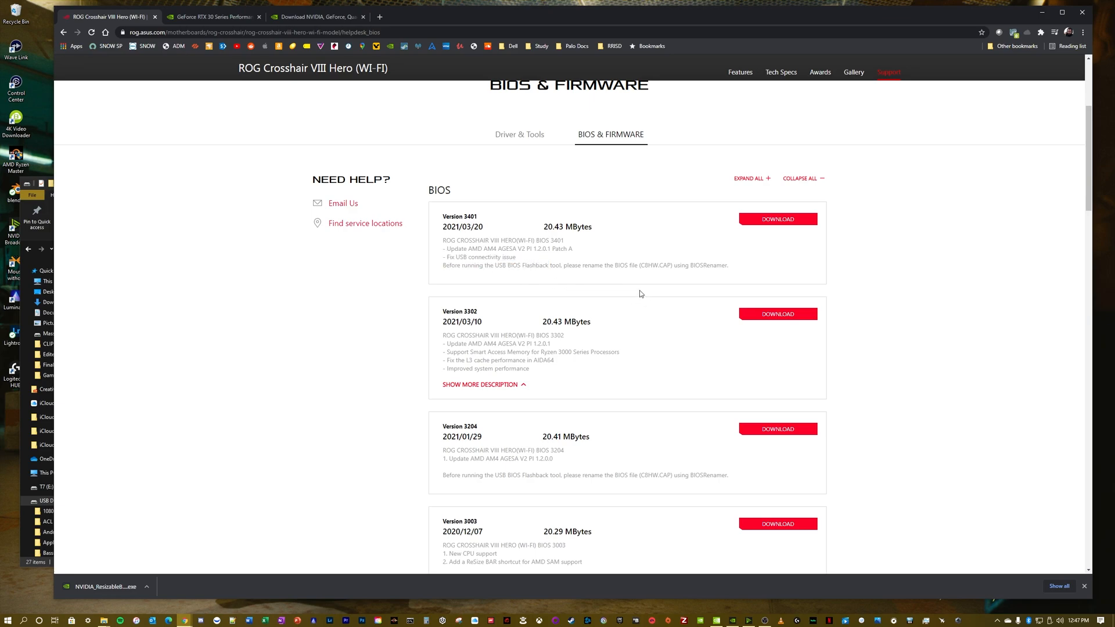
- Download and extract the 3401 BIOS zip, then run BIOSRenamer.exe from its folder
click(777, 219)
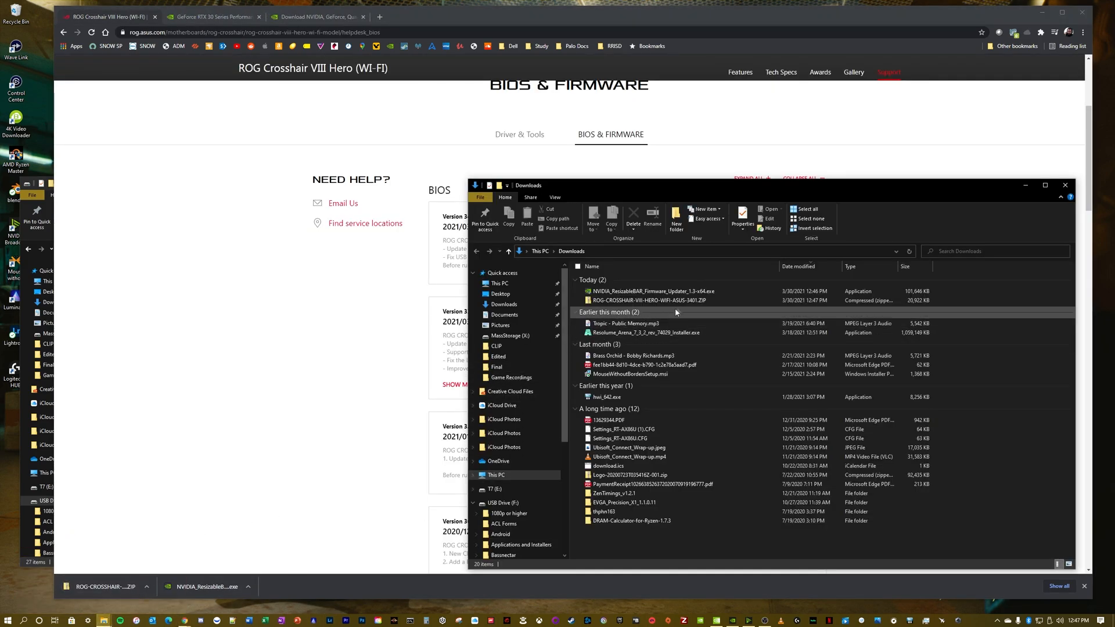
right_click(647, 301)
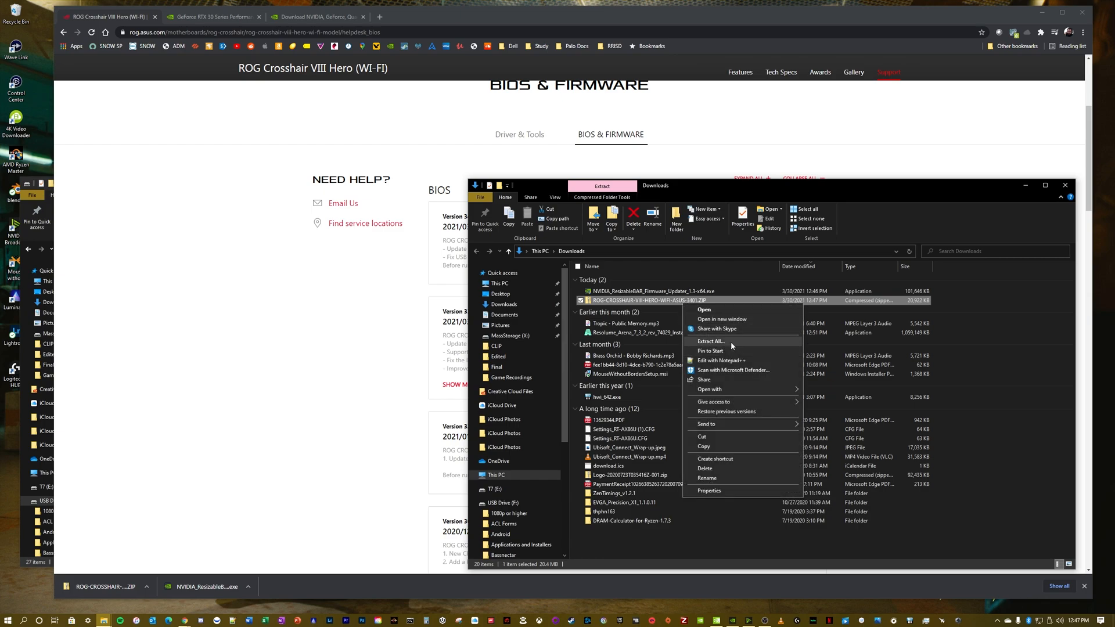
click(710, 341)
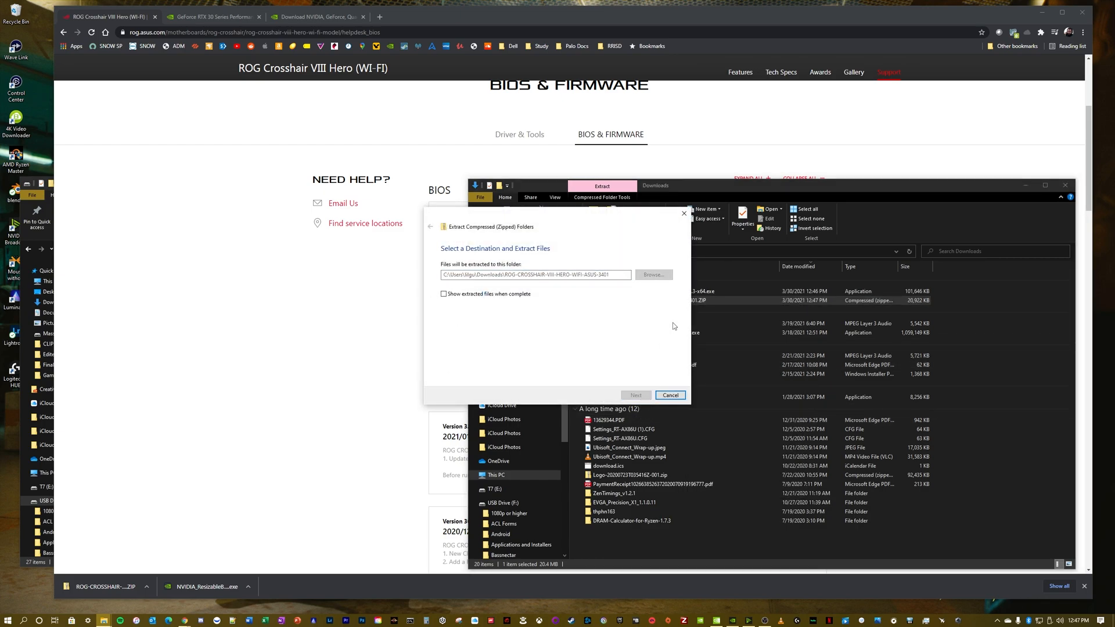
click(670, 395)
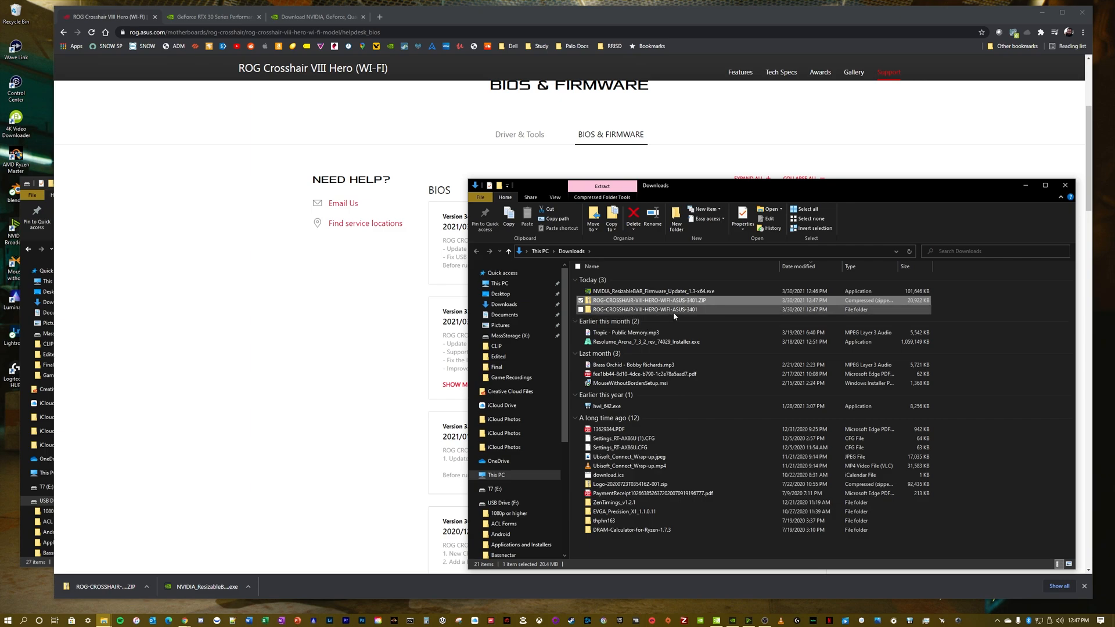
double_click(641, 309)
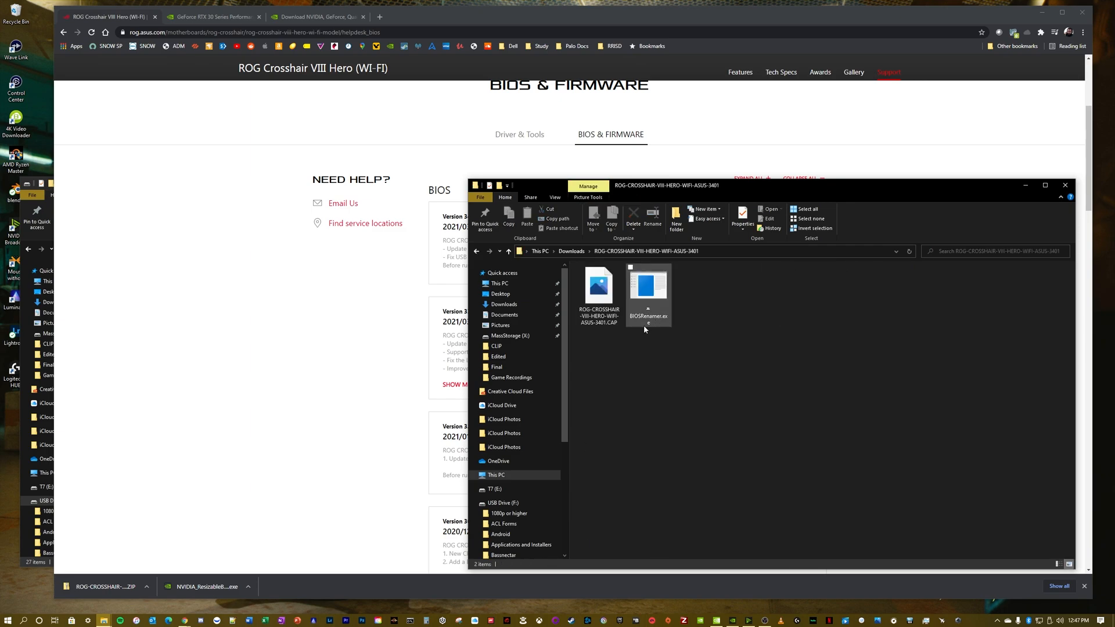
mouse_move(648, 286)
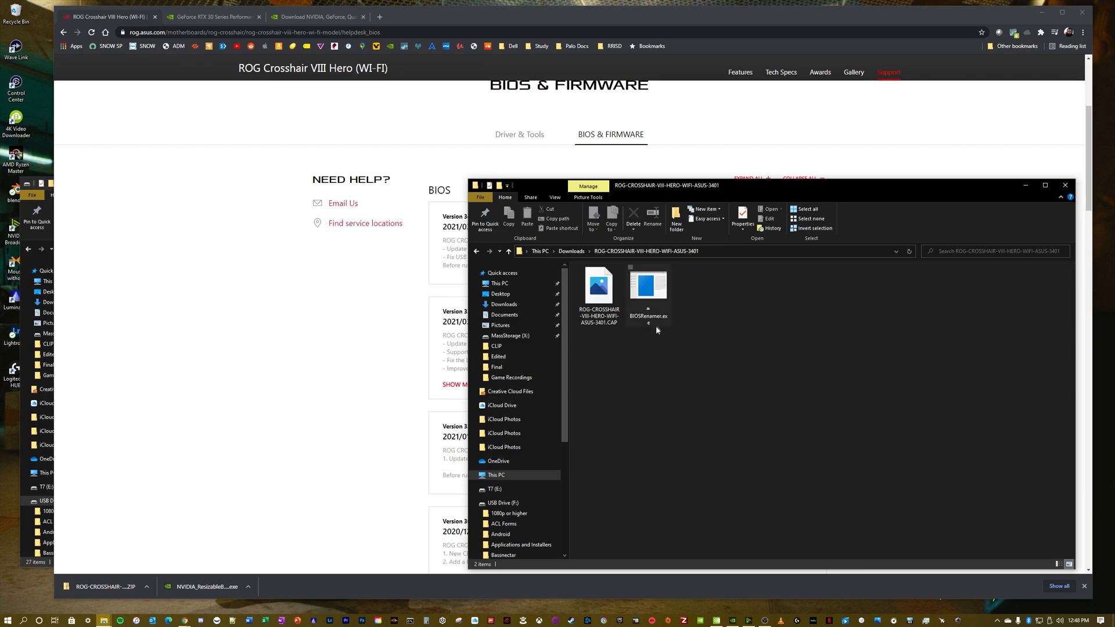
double_click(647, 284)
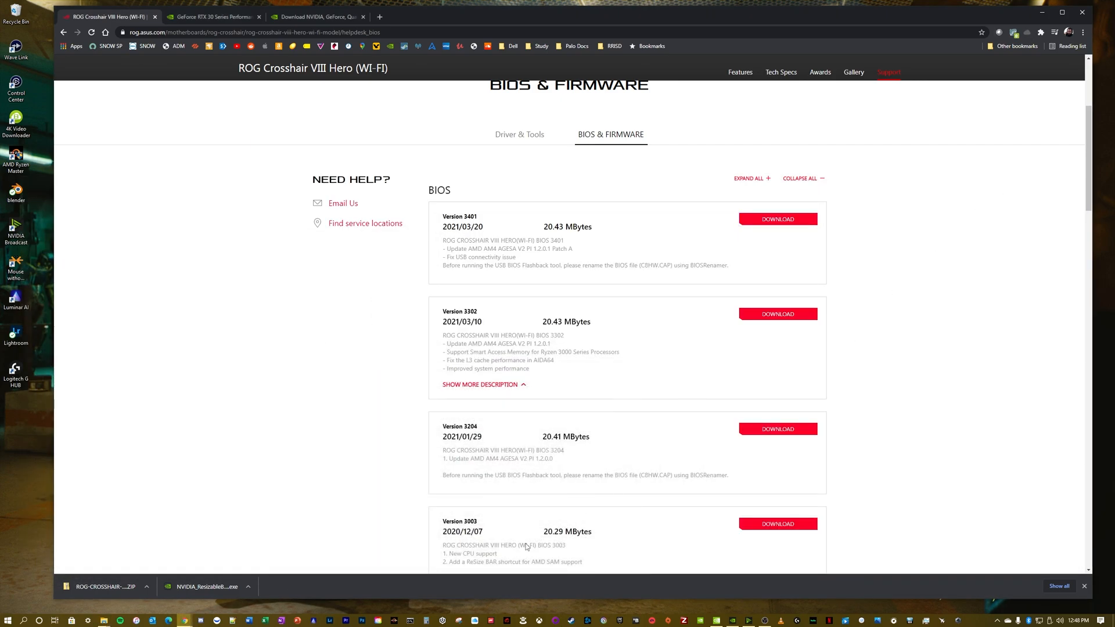
mouse_move(331, 442)
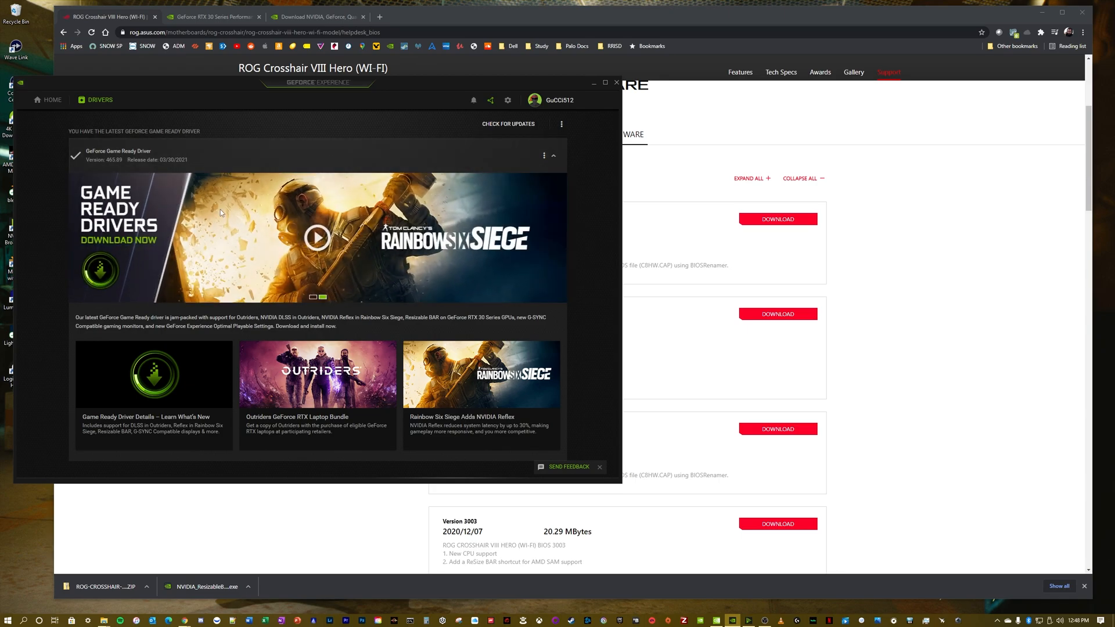
mouse_move(375, 248)
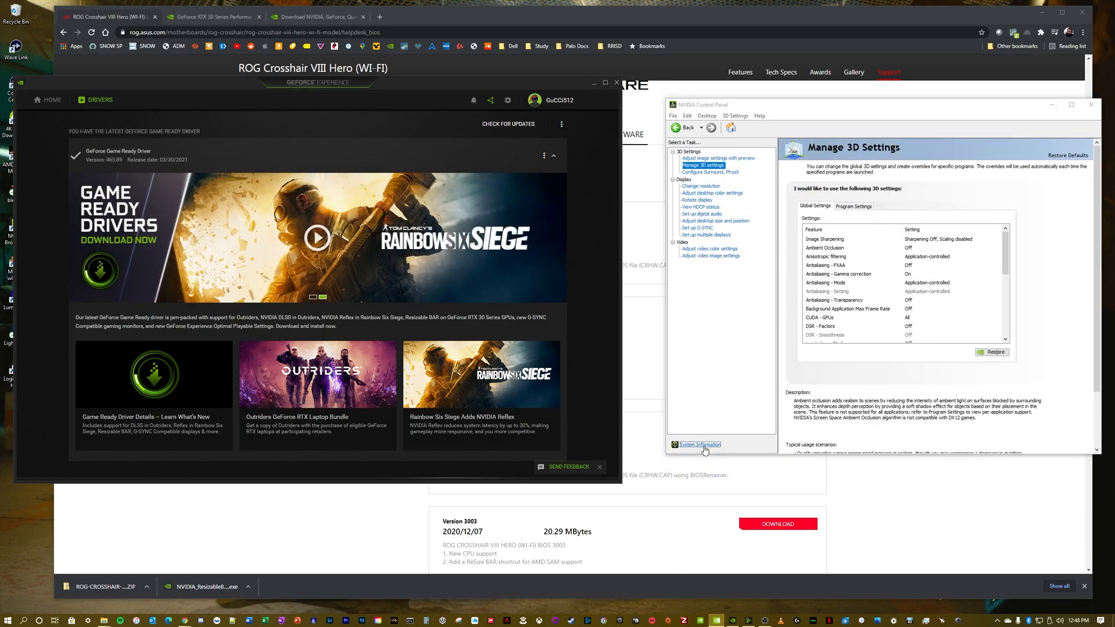
- View NVIDIA Control Panel System Information and bring up NVIDIA's Resizable BAR knowledge base article
click(700, 445)
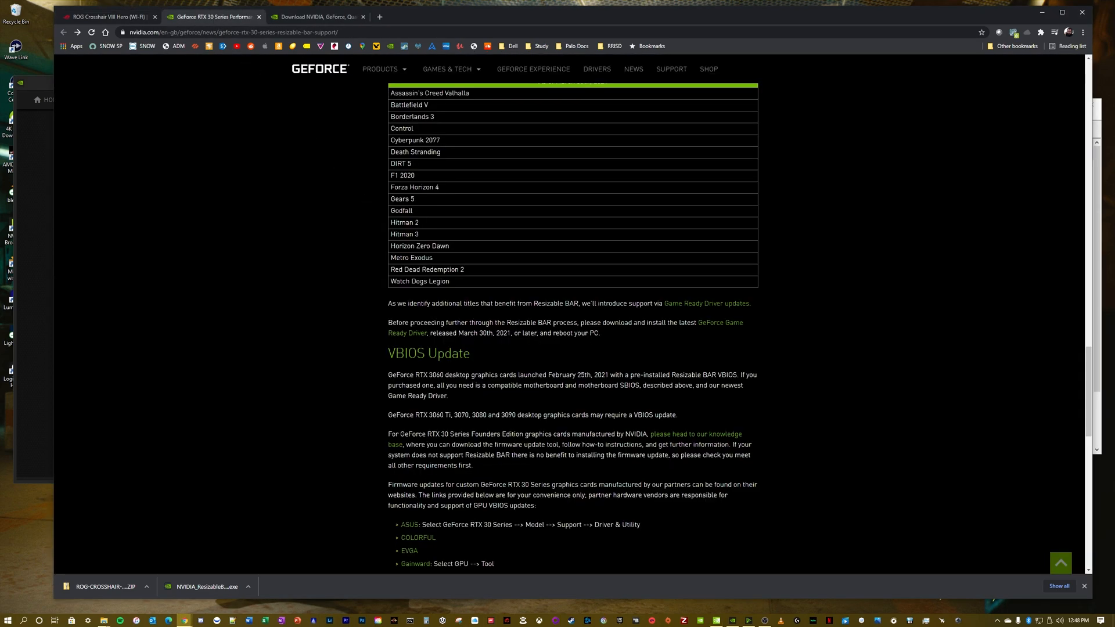
click(332, 17)
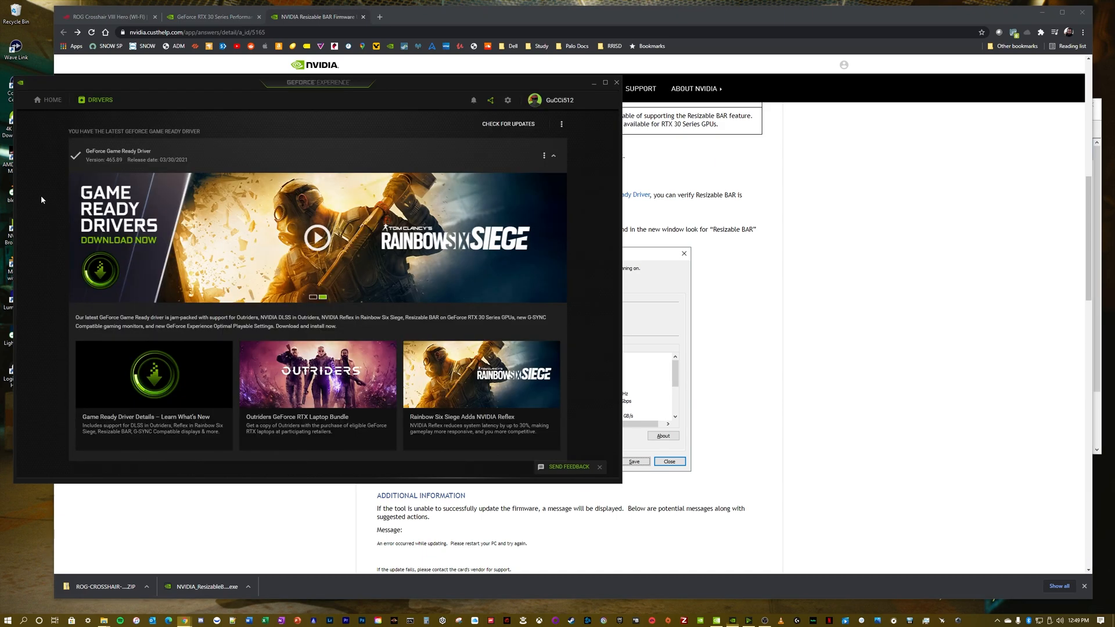
click(617, 83)
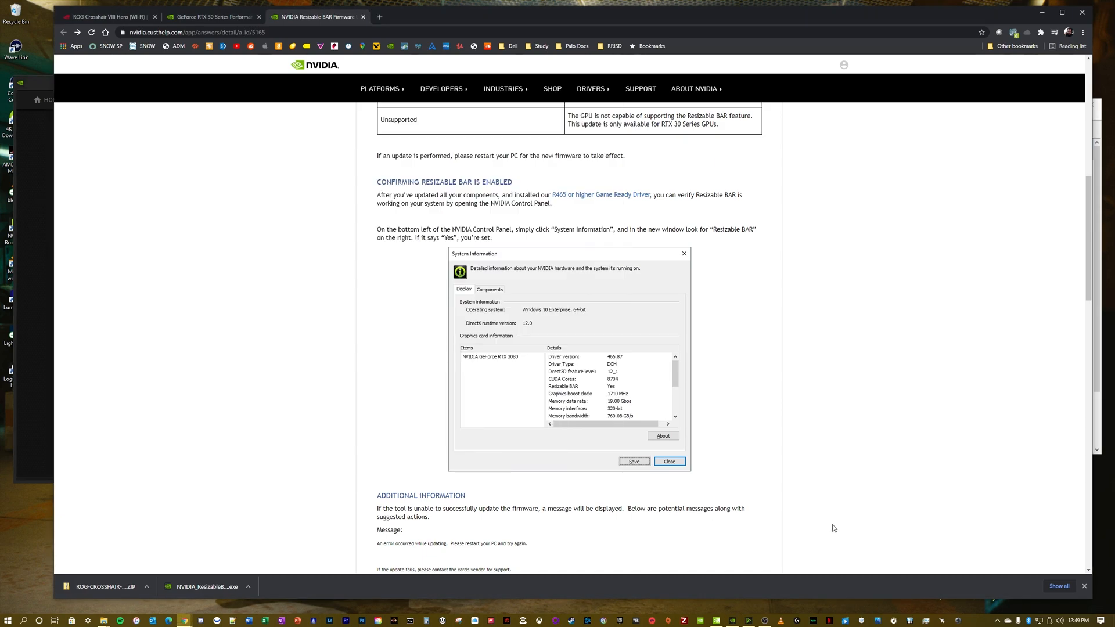
mouse_move(735, 503)
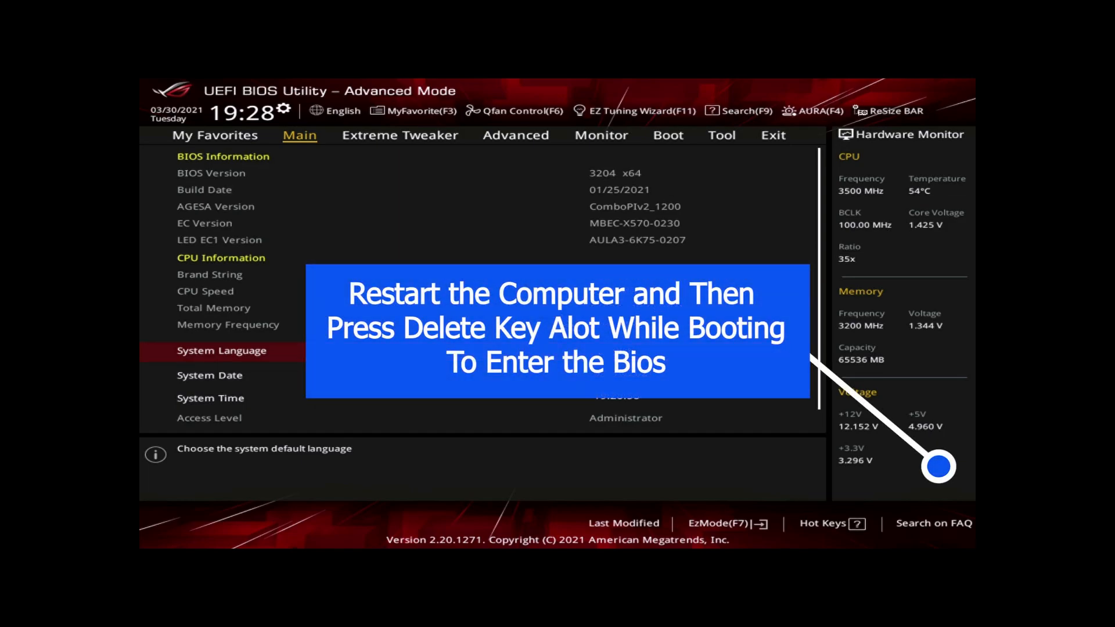
- Look through the Monitor and Boot tabs, then move to the Tool section
click(602, 135)
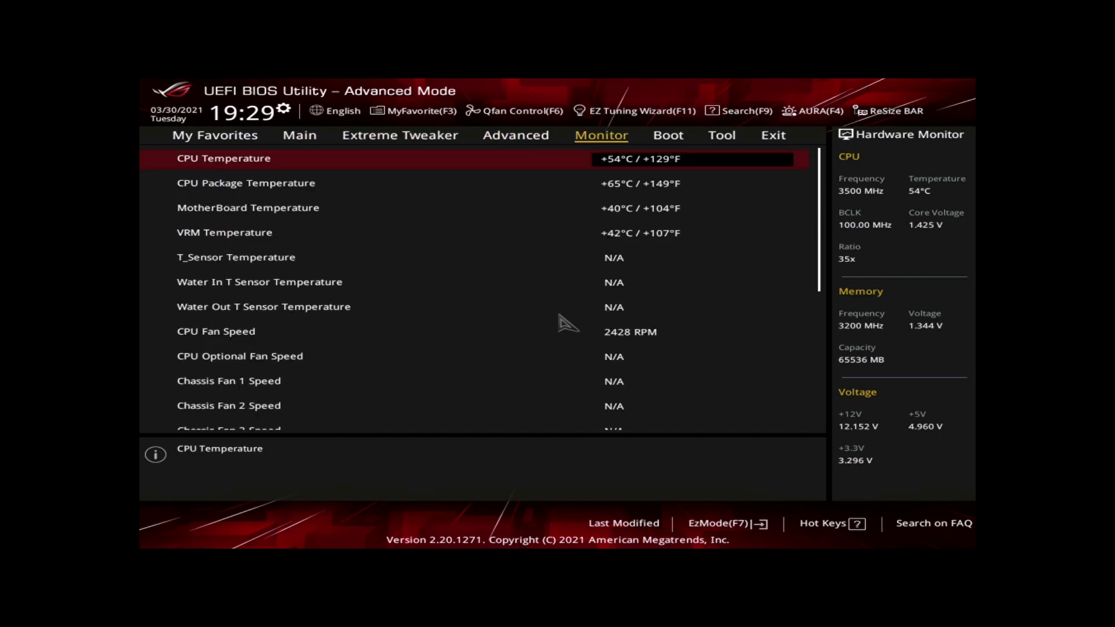
click(667, 135)
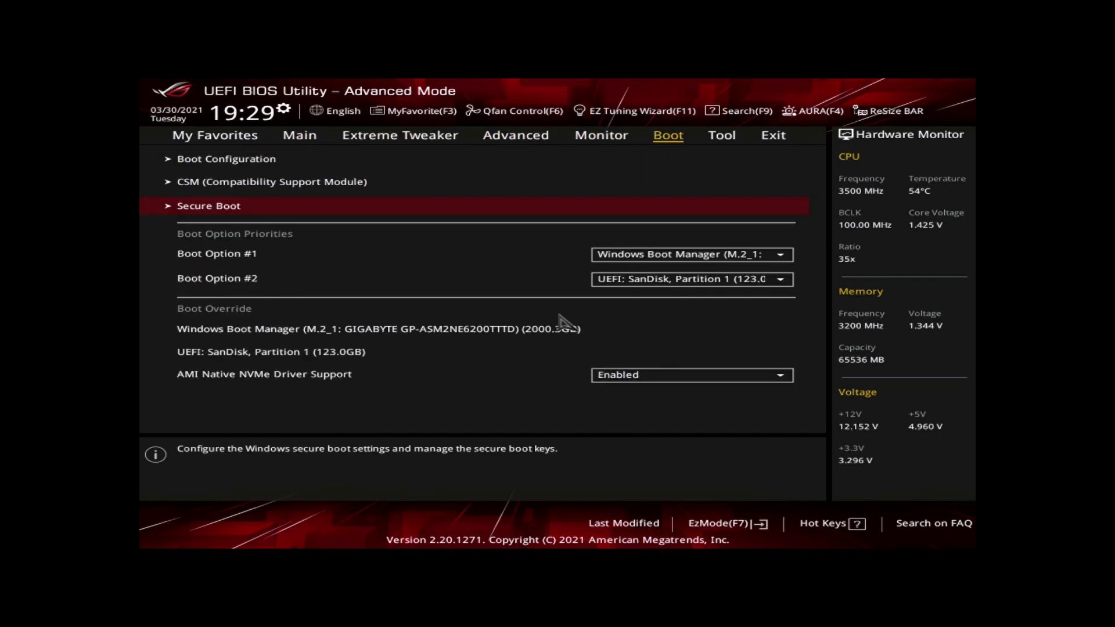
click(722, 135)
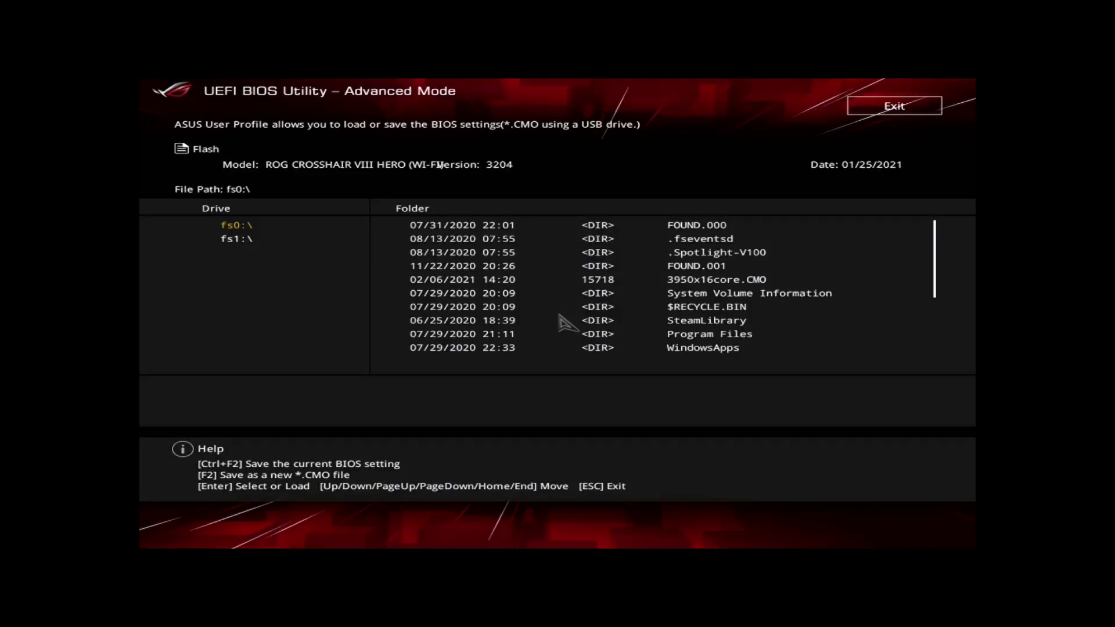
- On drive fs1, save the current BIOS settings as profile '3950x3204'
click(234, 238)
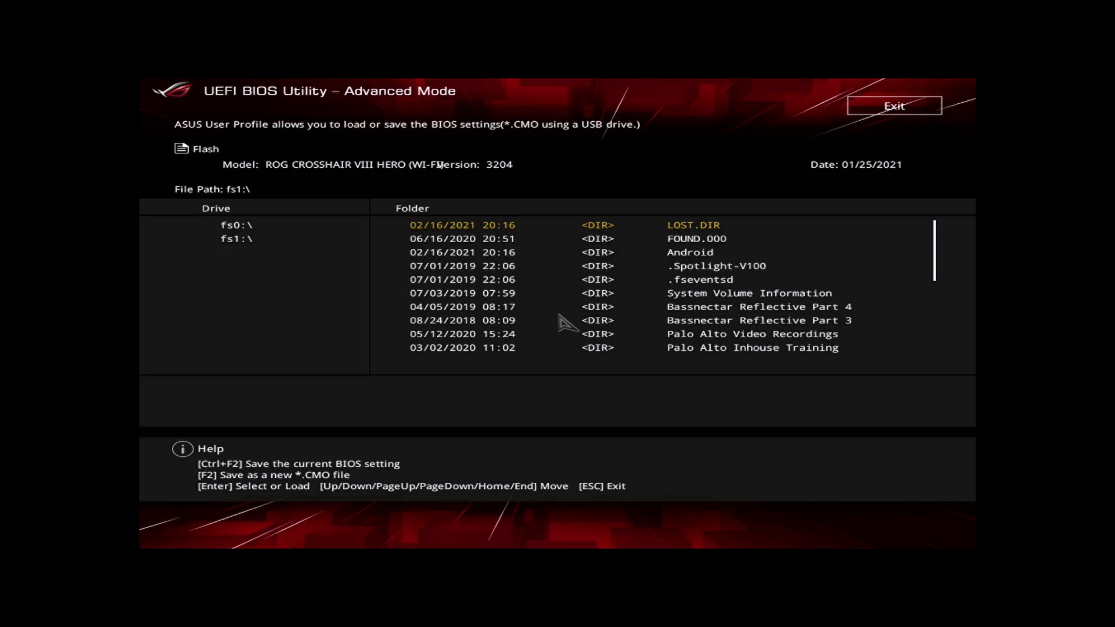
key(F2)
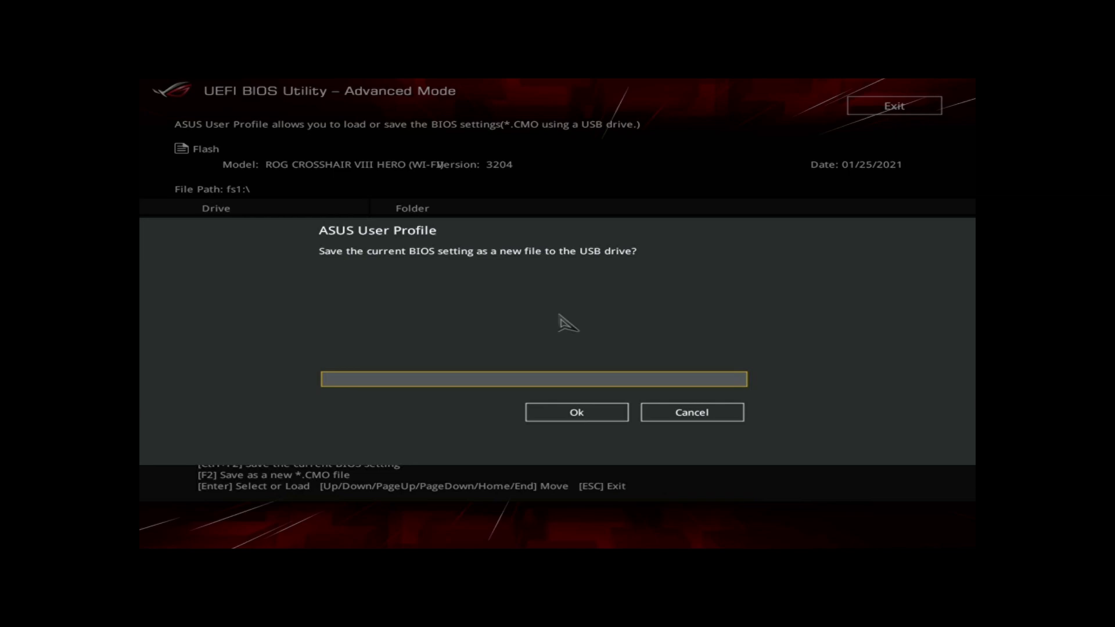
text(3950)
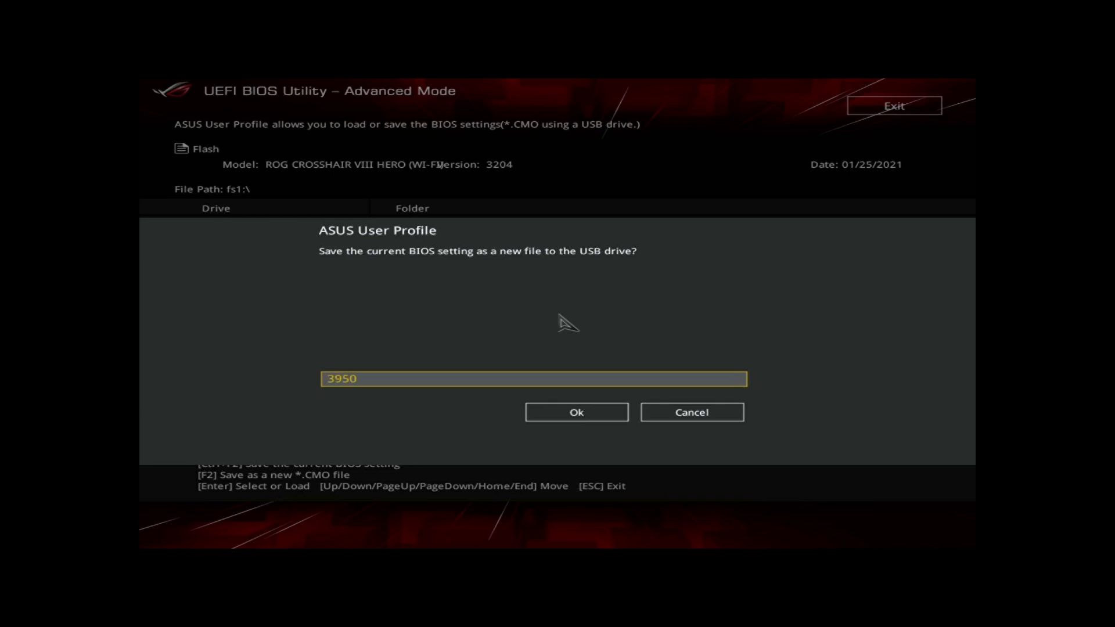
text(x32)
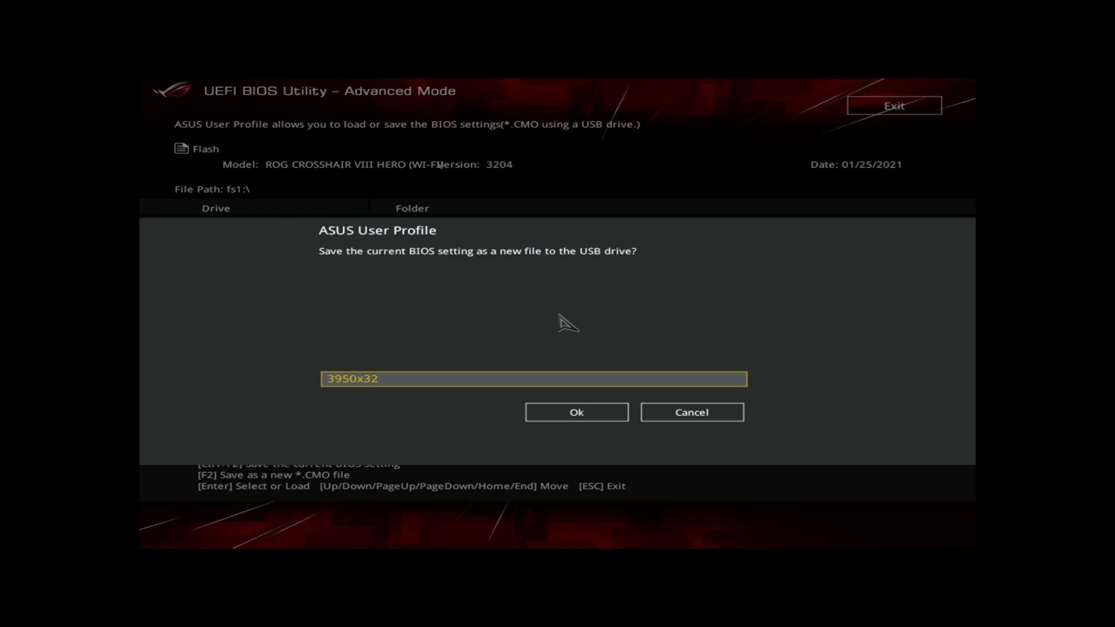
text(04)
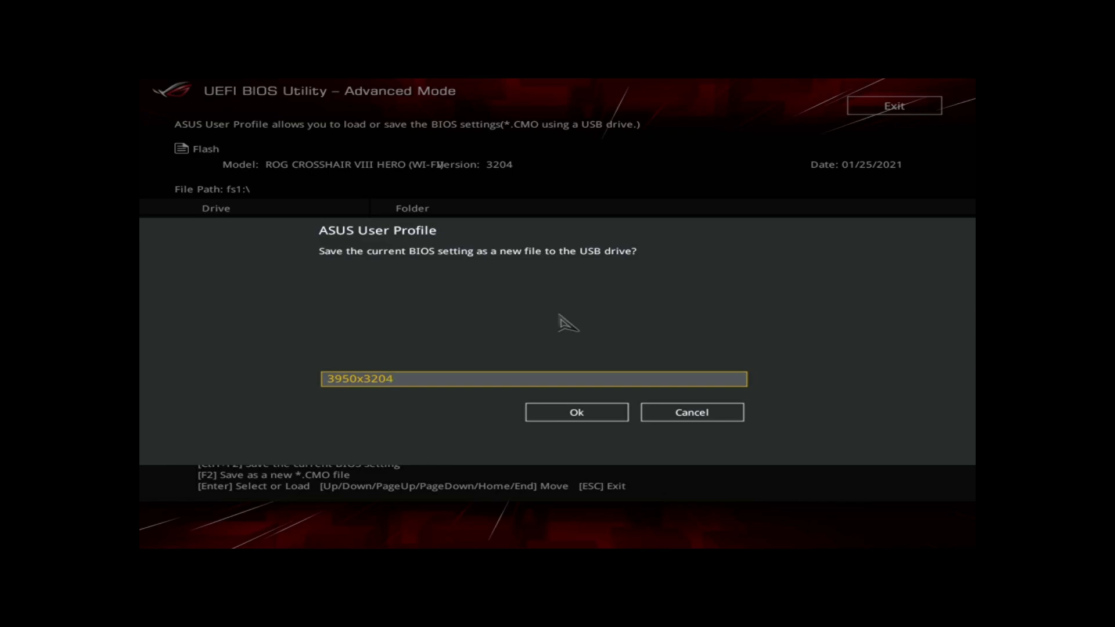
click(577, 412)
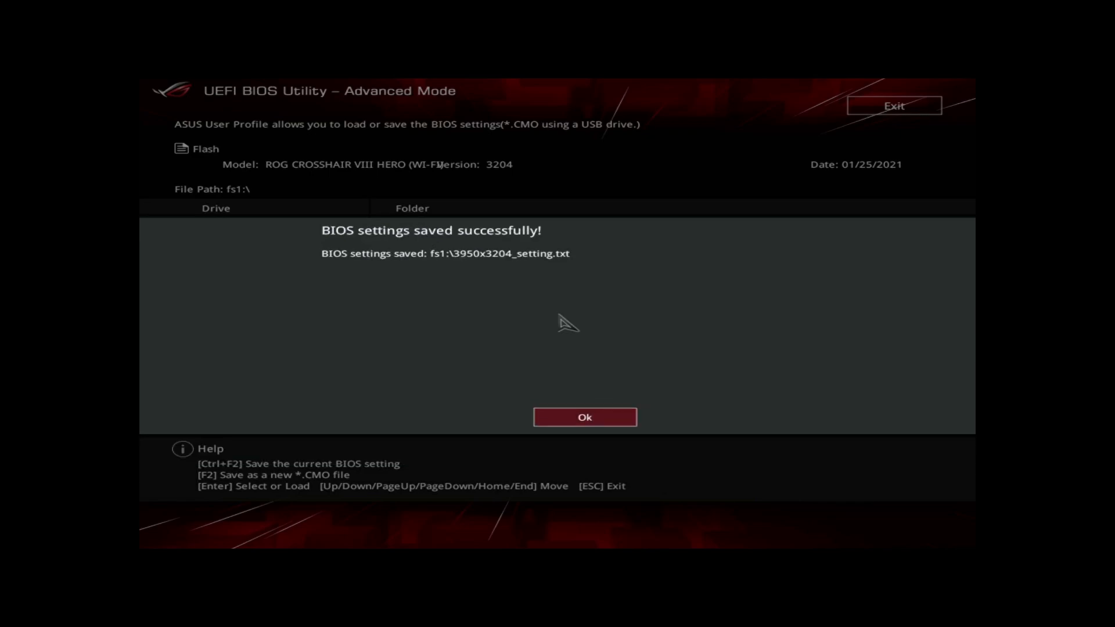
click(585, 417)
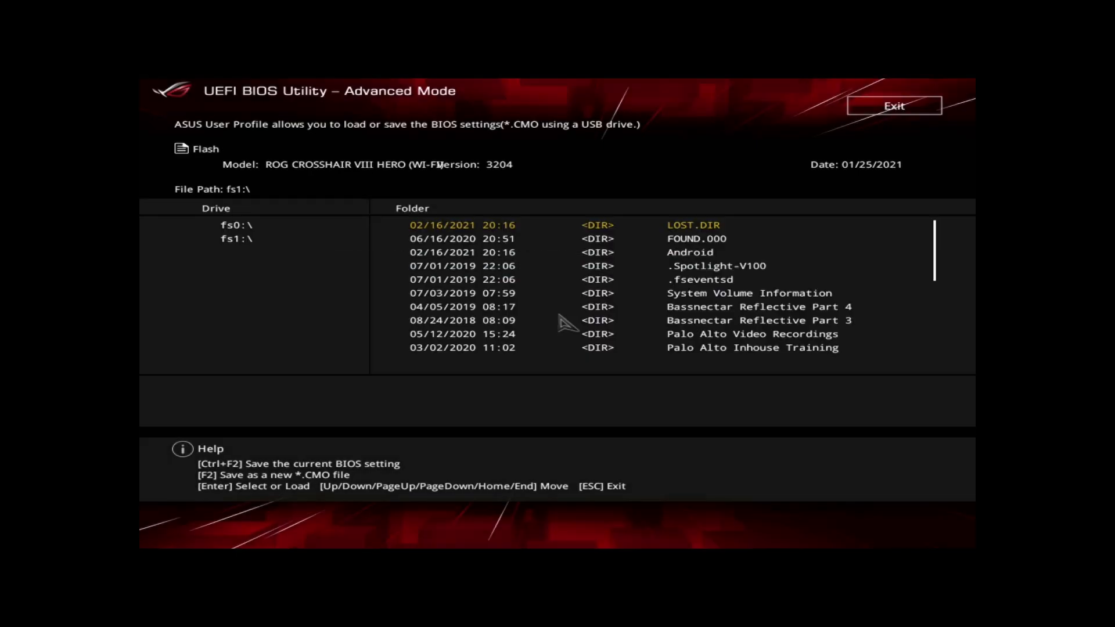
- Save another settings profile, correcting typos in its name, then leave the profile page
key(F2)
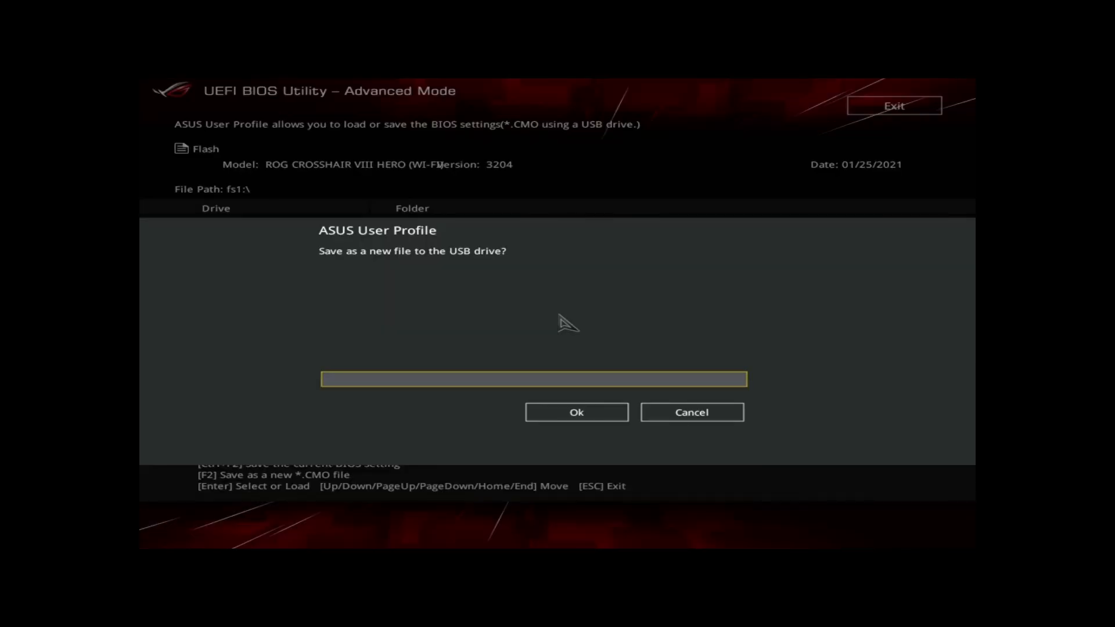
text(390)
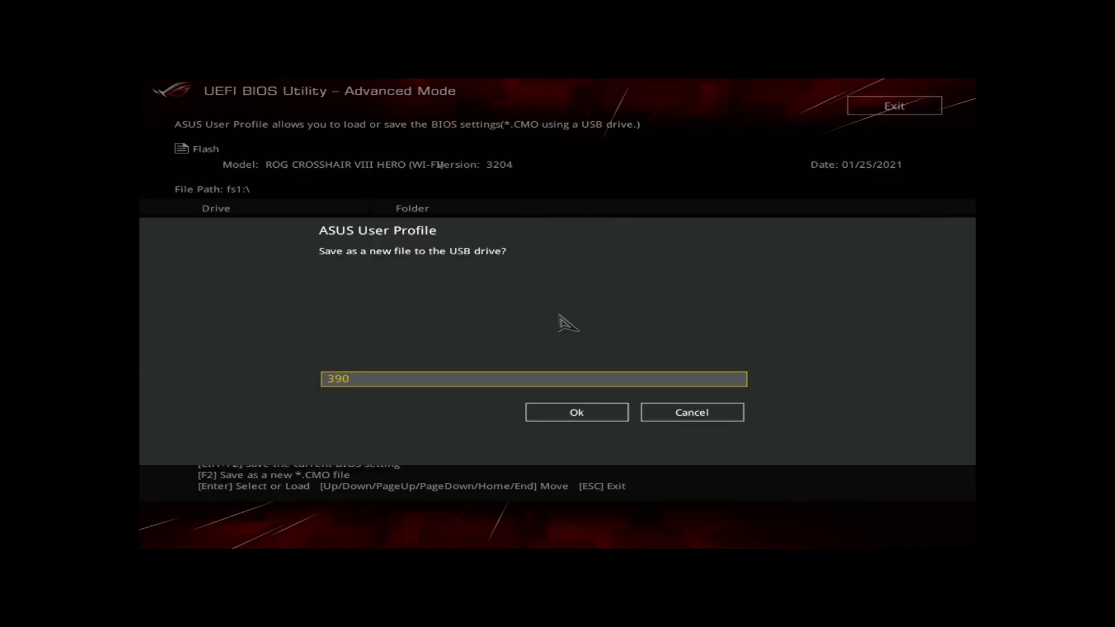
key(Backspace)
text(50x)
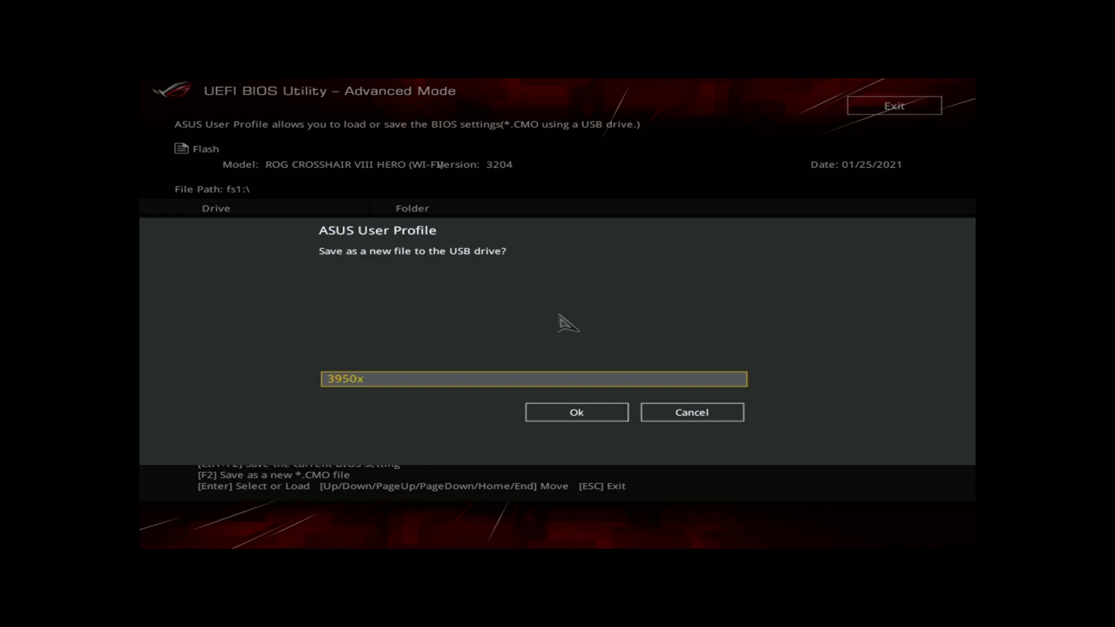
text(3604)
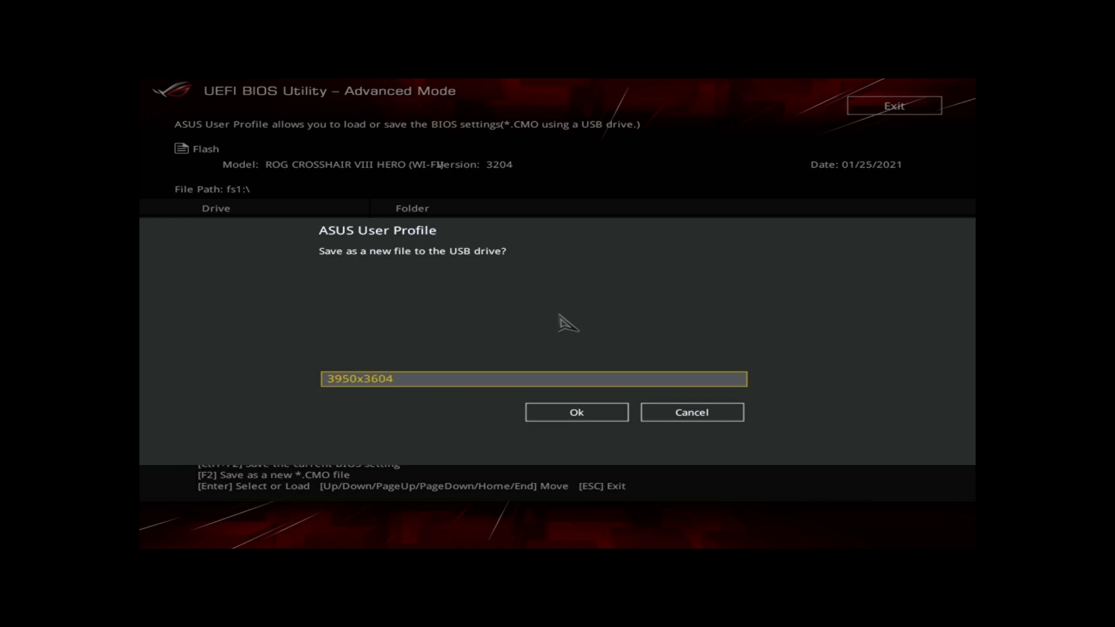
key(Backspace)
text(2)
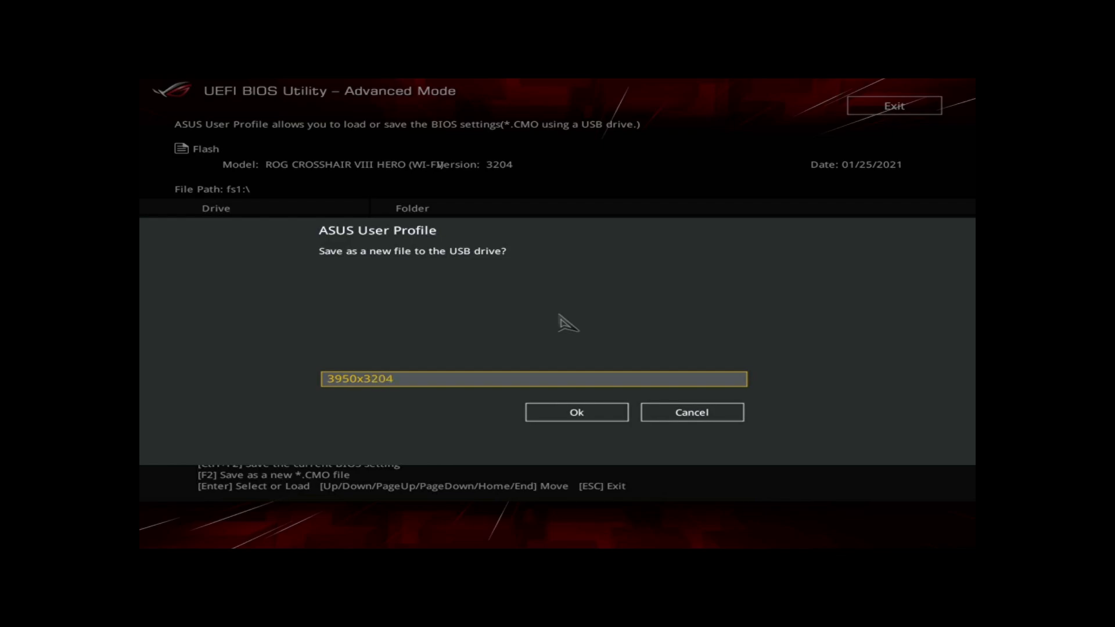
click(692, 413)
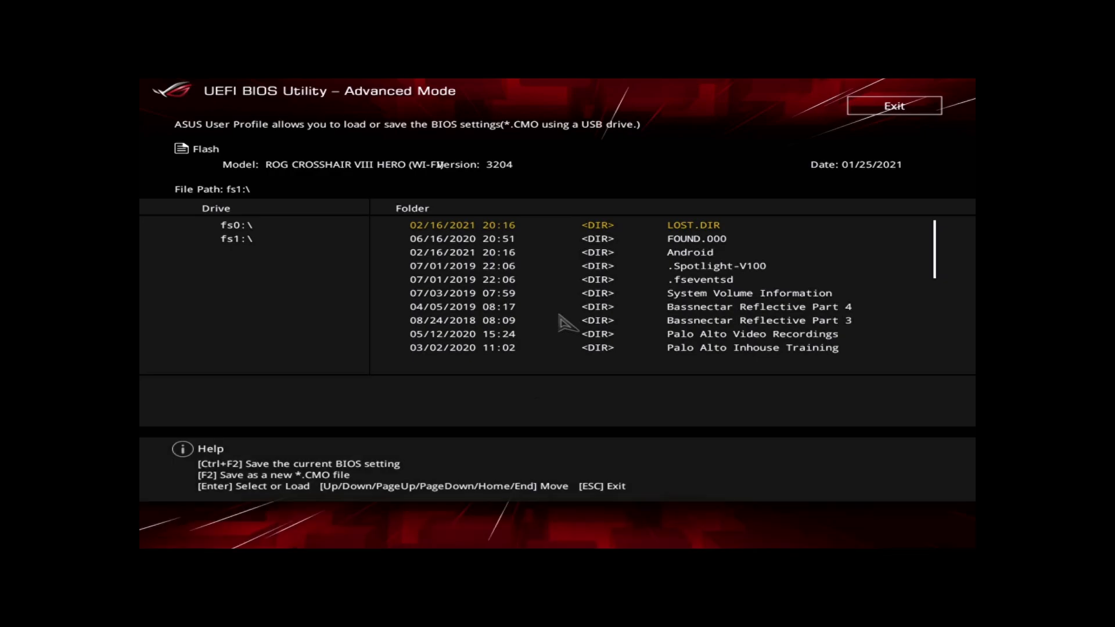
scroll(down, 3)
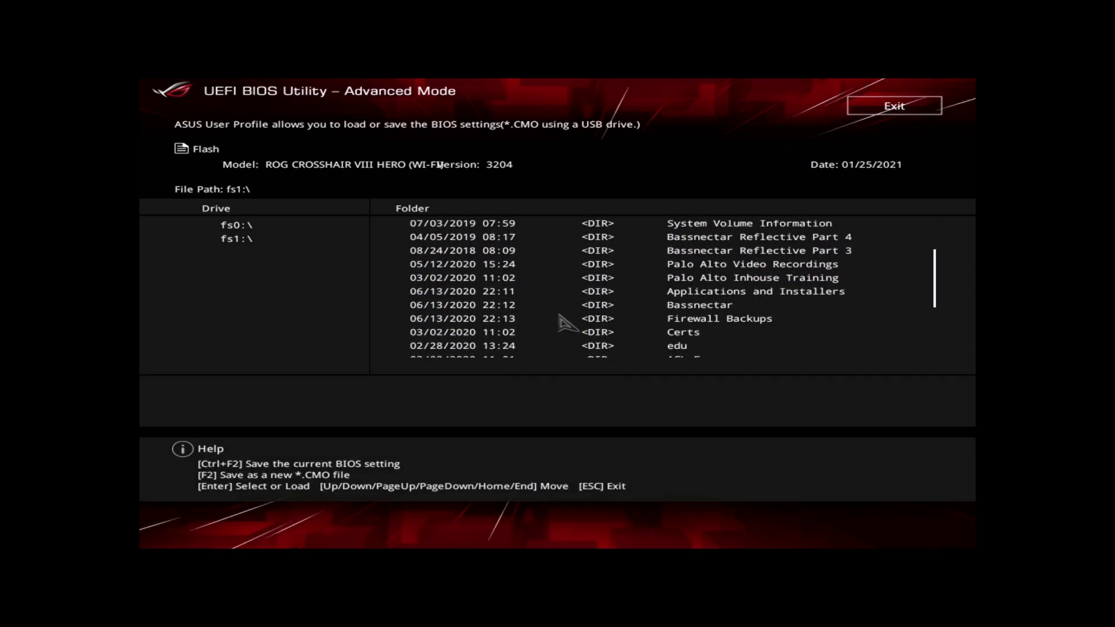
scroll(down, 3)
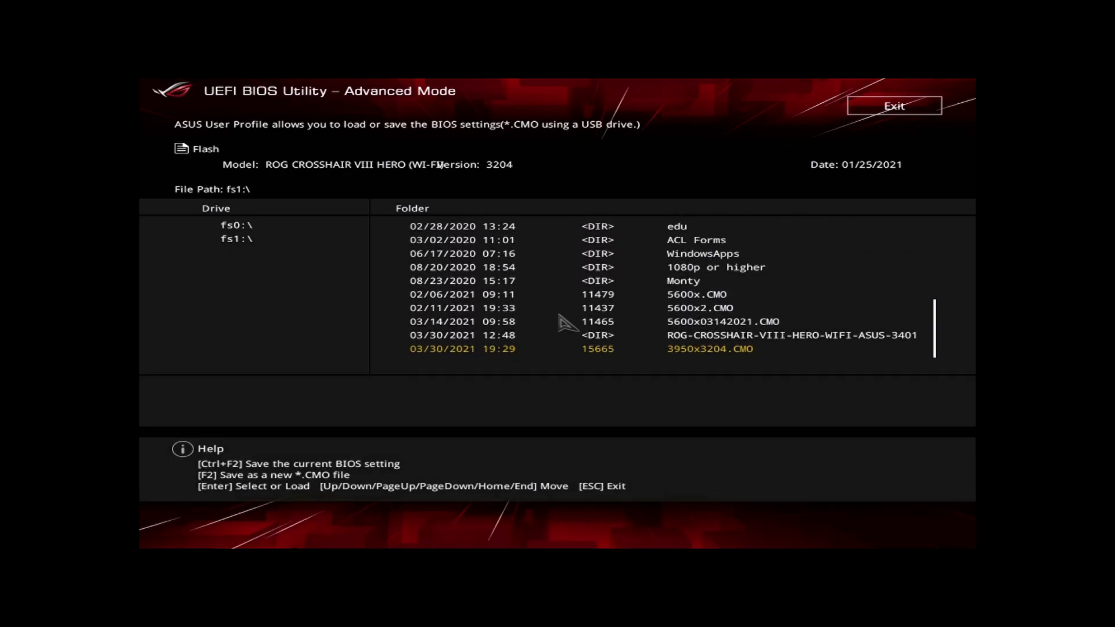
key(Up)
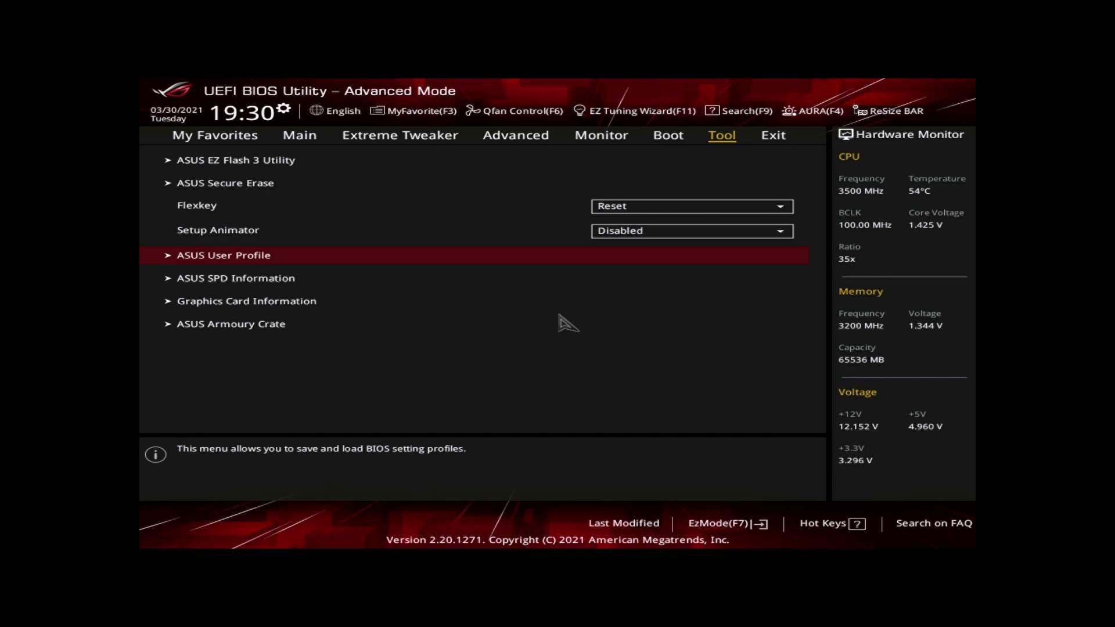
- Open the ROG-CROSSHAIR-VIII-HERO-WIFI-ASUS-3401 folder on fs1 and confirm reading and flashing BIOS 3401
click(236, 159)
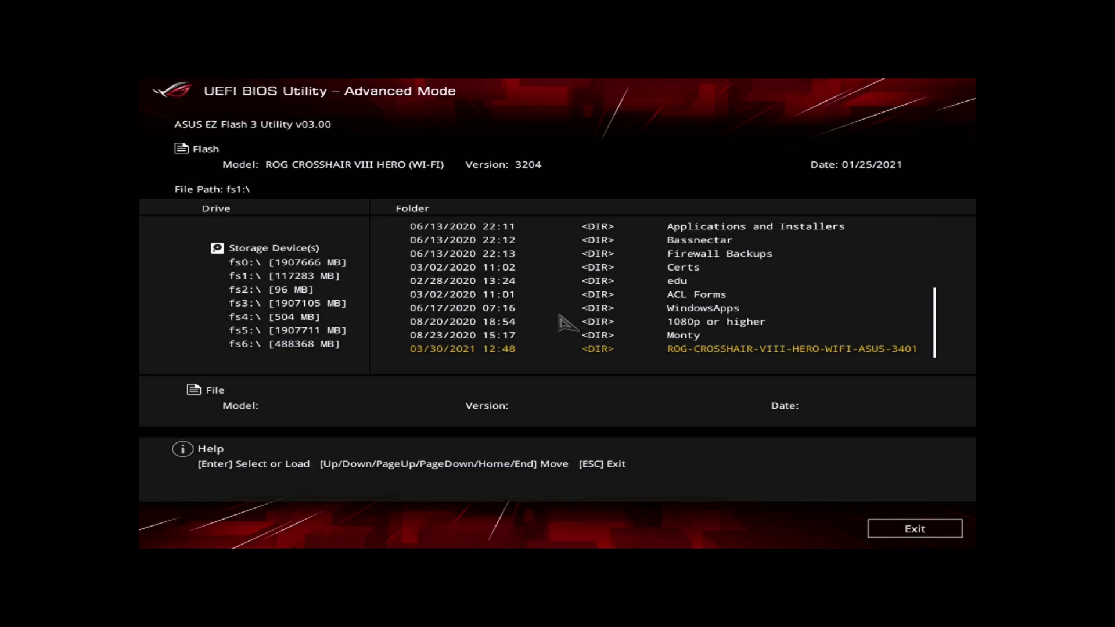
double_click(789, 349)
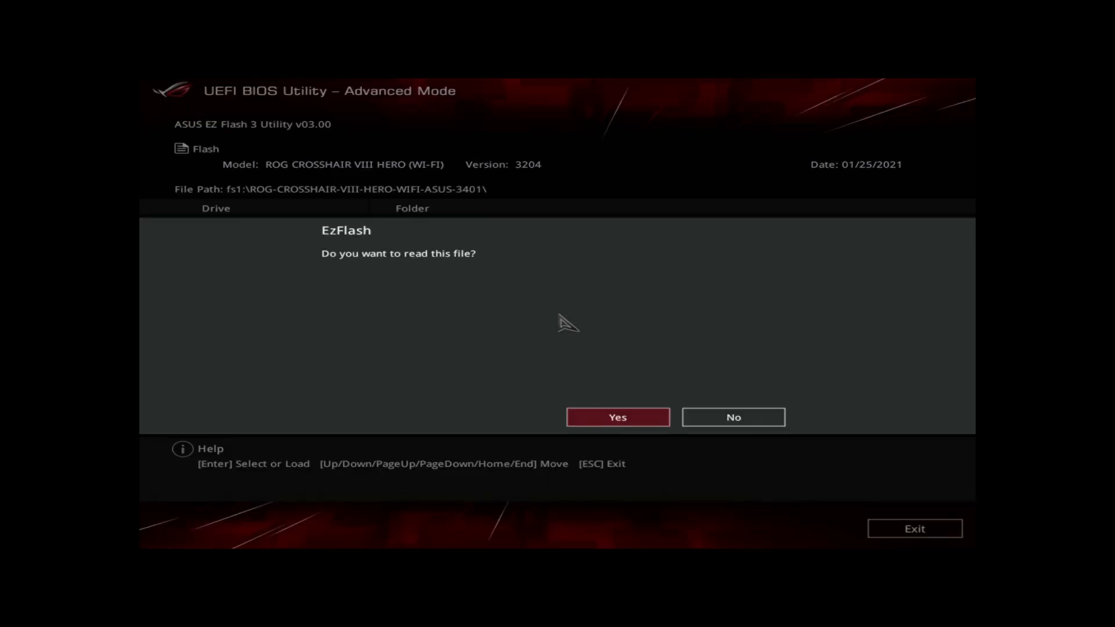
click(618, 417)
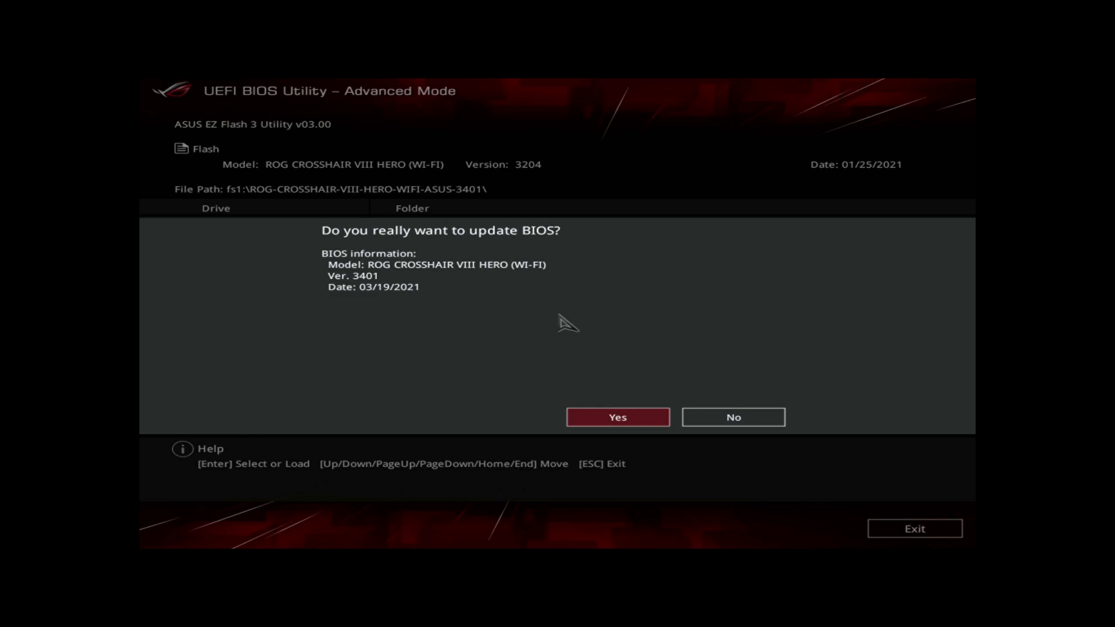
click(618, 417)
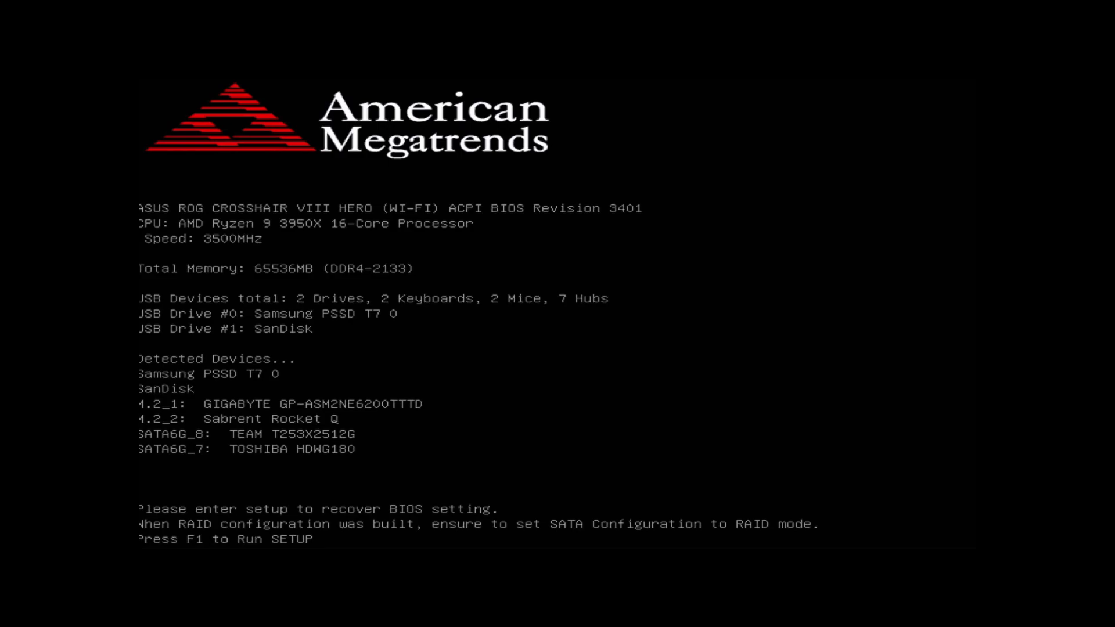
- Enter BIOS setup after the flash and reach the Tool > ASUS User Profile page
key(F1)
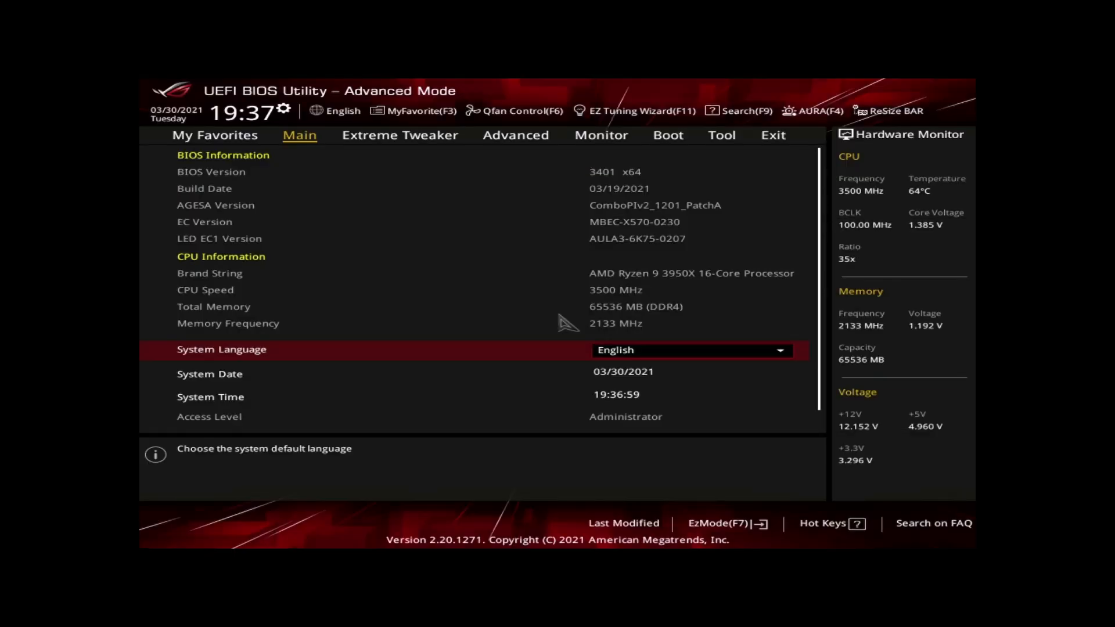
click(722, 135)
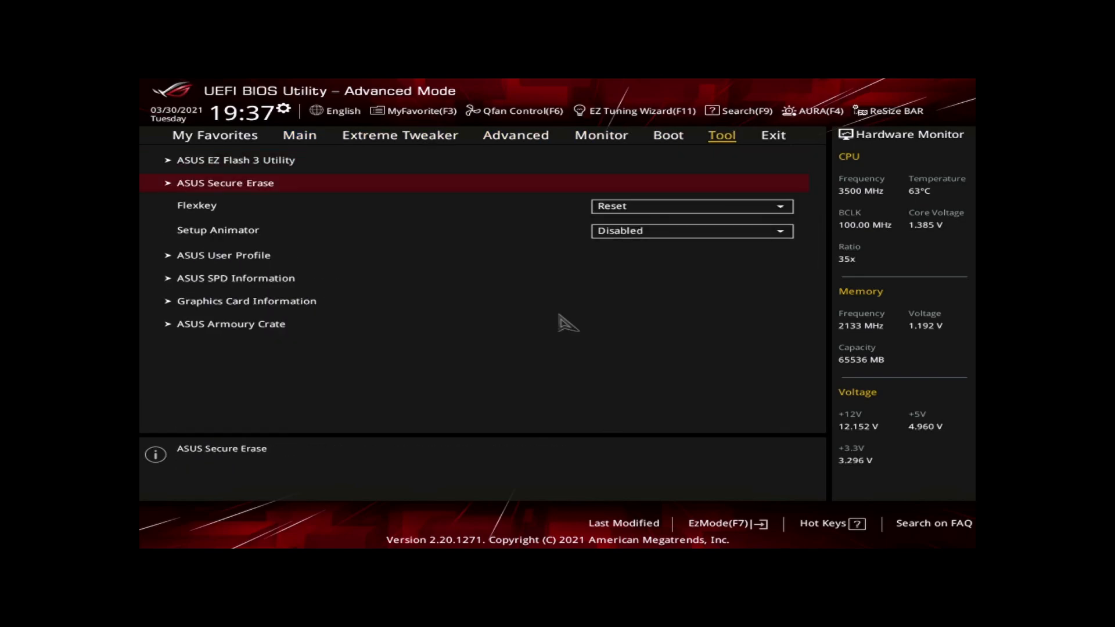
click(223, 255)
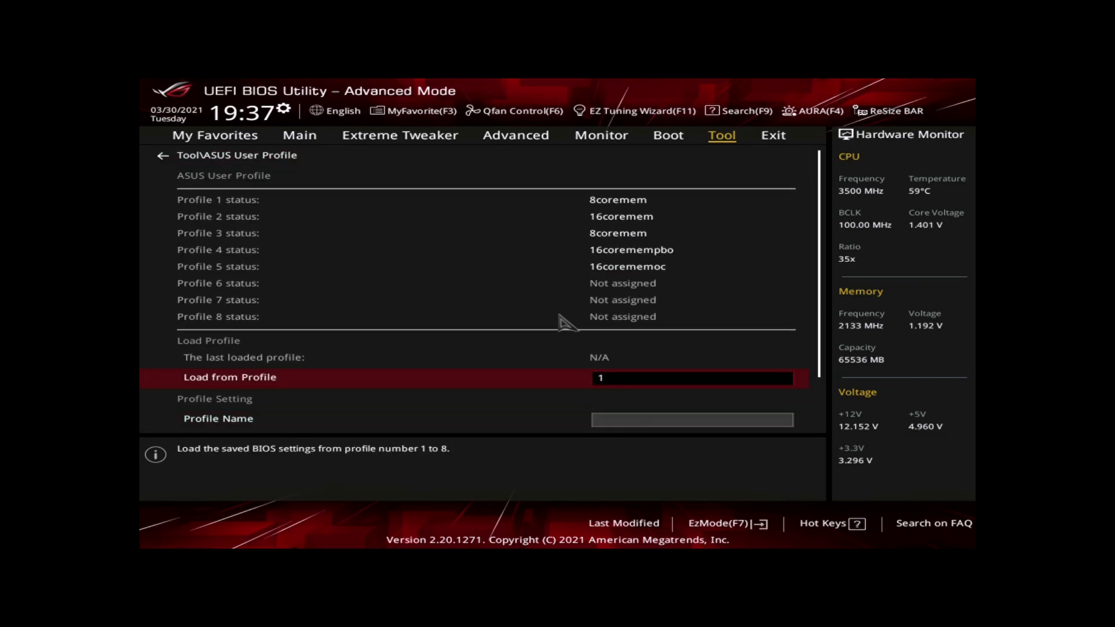
scroll(down, 3)
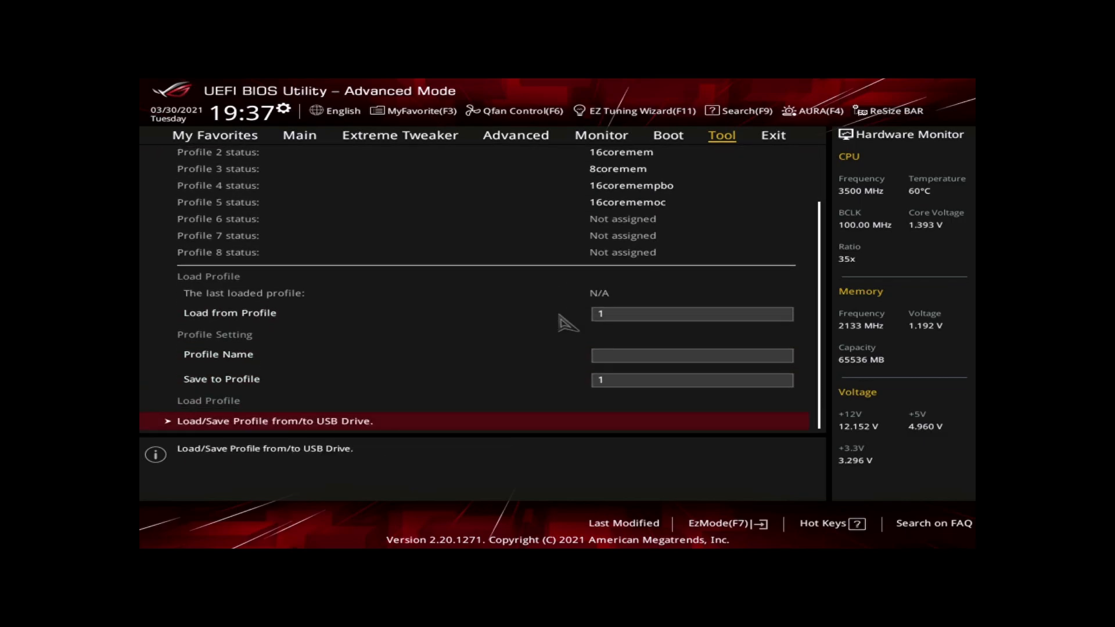
- Load the saved .CMO profile from USB drive fs1 and dismiss the confirmation
click(275, 421)
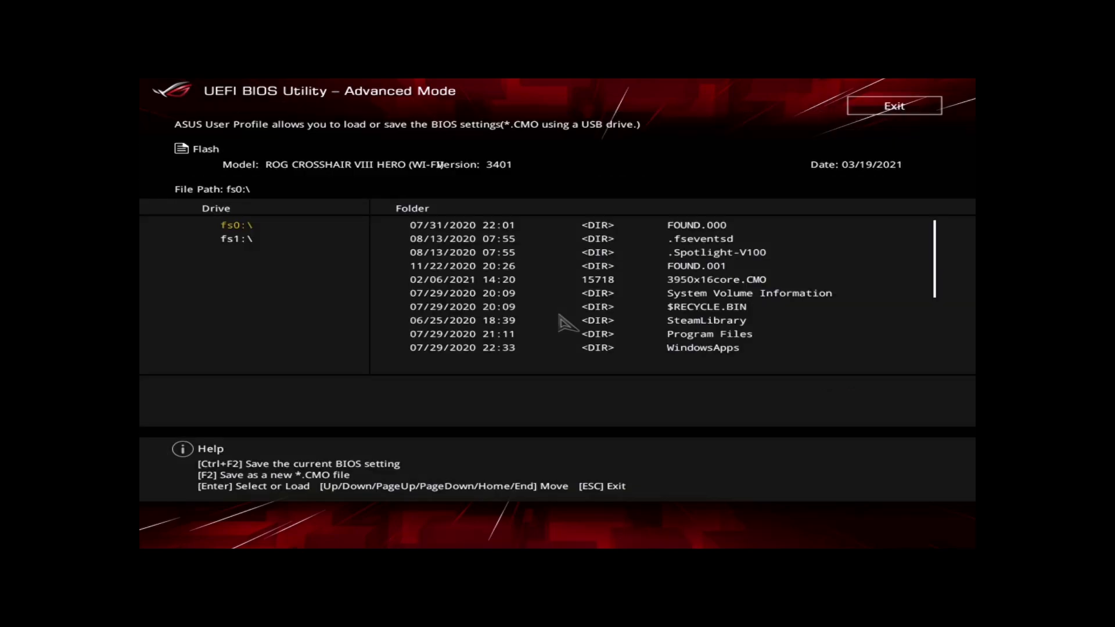
click(236, 238)
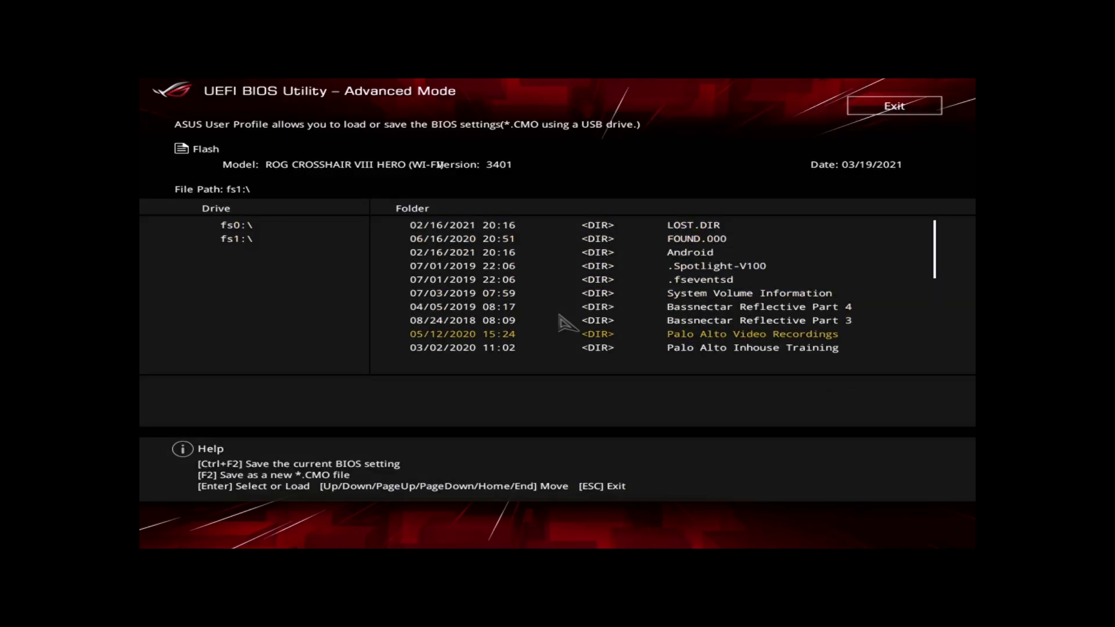
scroll(down, 3)
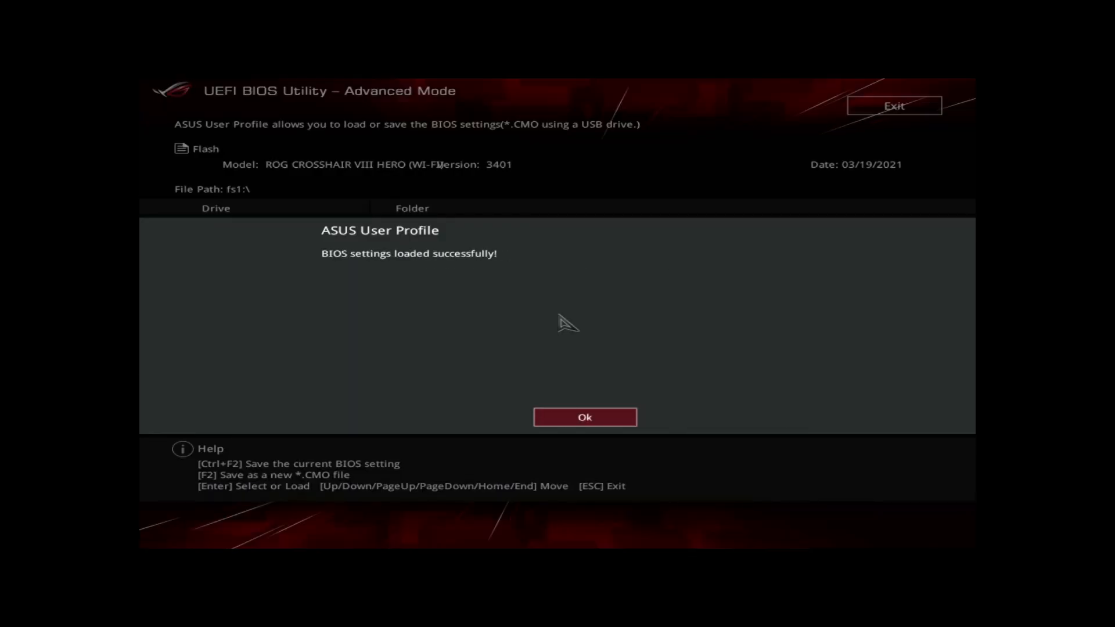
click(585, 417)
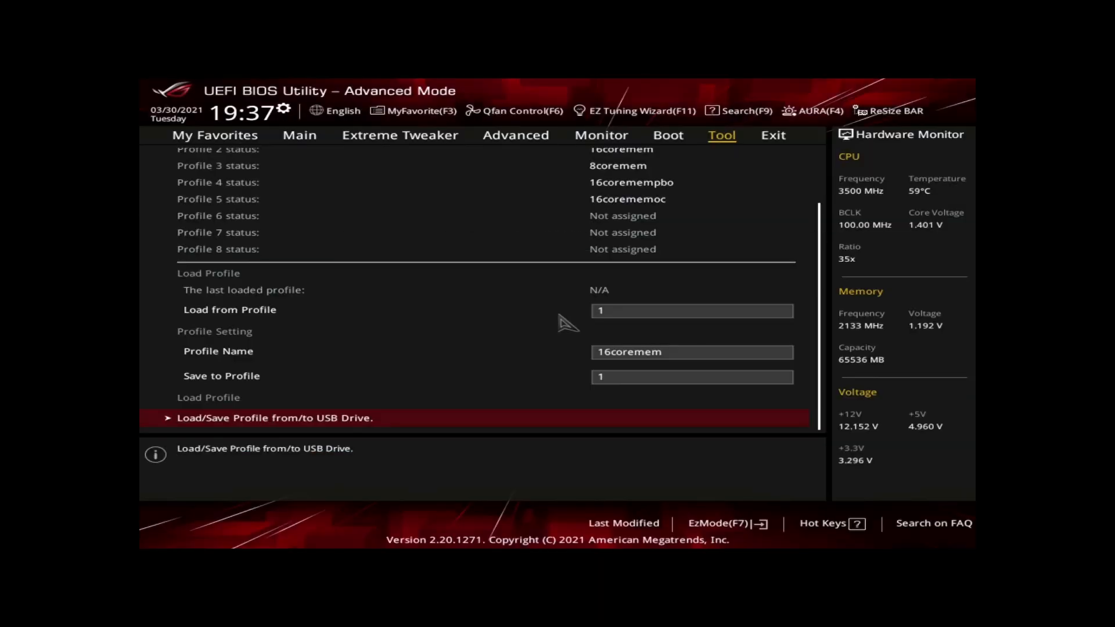
- Set Save to Profile to 2 and review the D.O.C.P. DDR4-3200 settings in Extreme Tweaker
click(692, 377)
text(2)
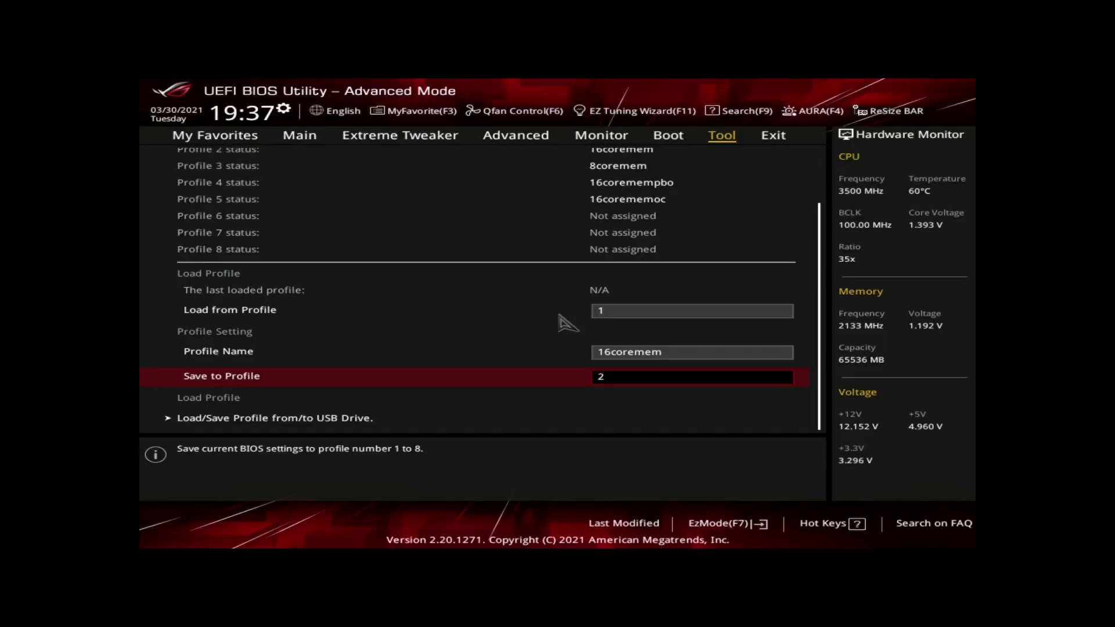
click(399, 135)
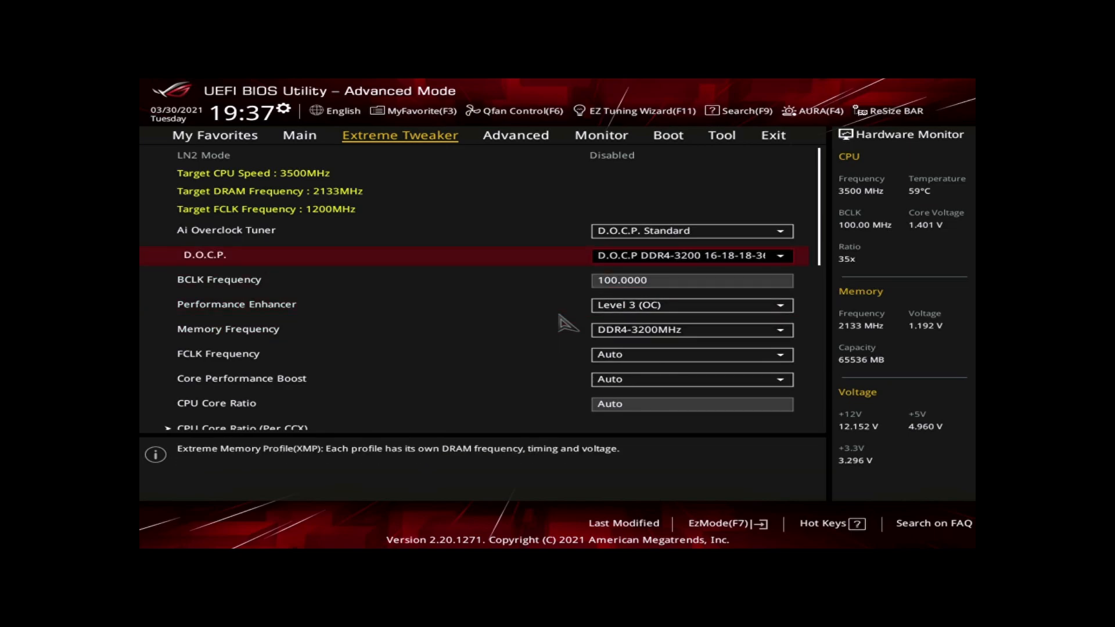
scroll(down, 3)
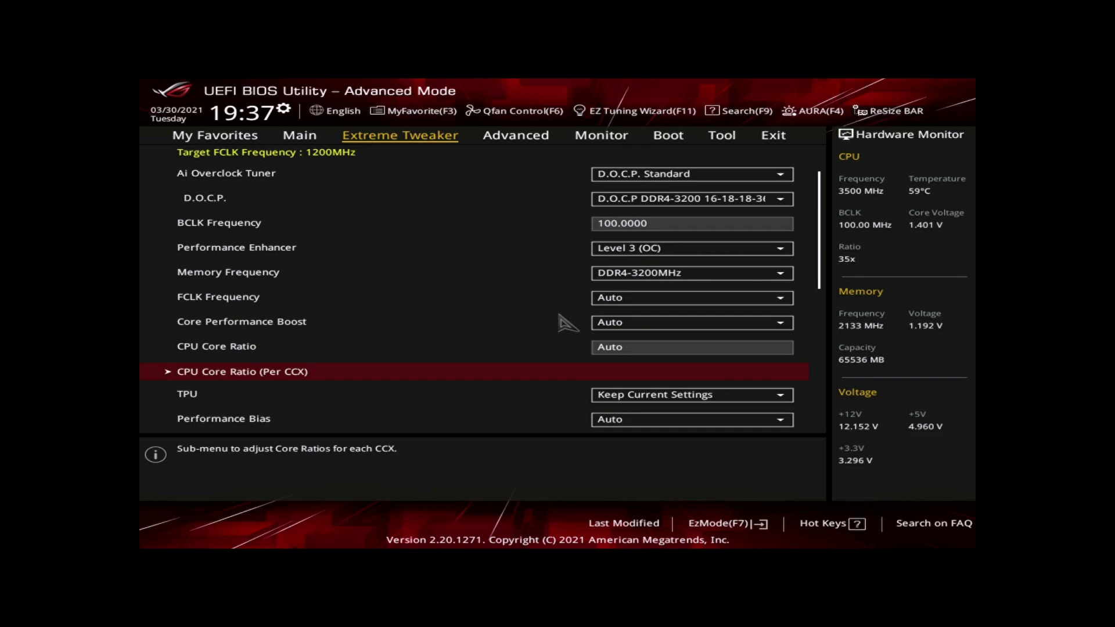
click(299, 136)
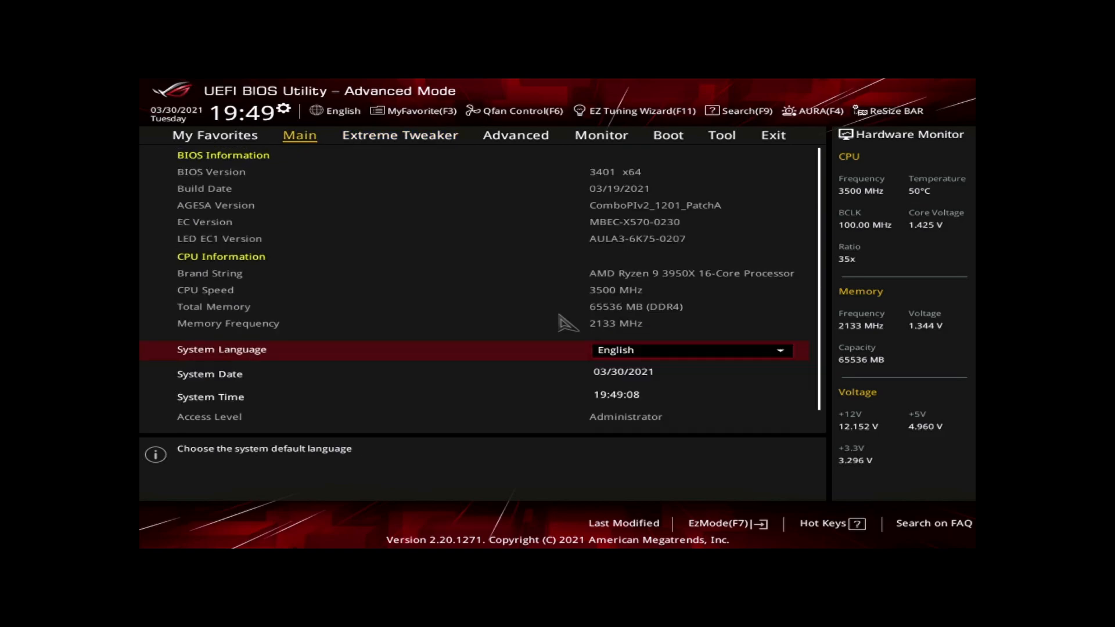
- Look over the Exit and Tool pages, then save the BIOS changes and exit with F10
click(721, 135)
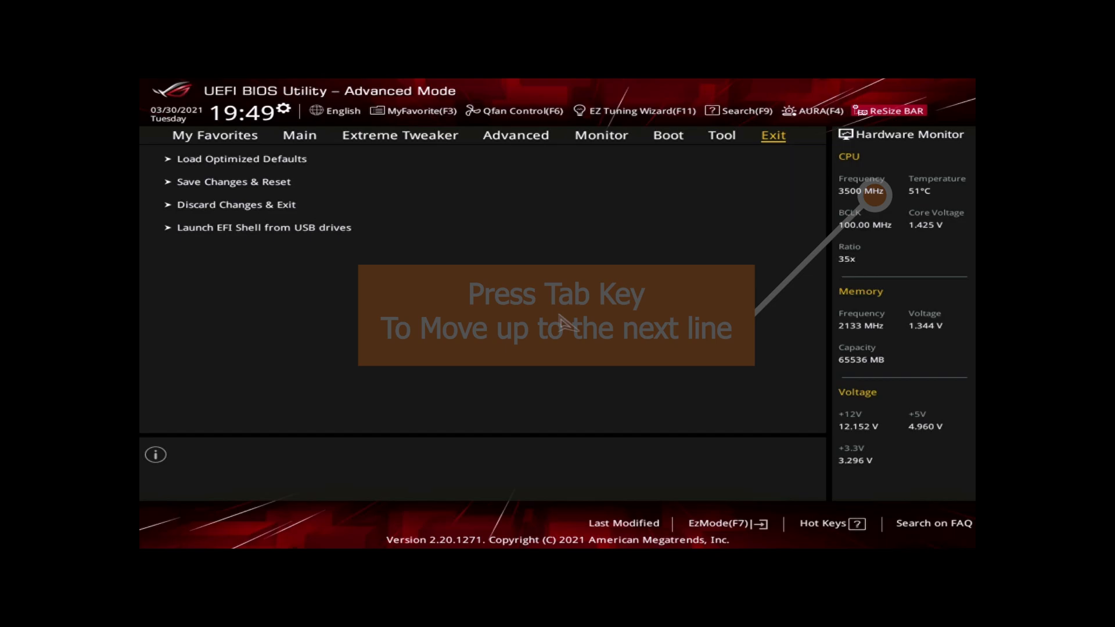
click(896, 110)
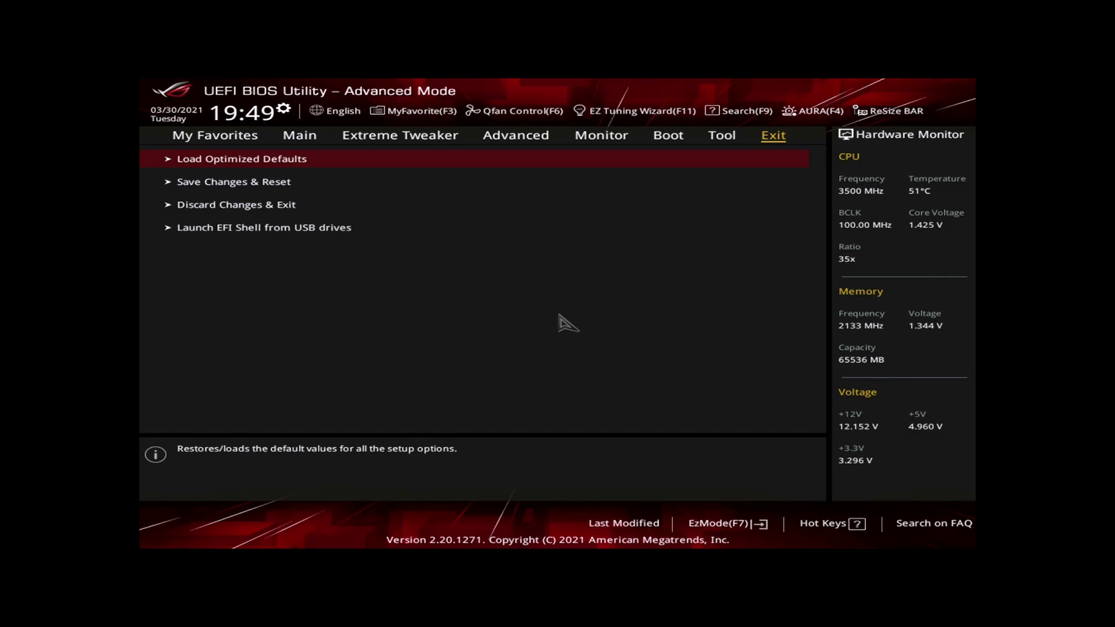
click(722, 136)
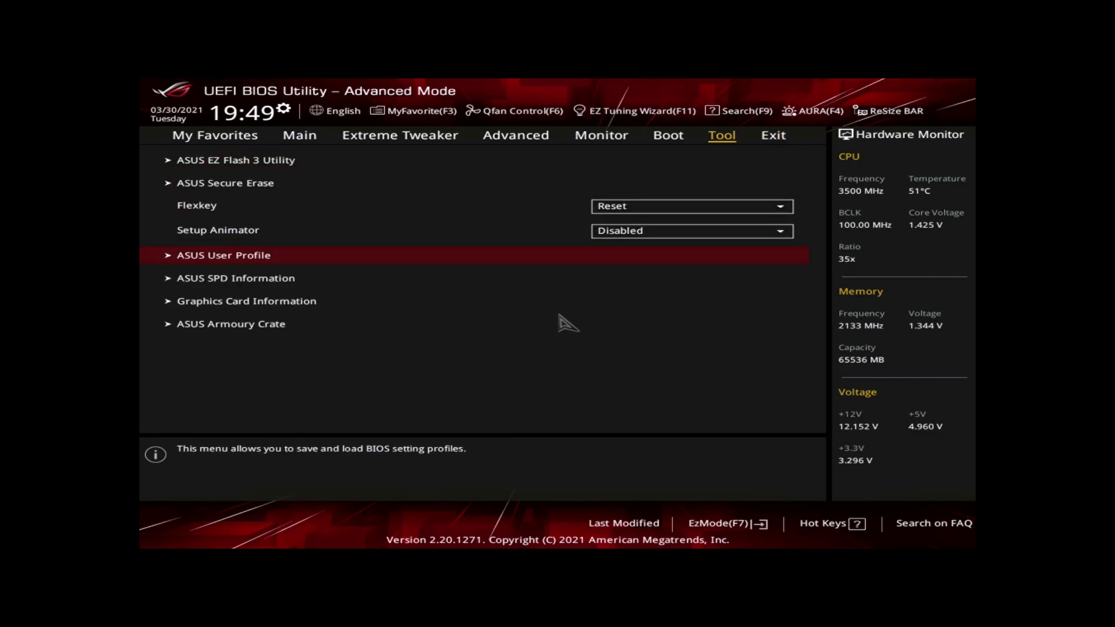
click(223, 255)
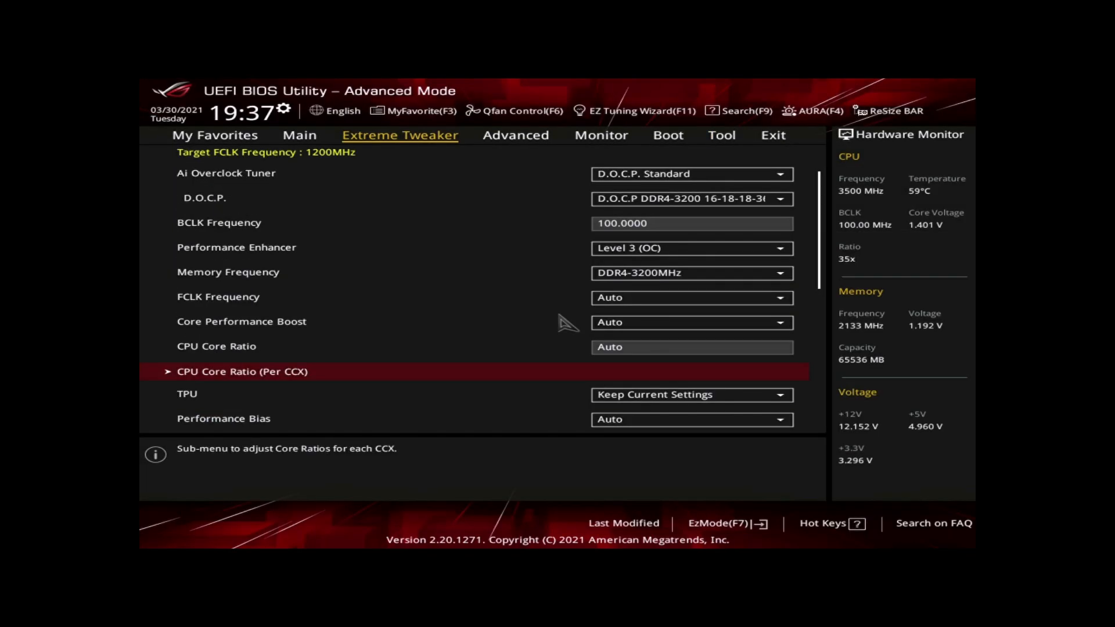
key(F10)
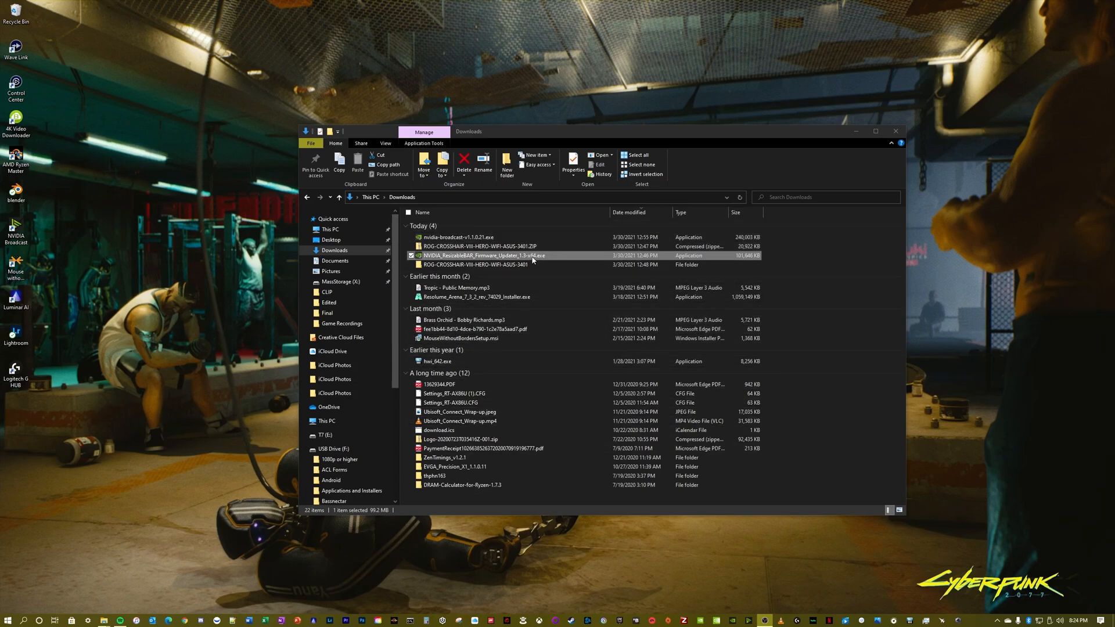
mouse_move(549, 258)
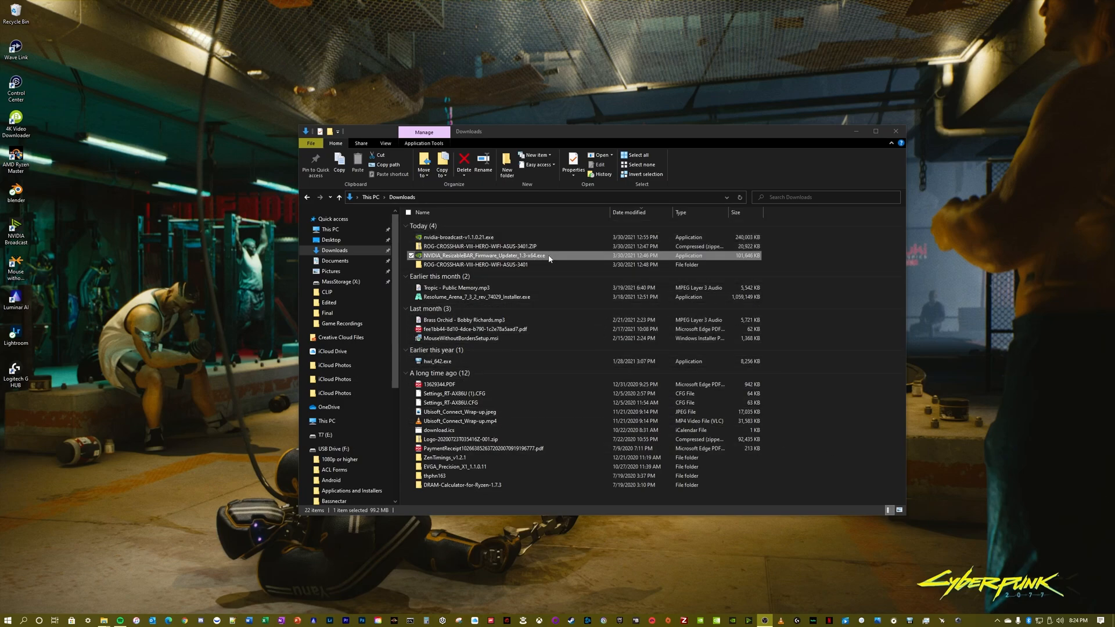
mouse_move(561, 257)
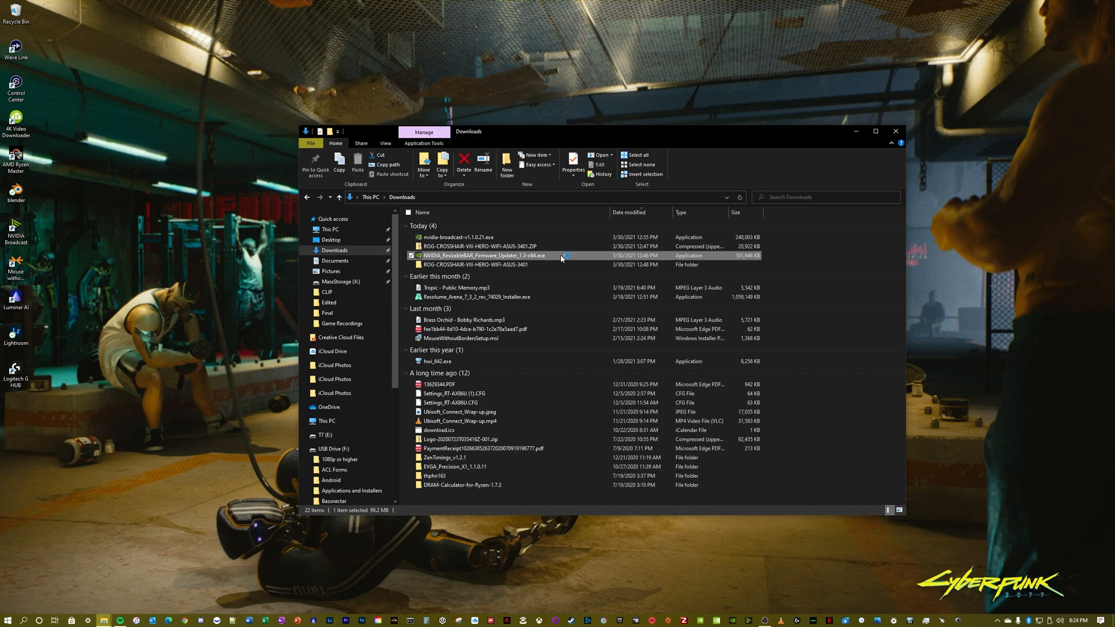
- Run NVIDIA_ResizableBAR_Firmware_Updater_1.3-x64.exe from the Downloads folder
double_click(484, 256)
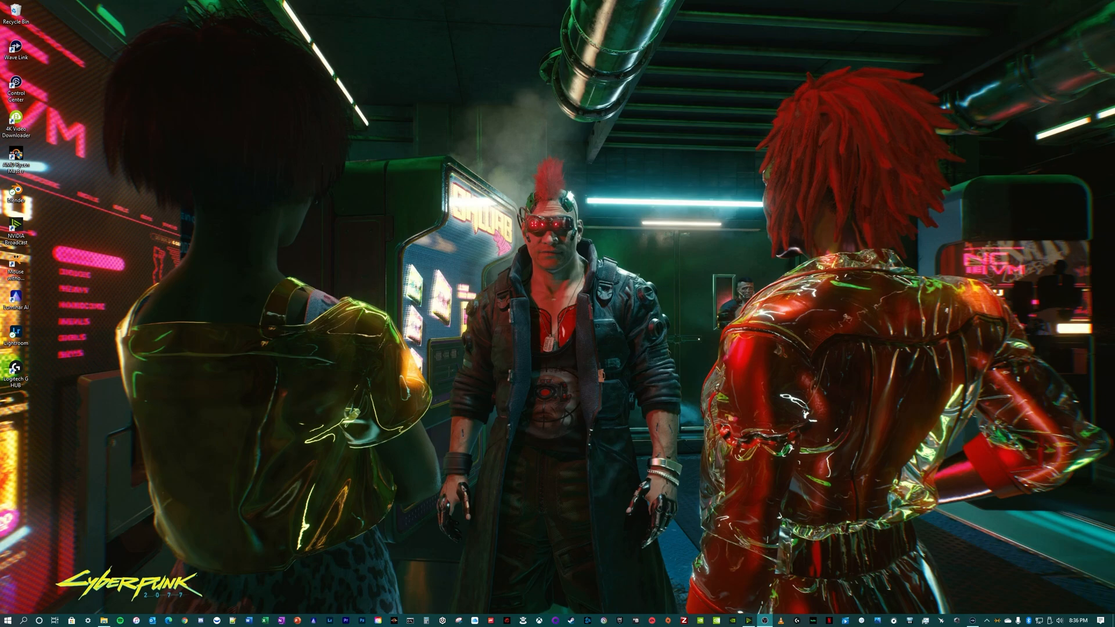
mouse_move(910, 550)
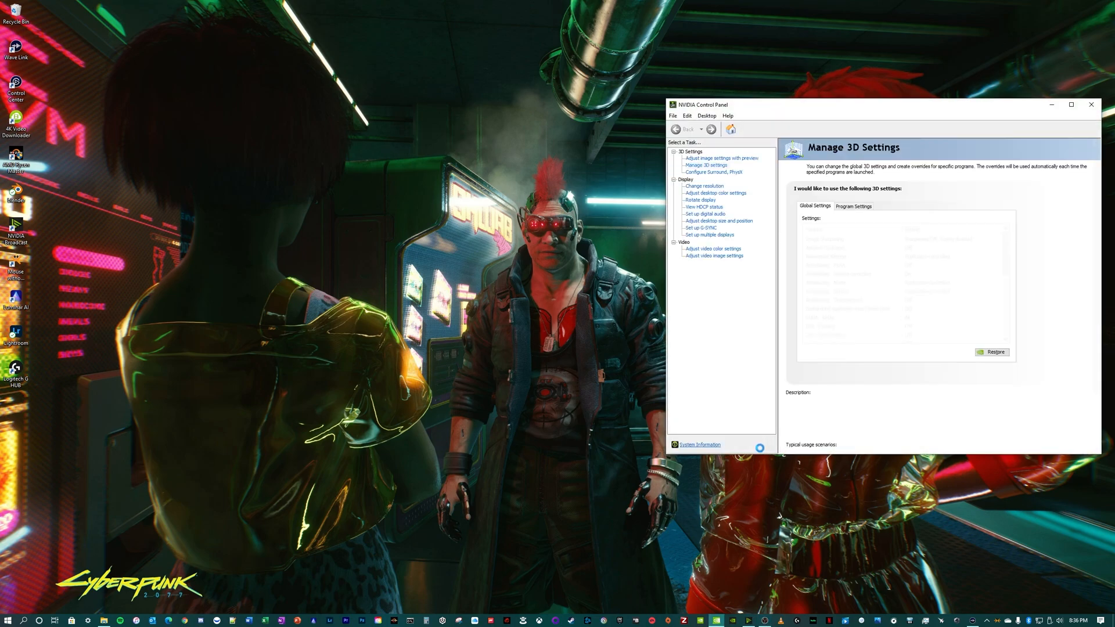
- Open Manage 3D Settings and view System Information for the GeForce RTX 3090
click(709, 166)
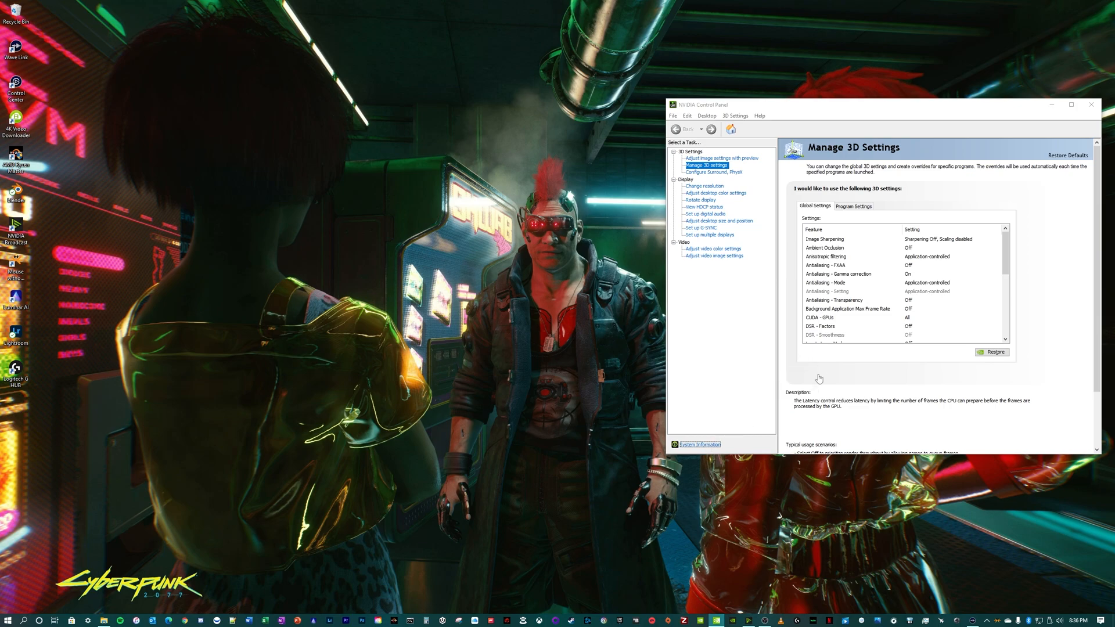
click(699, 444)
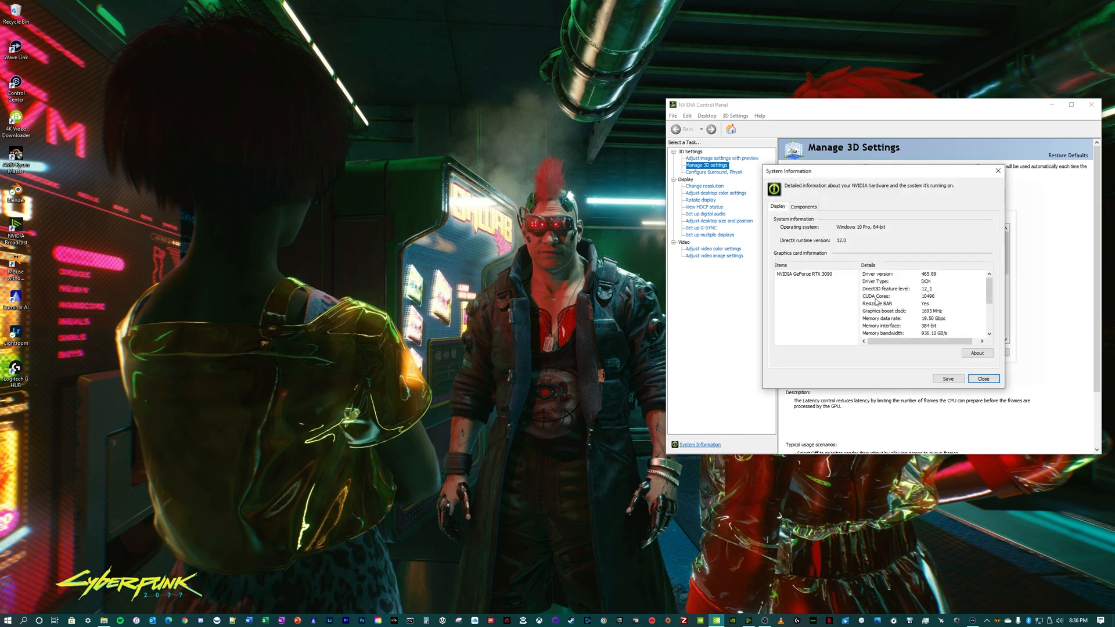